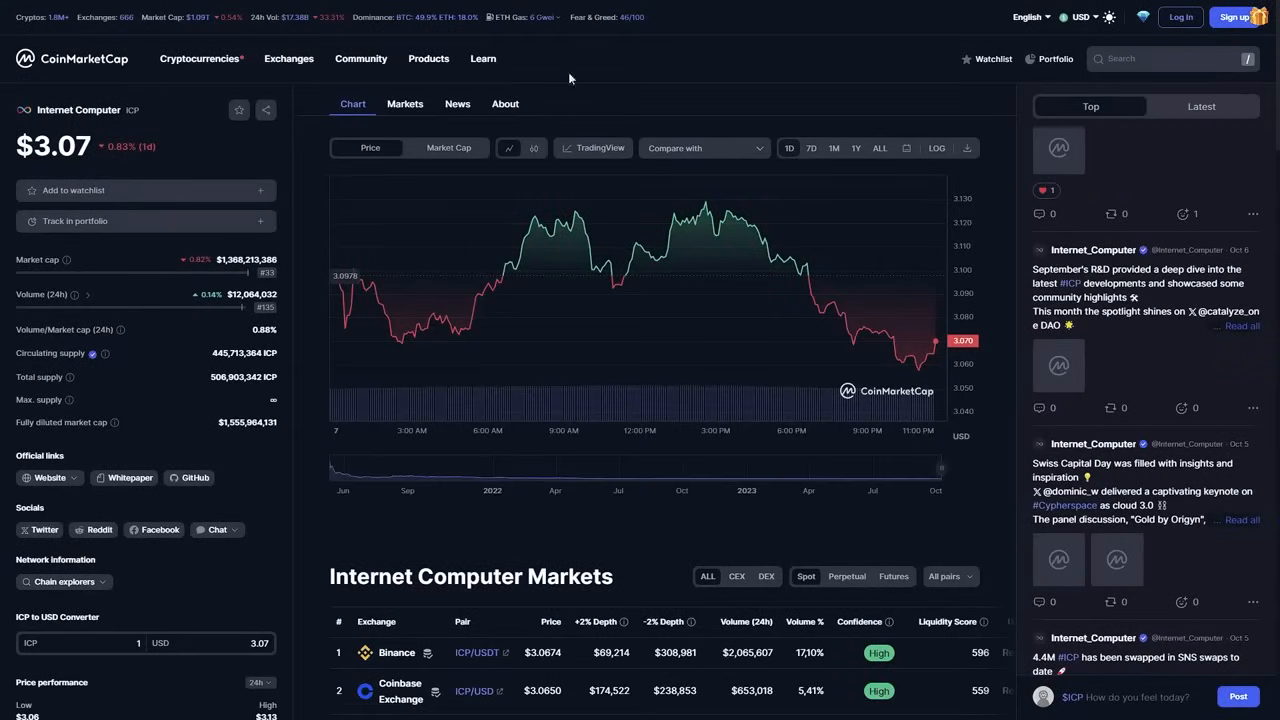
mouse_move(444, 508)
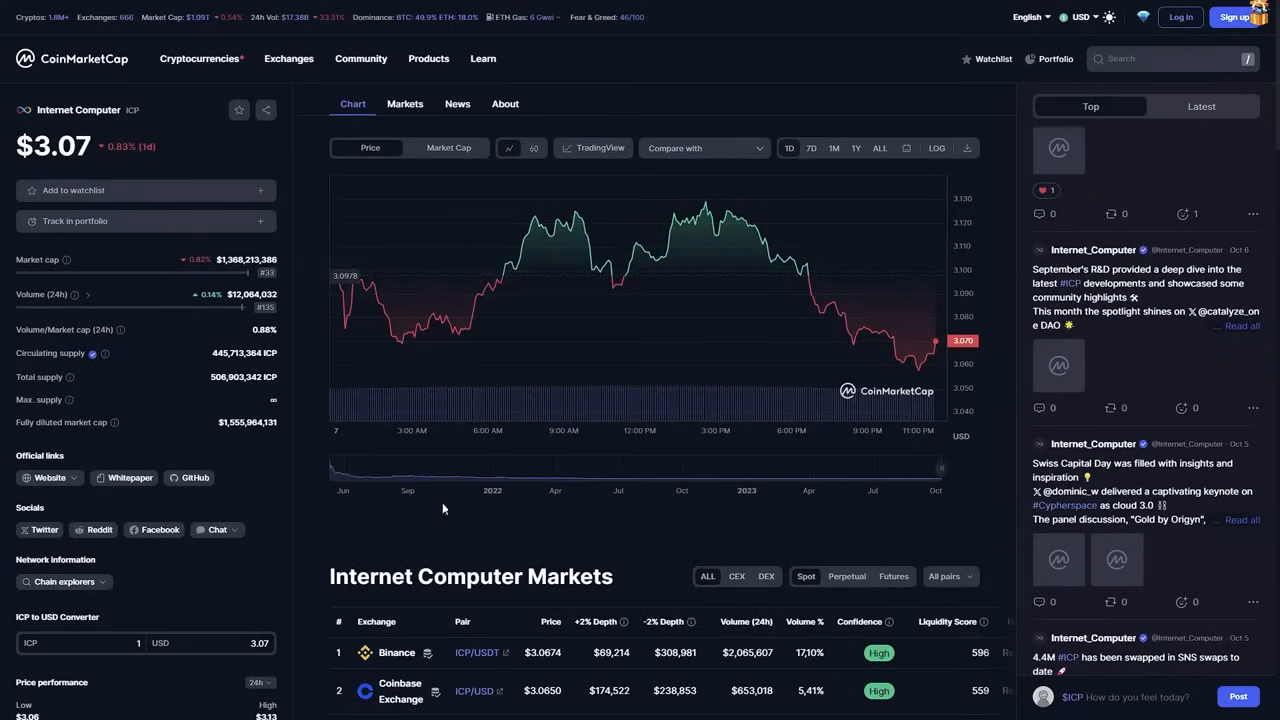
mouse_move(380, 504)
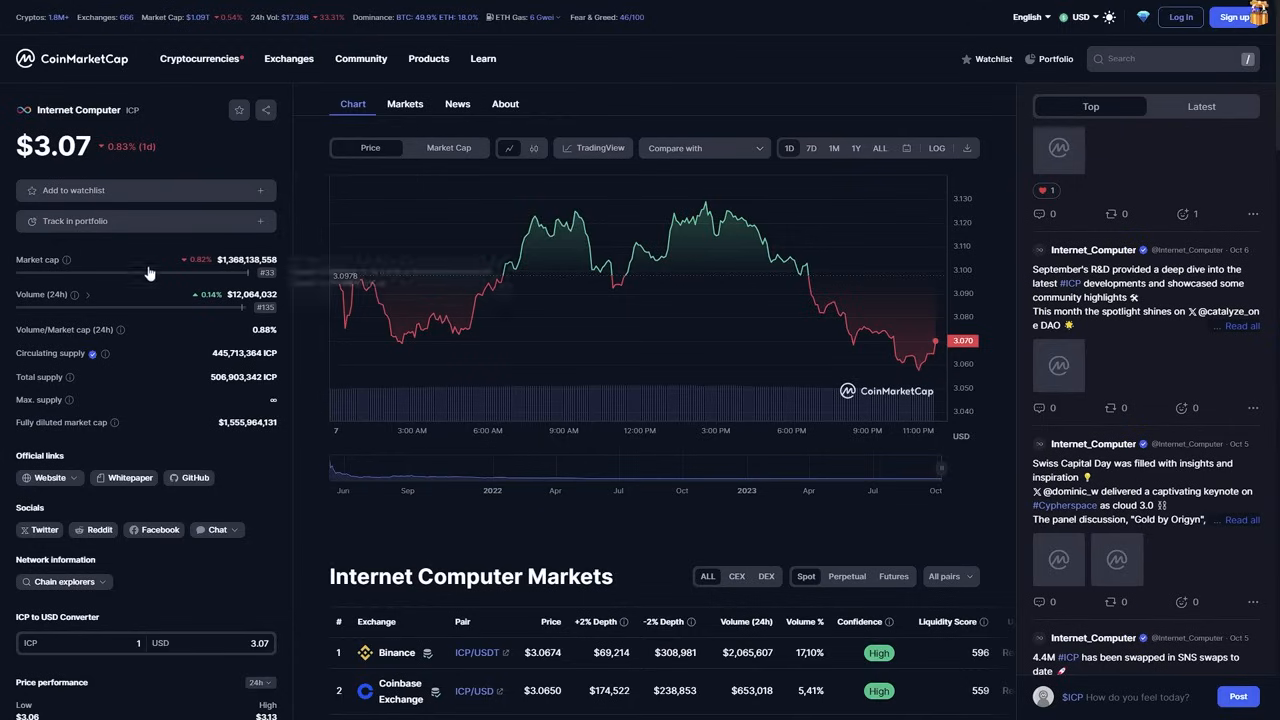
mouse_move(66, 260)
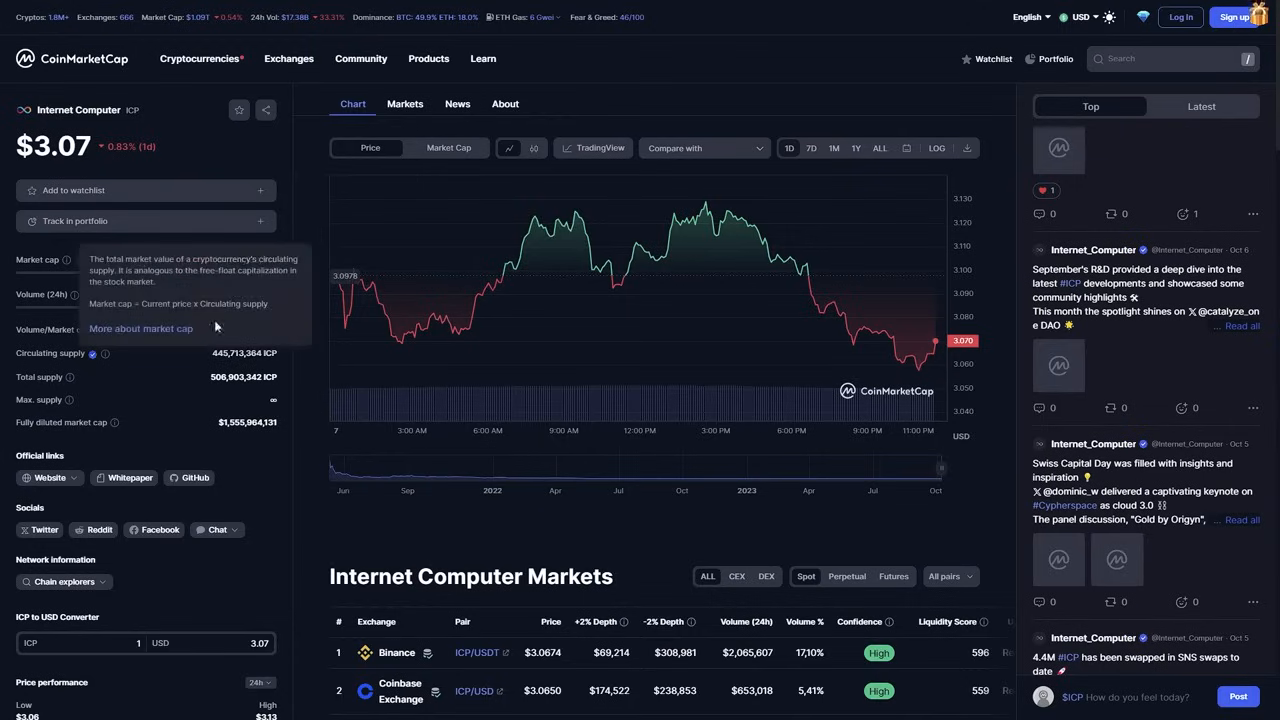
mouse_move(350, 486)
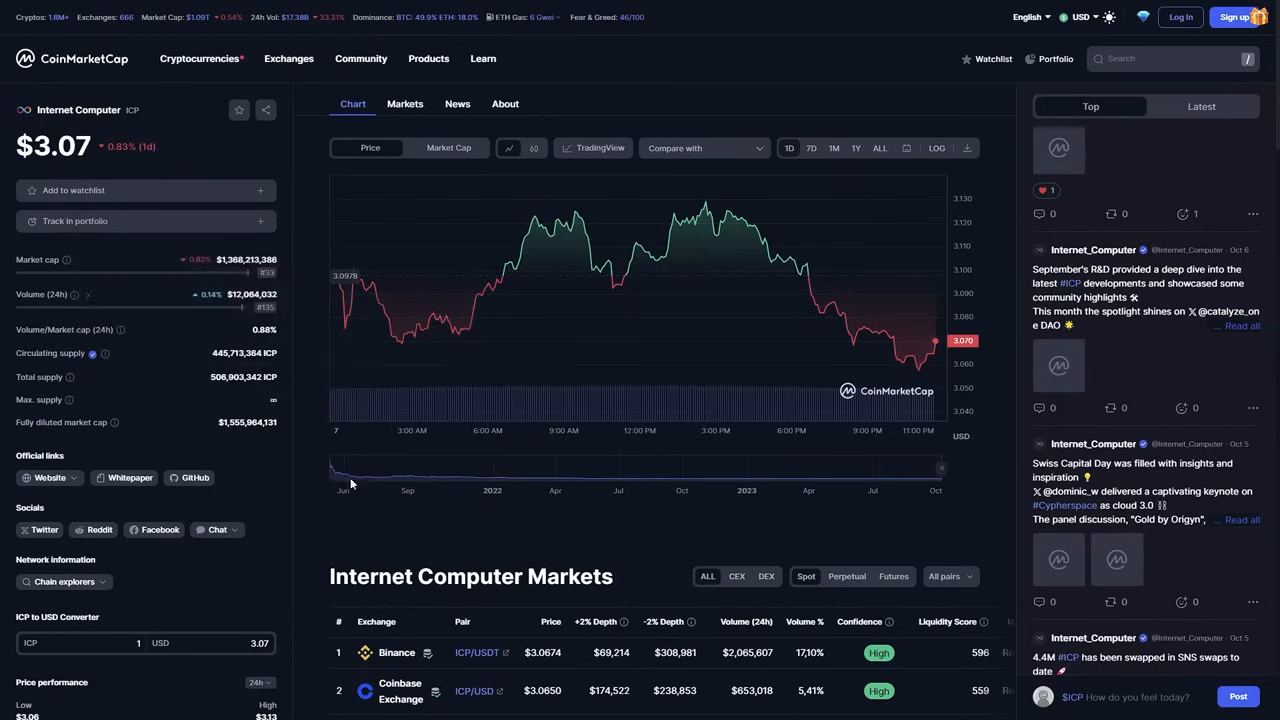
mouse_move(952, 544)
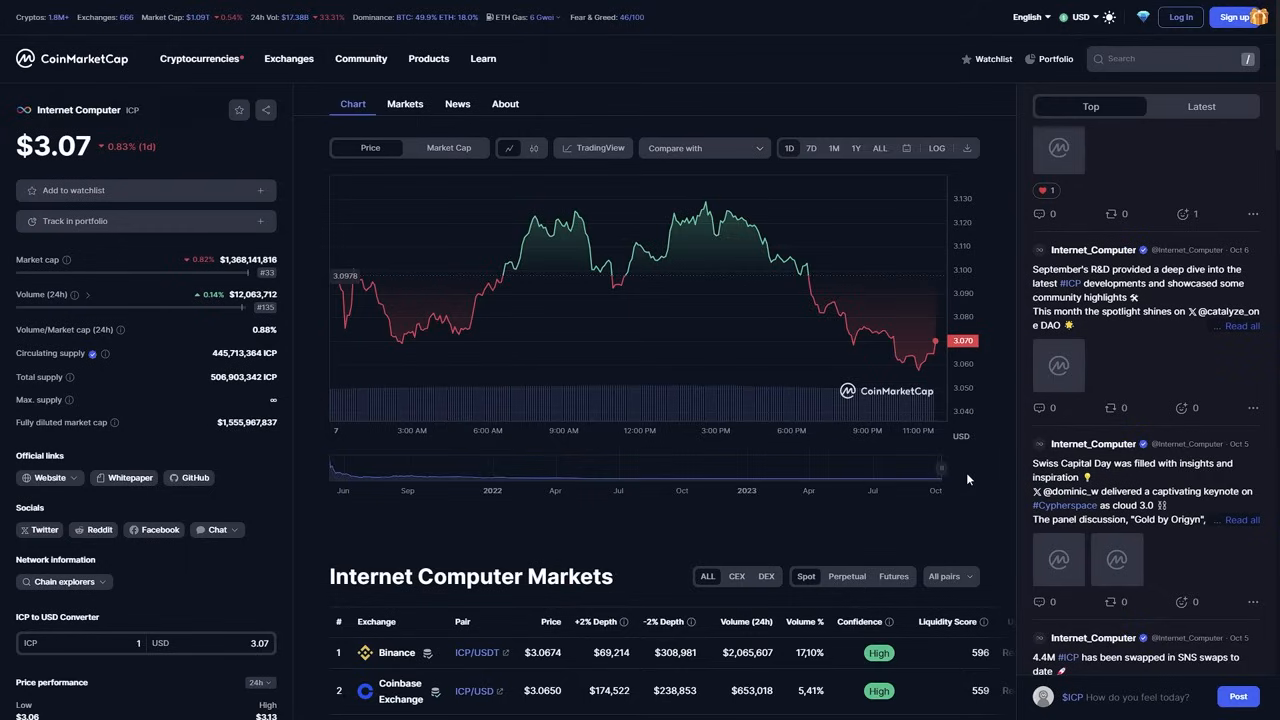
Browse the internetcomputer.org home page from the network stats down to 'Join the movement'
left_click(44, 476)
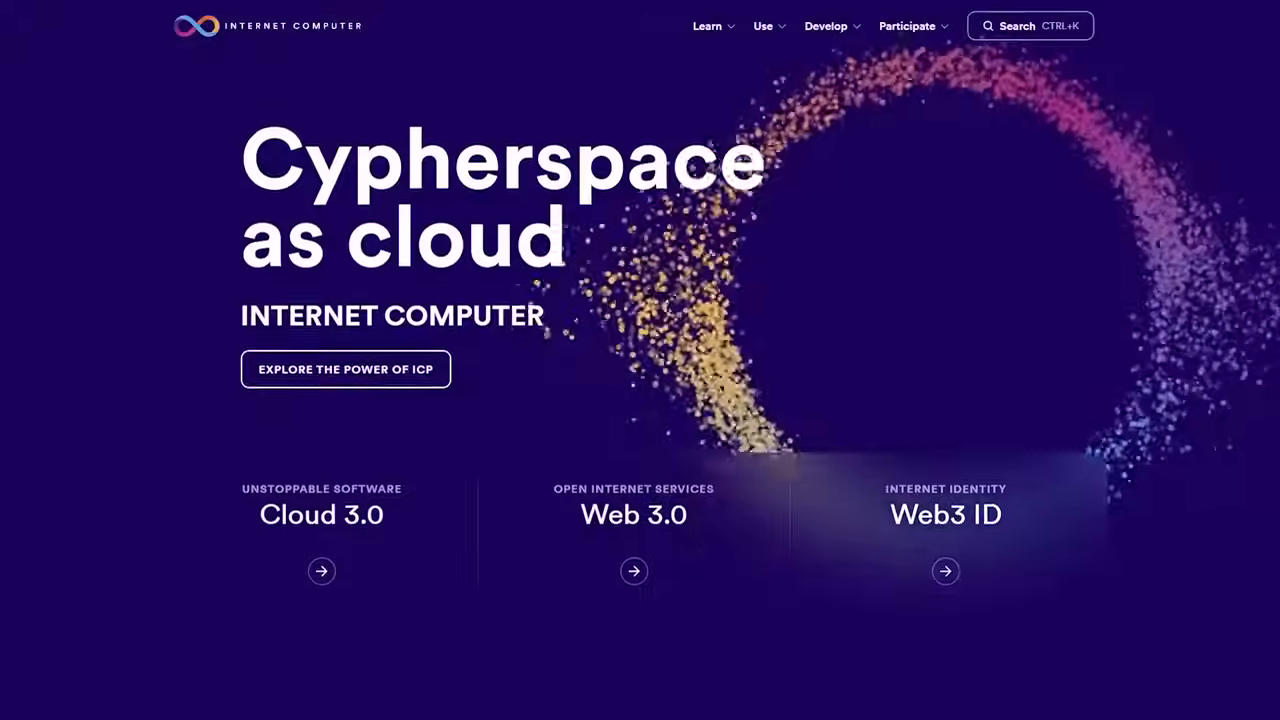
scroll("down", 3)
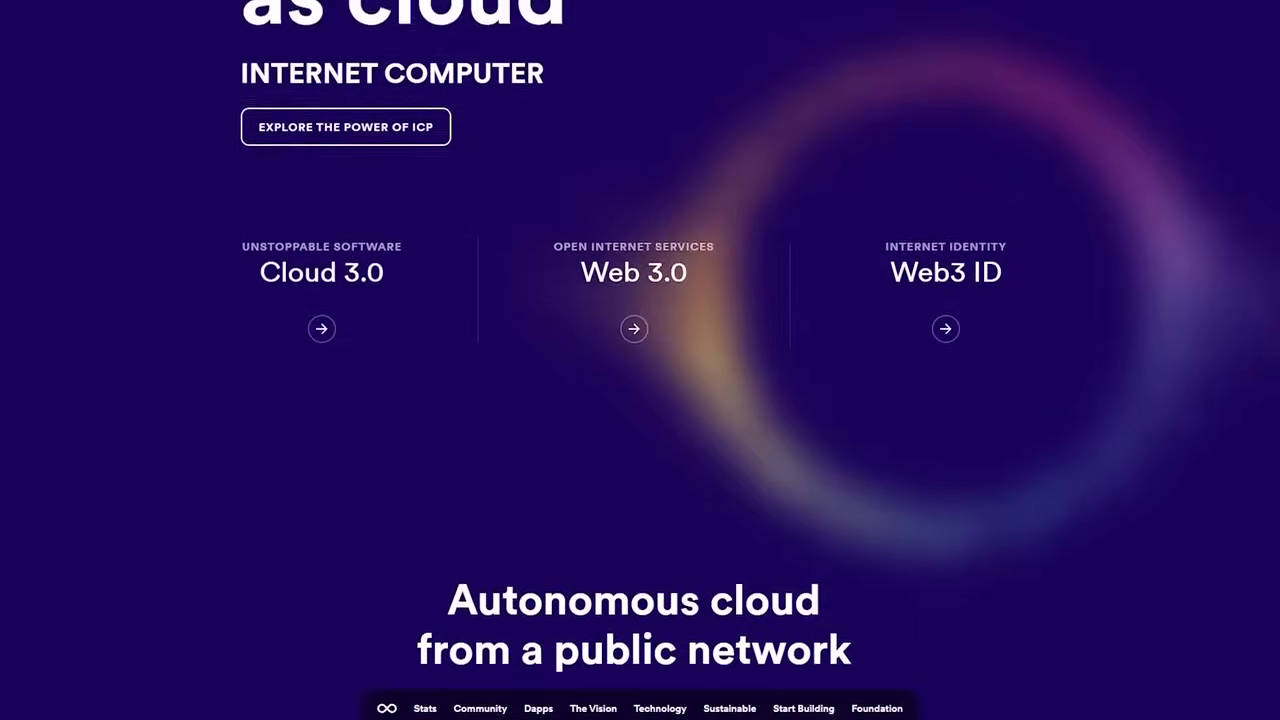
scroll("down", 3)
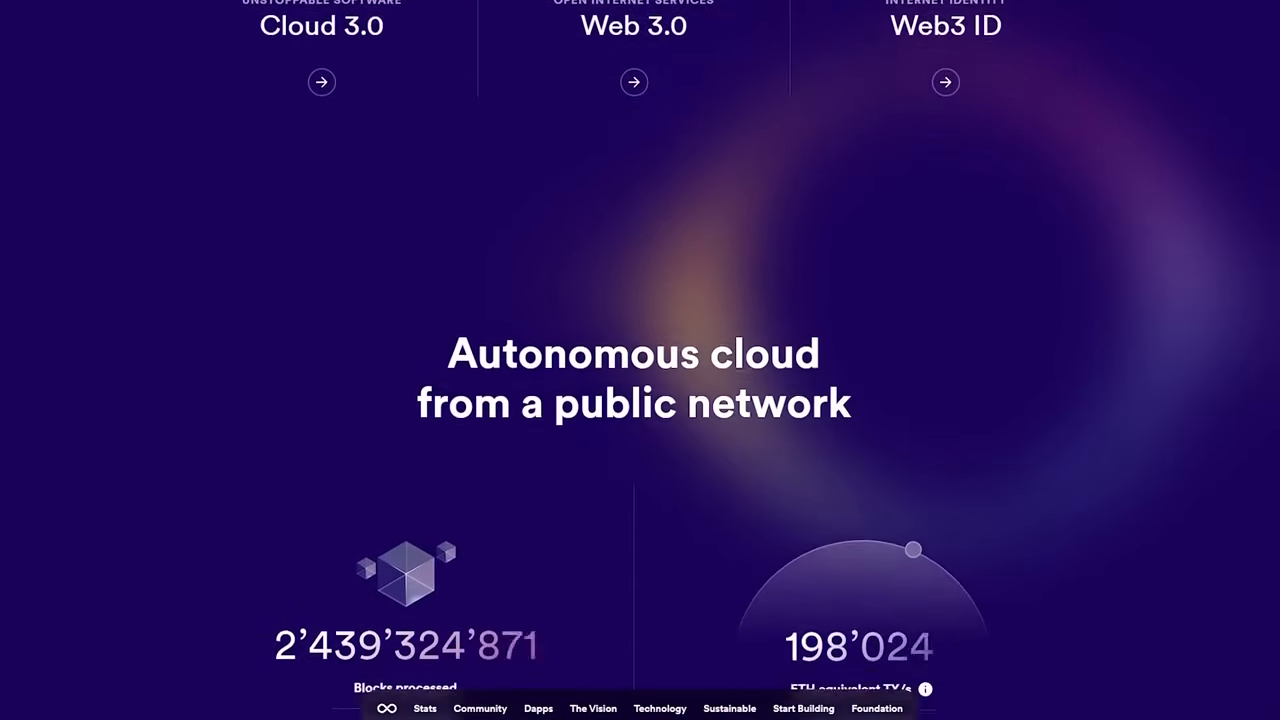
scroll("down", 3)
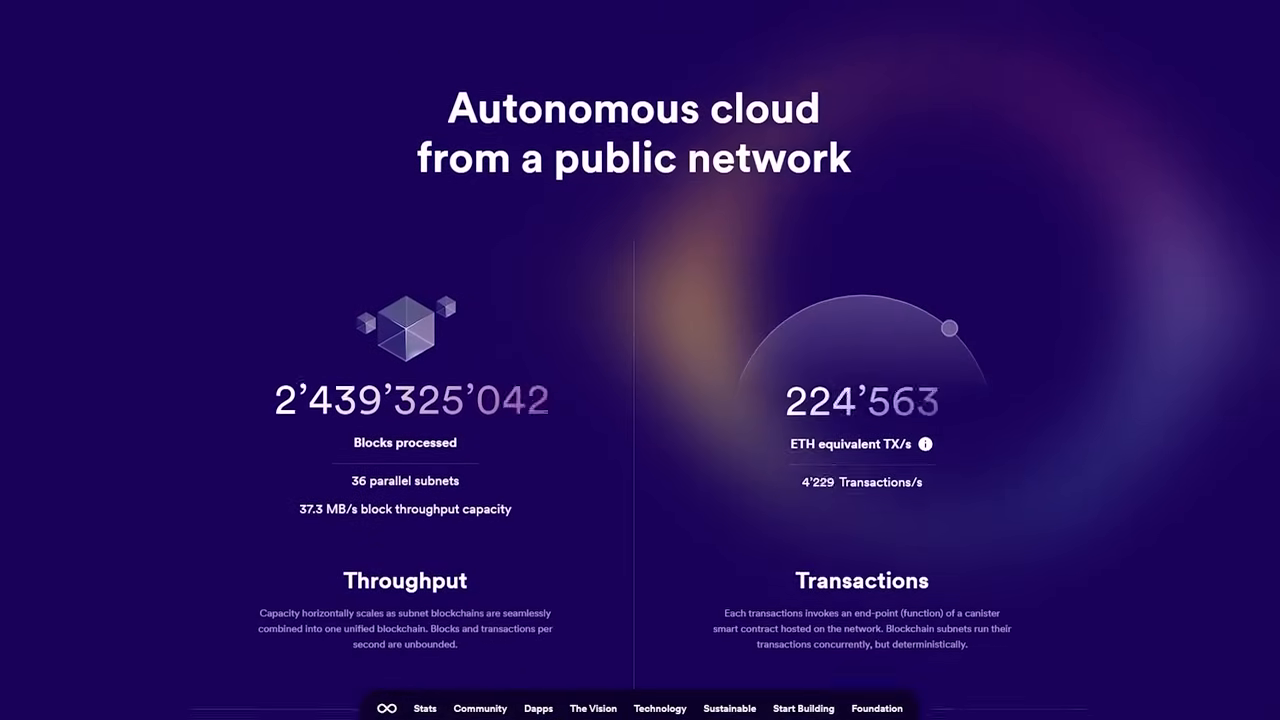
scroll("down", 3)
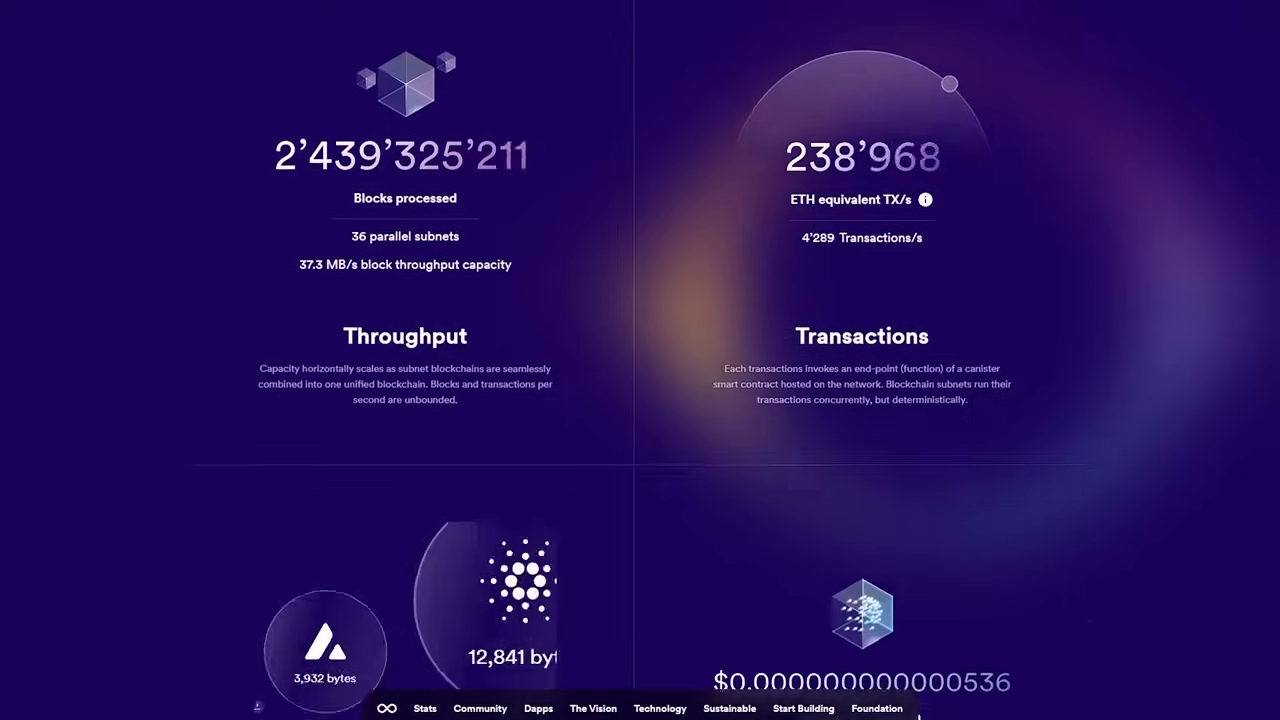
scroll("down", 3)
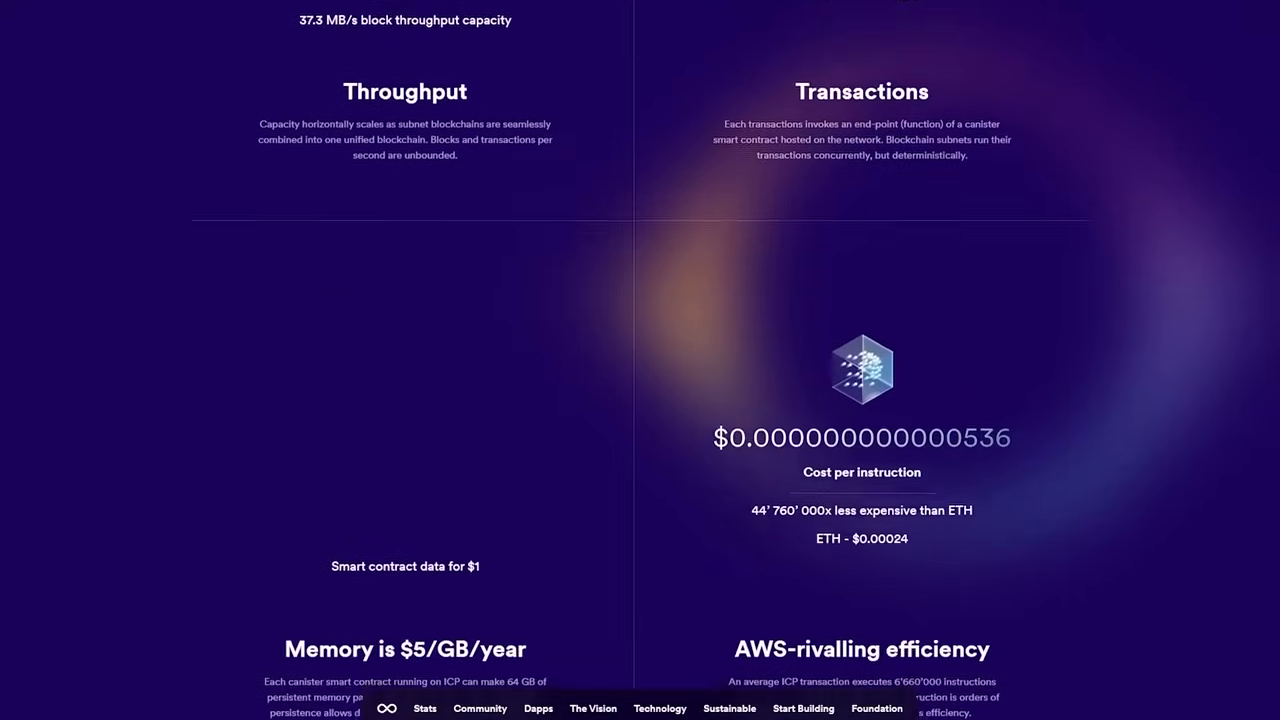
scroll("down", 3)
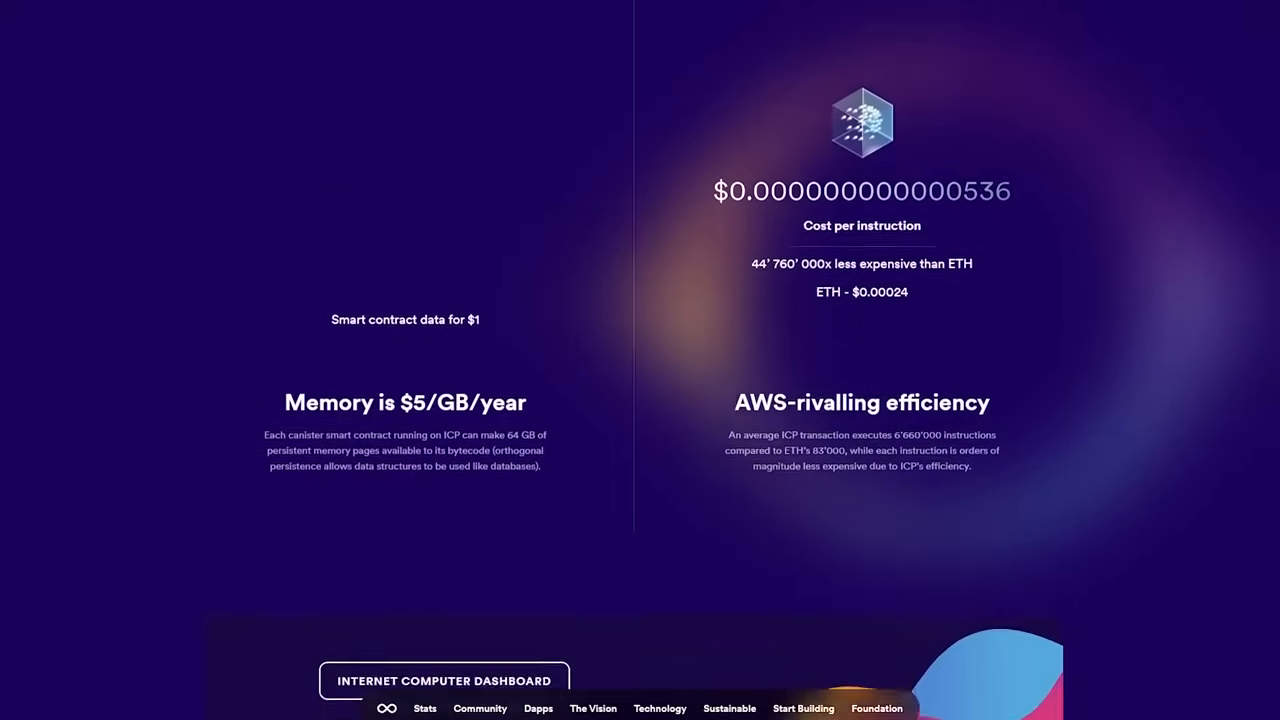
scroll("down", 3)
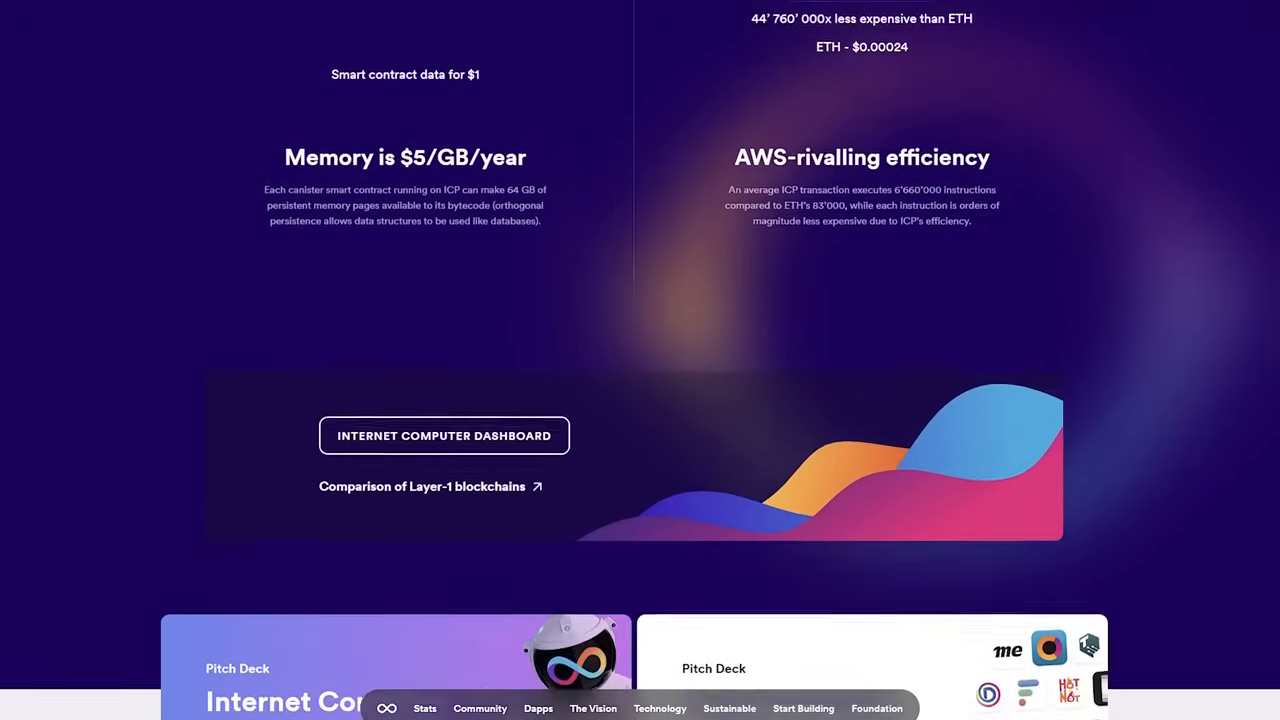
scroll("down", 3)
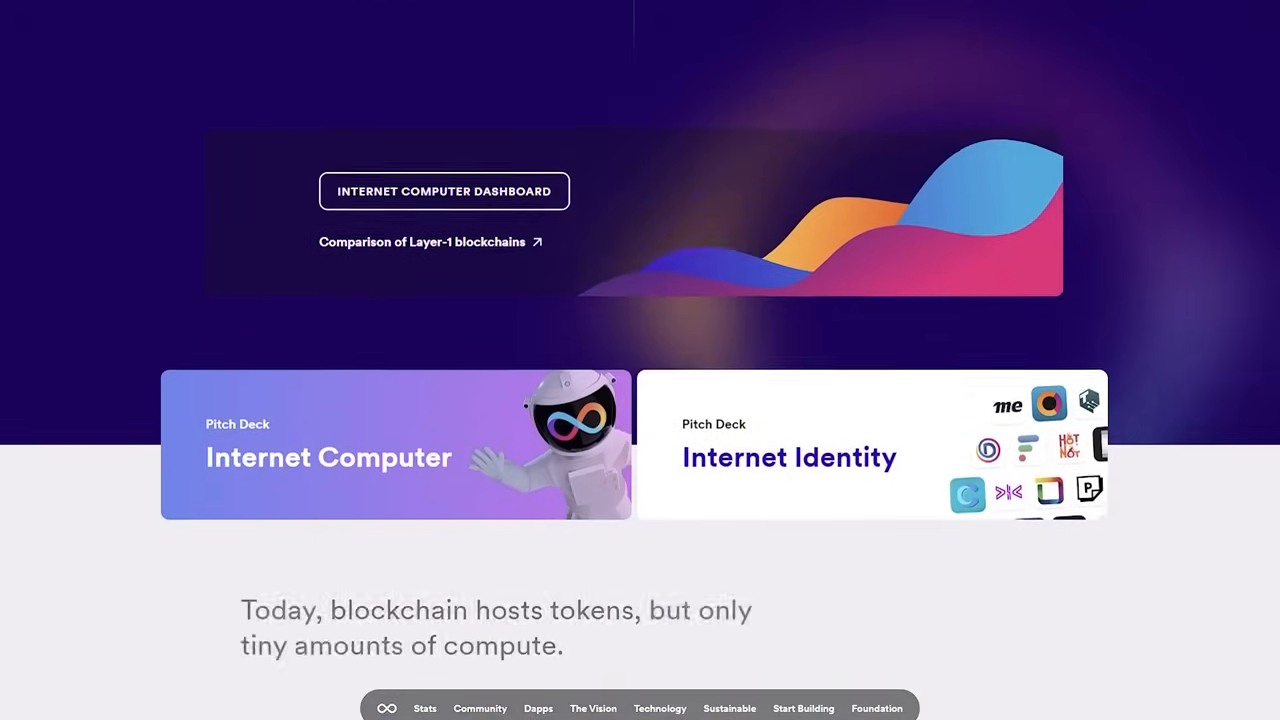
scroll("down", 3)
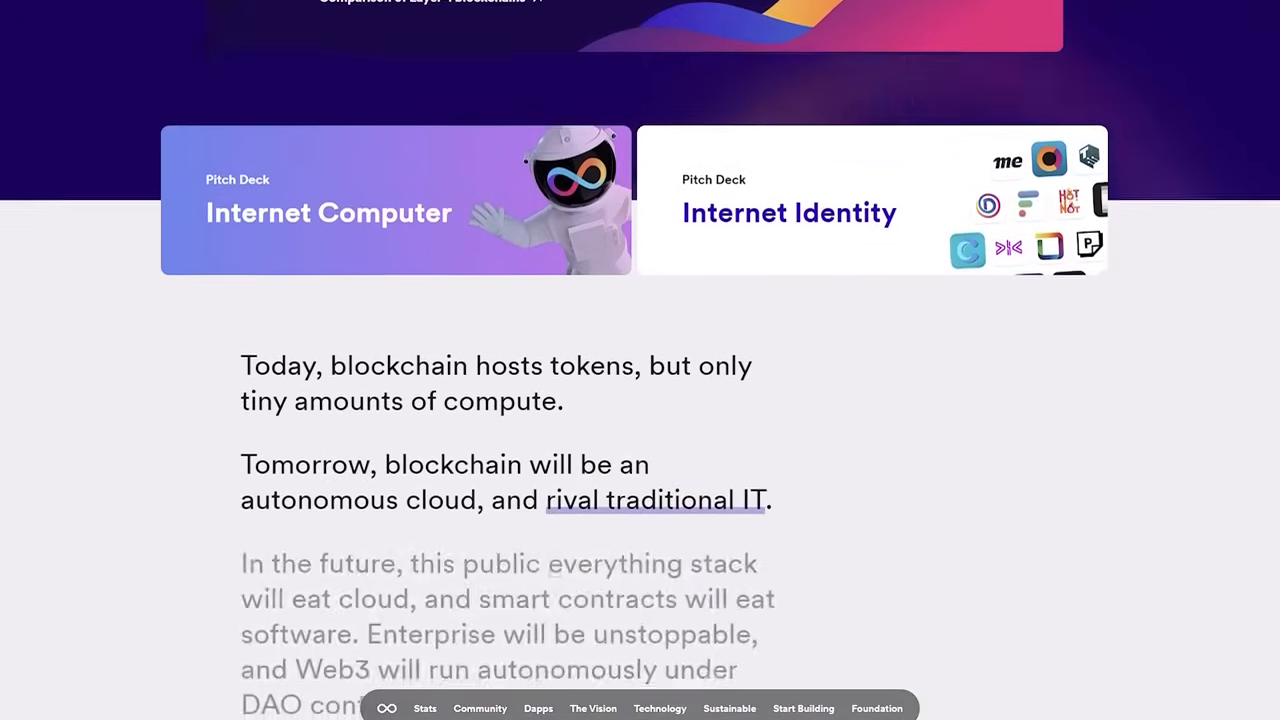
scroll("down", 3)
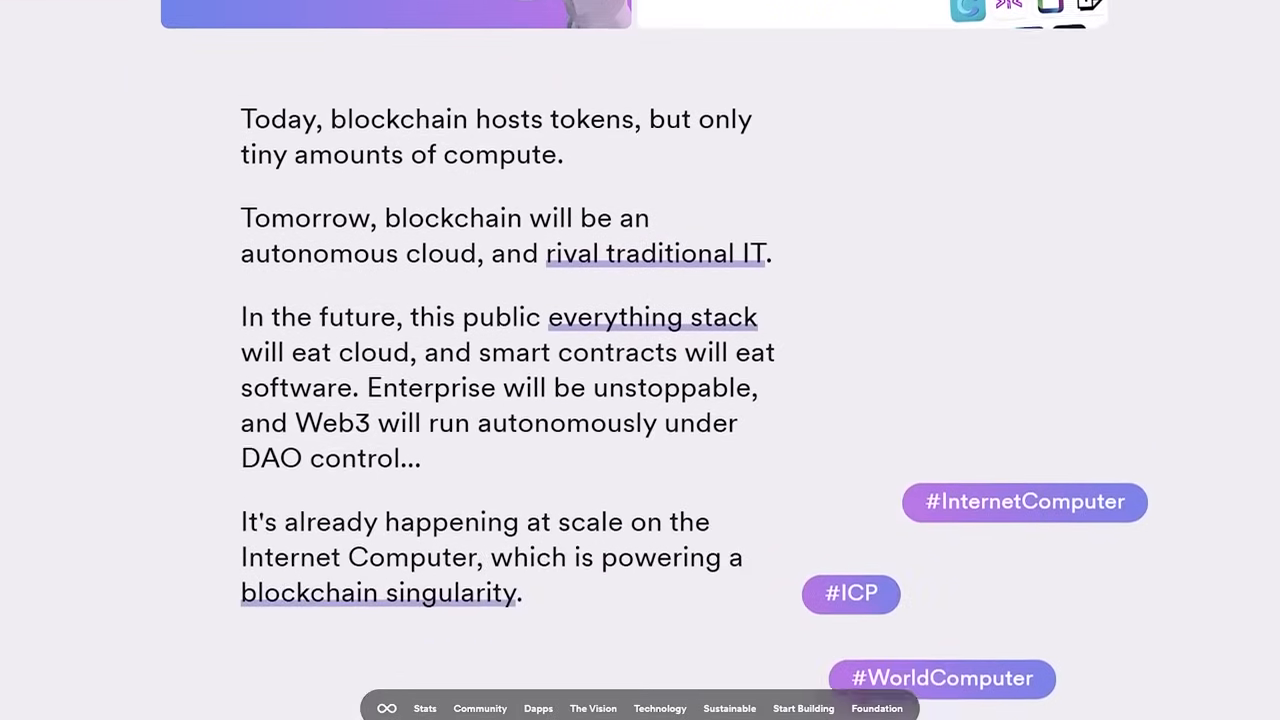
scroll("down", 3)
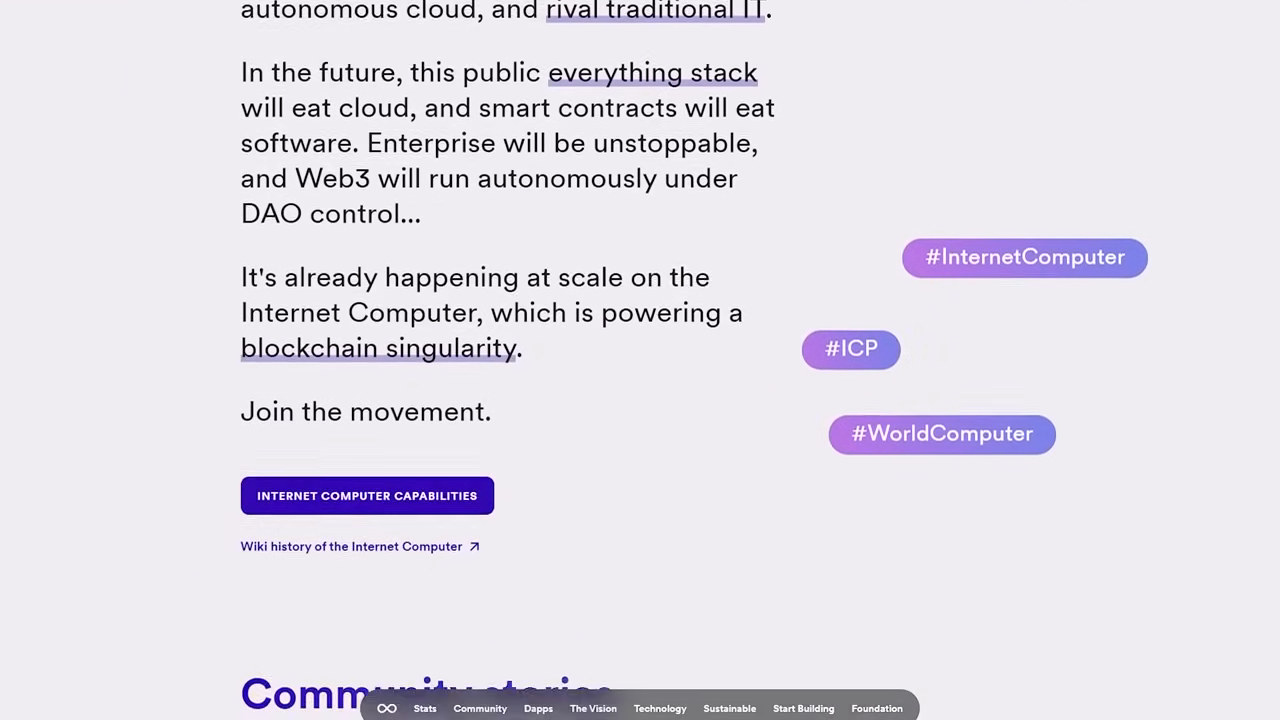
scroll("down", 3)
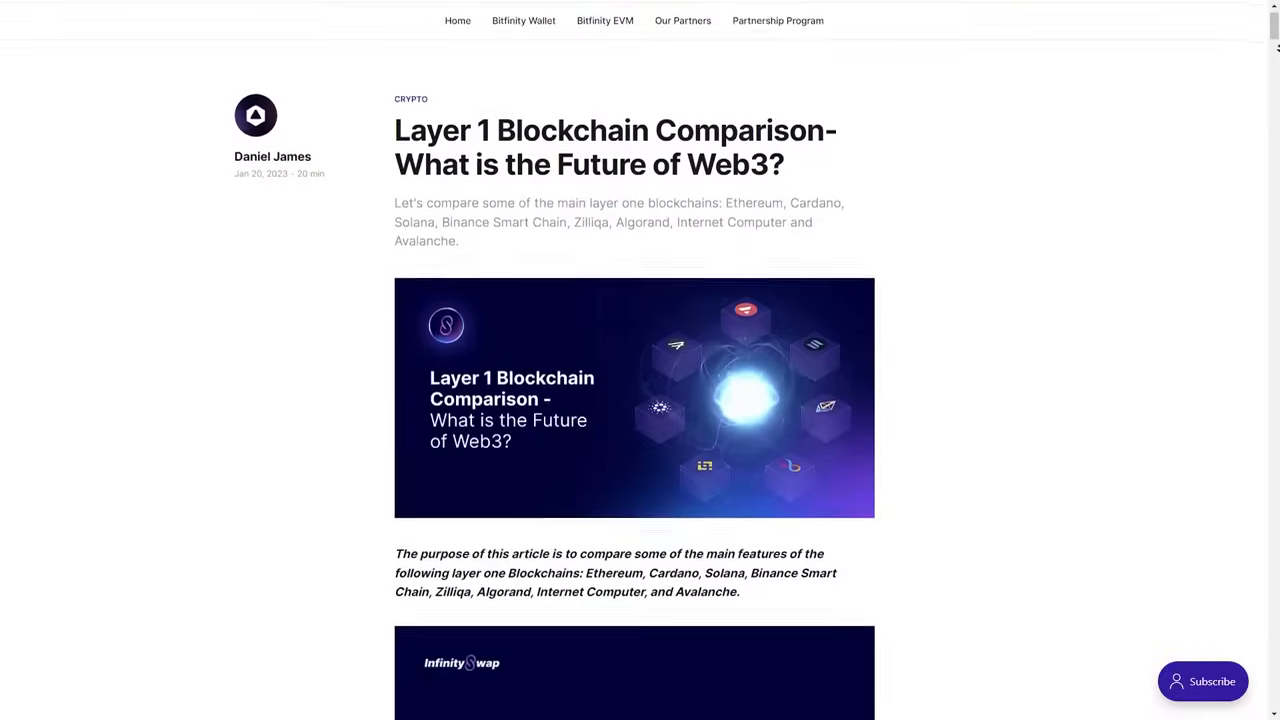
Scroll the Bitfinity article to the 'Comparison between Layer 1 Blockchains' heading and Speed chart
scroll("down", 3)
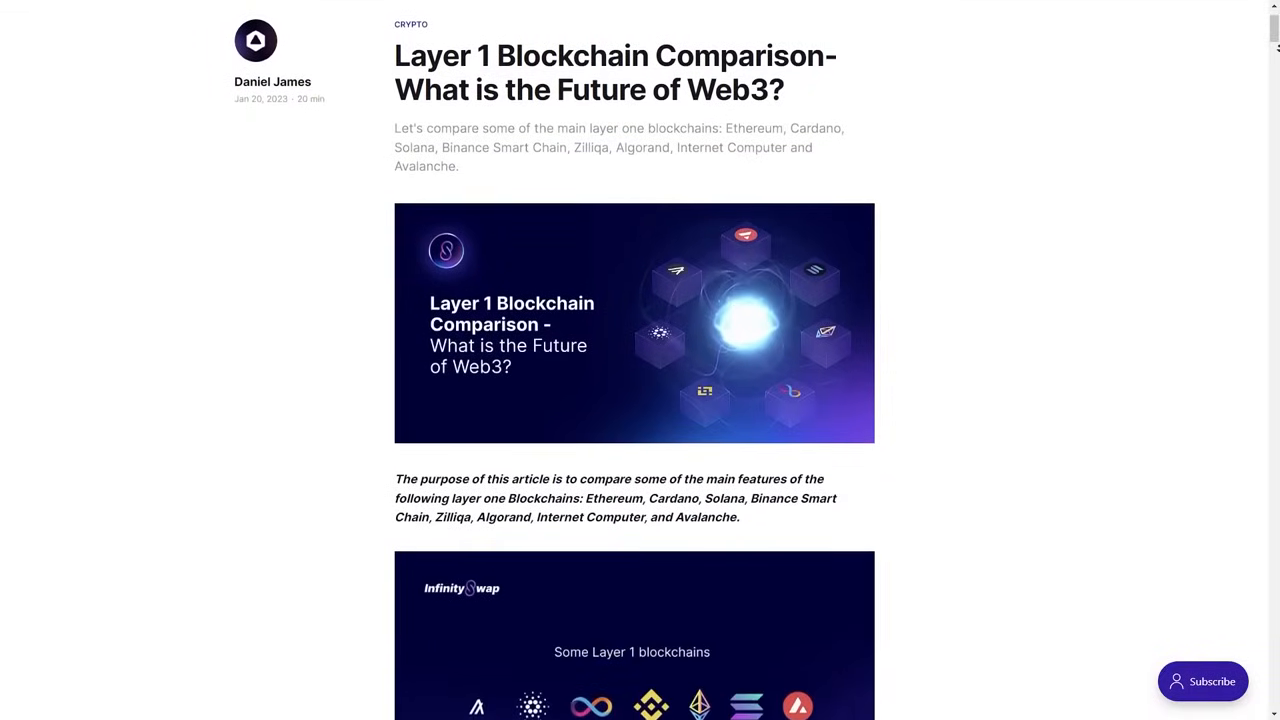
scroll("down", 3)
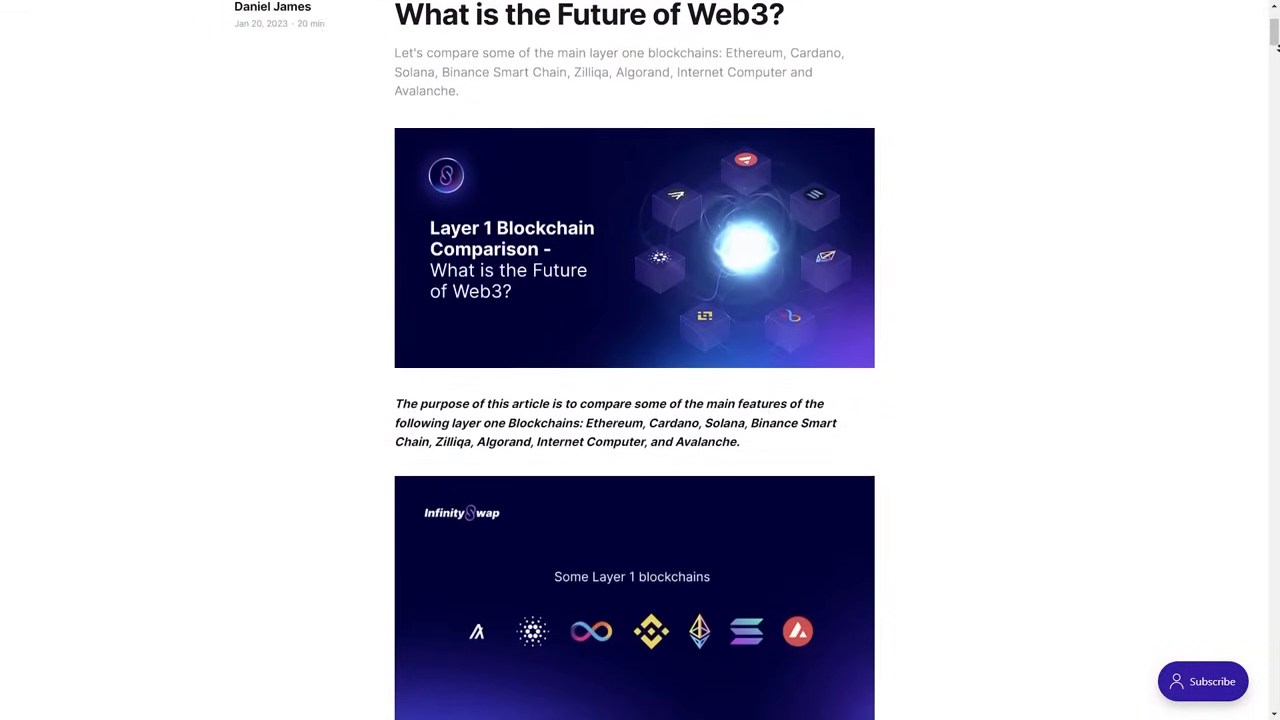
scroll("down", 3)
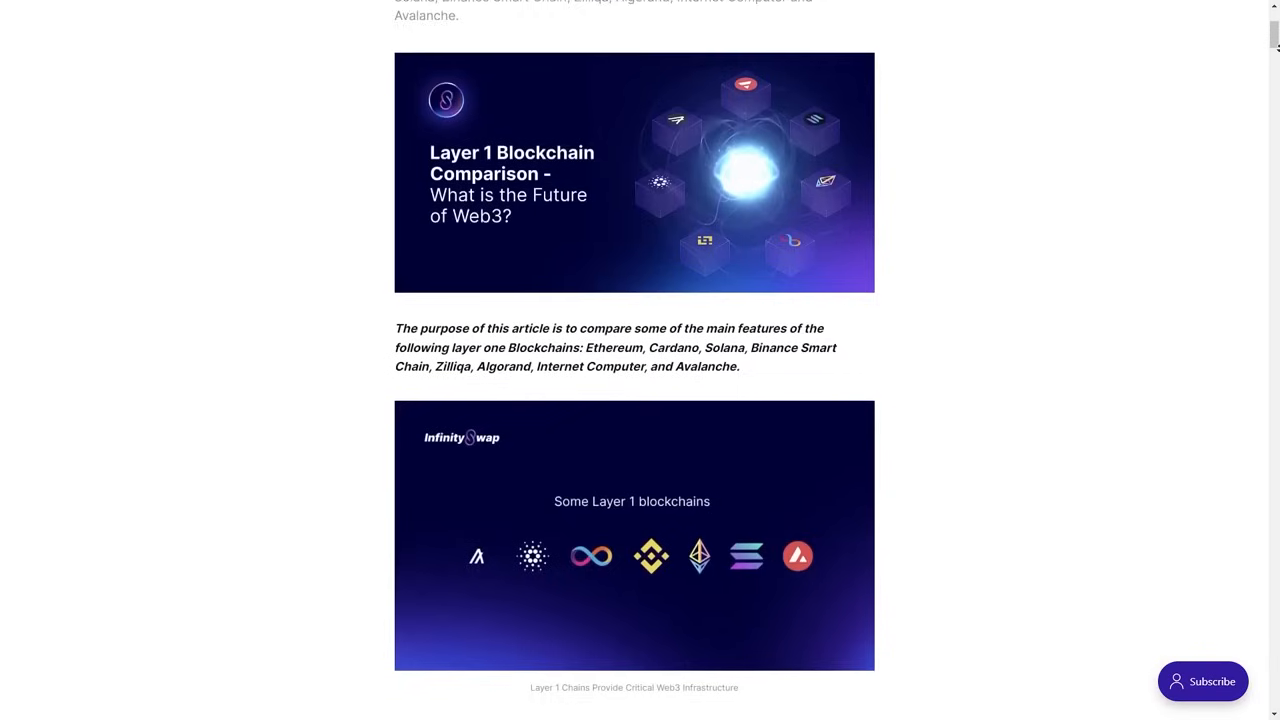
scroll("down", 3)
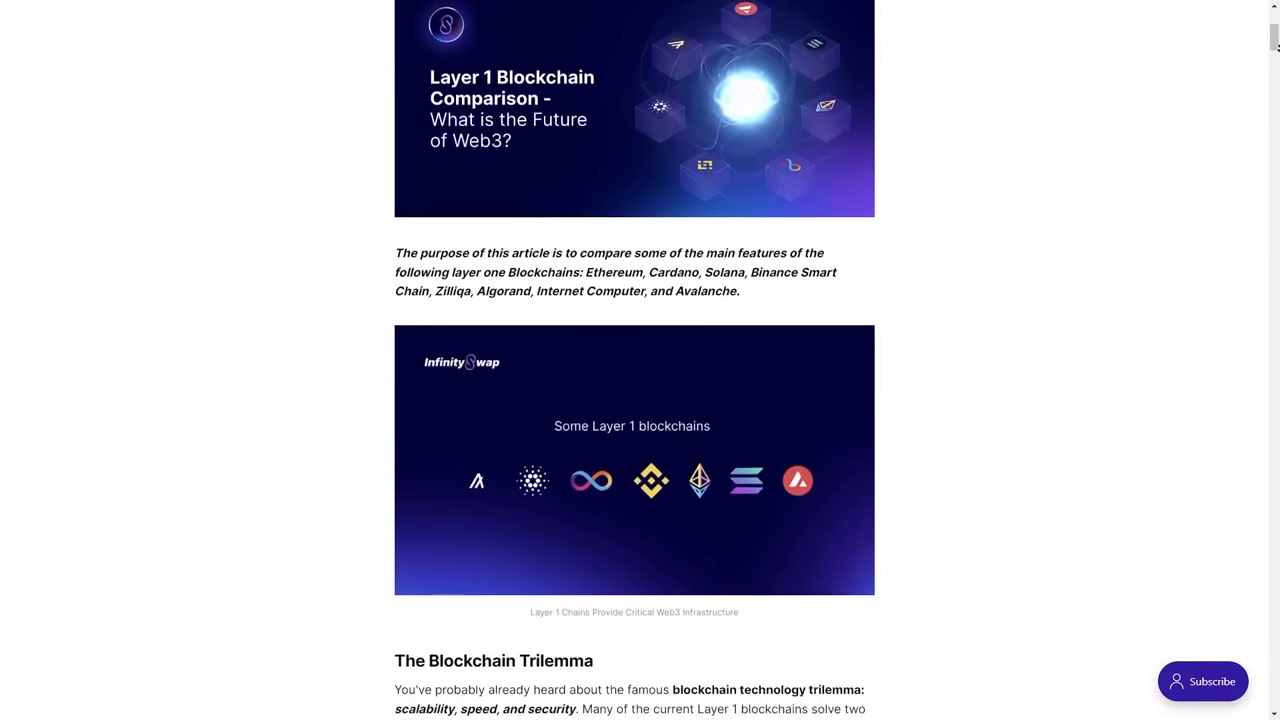
scroll("down", 3)
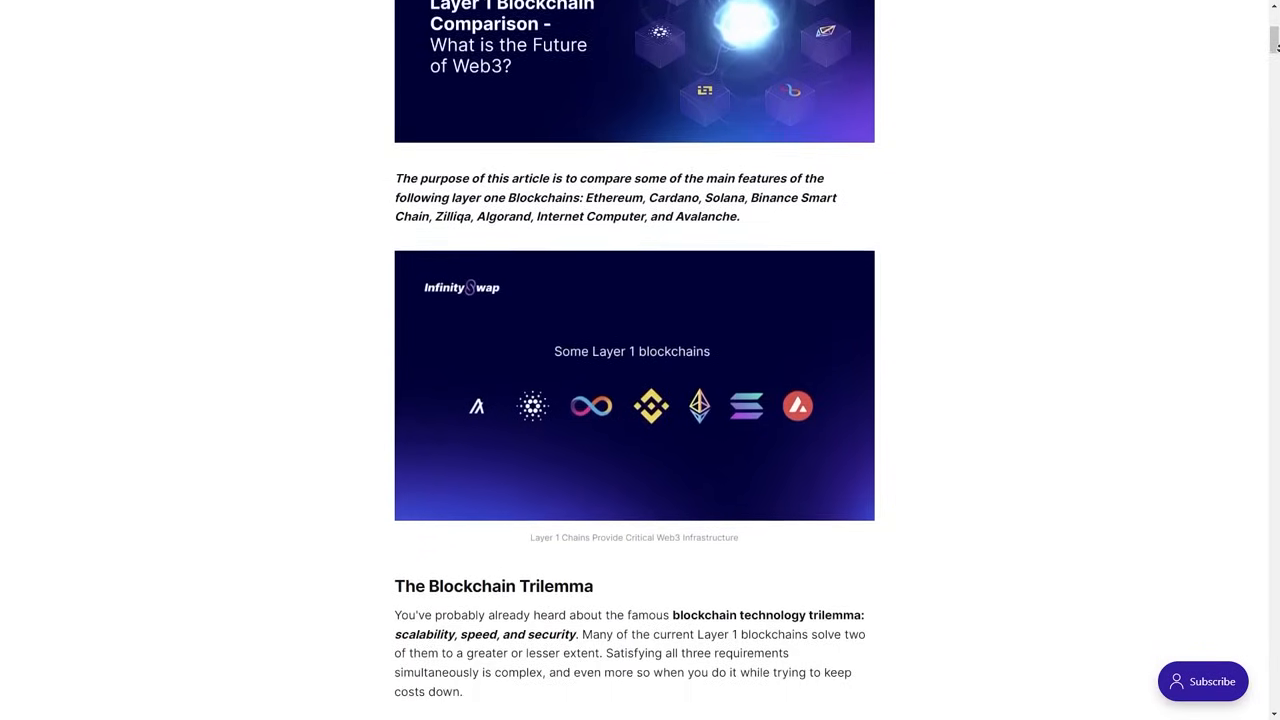
scroll("down", 3)
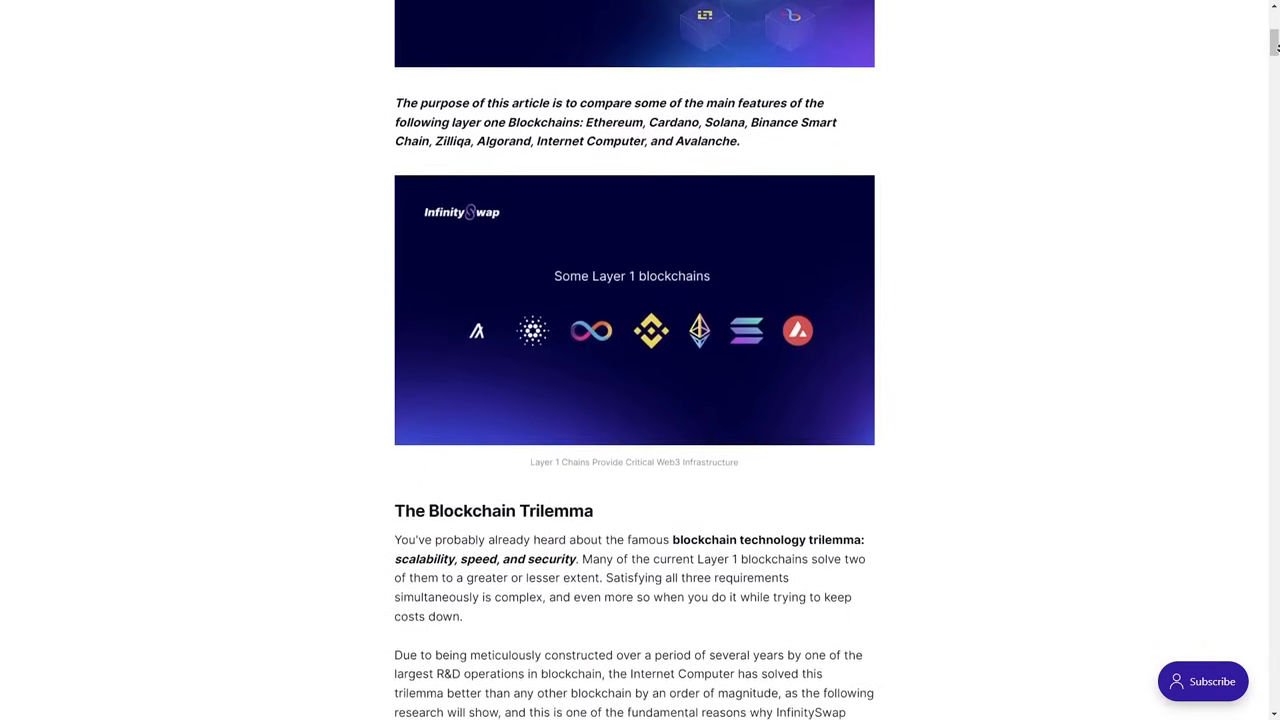
scroll("down", 3)
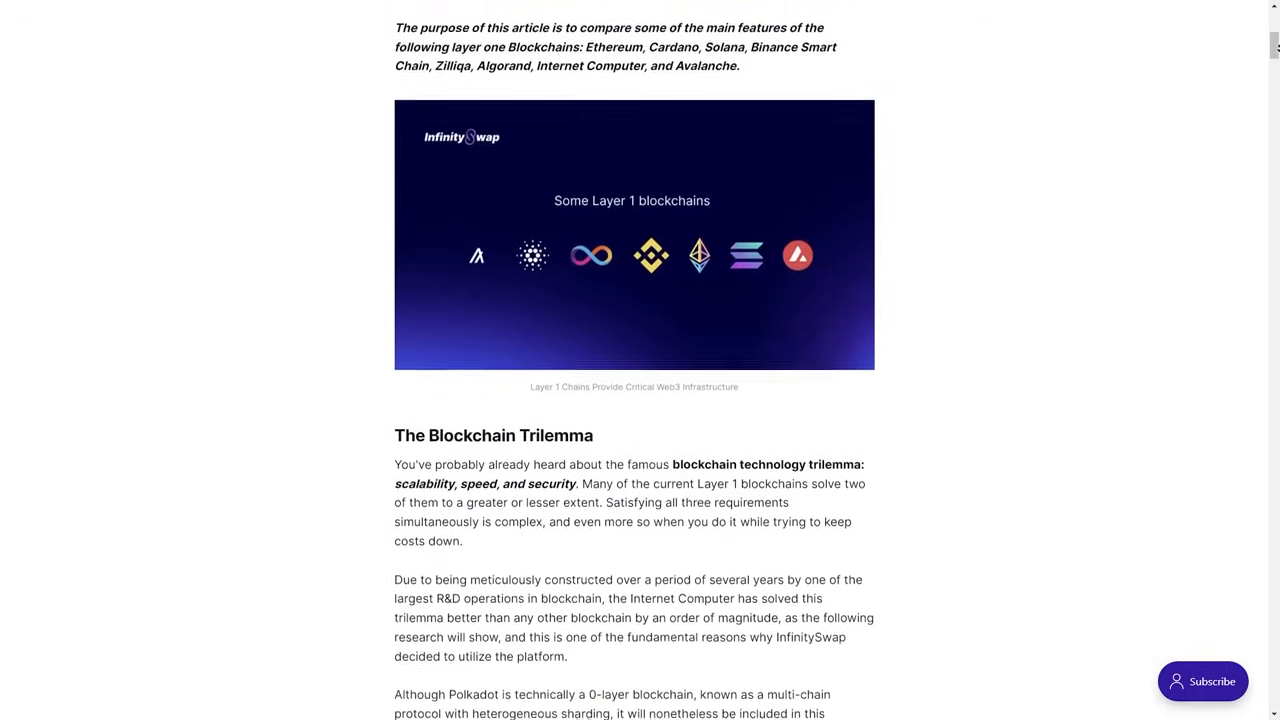
scroll("down", 3)
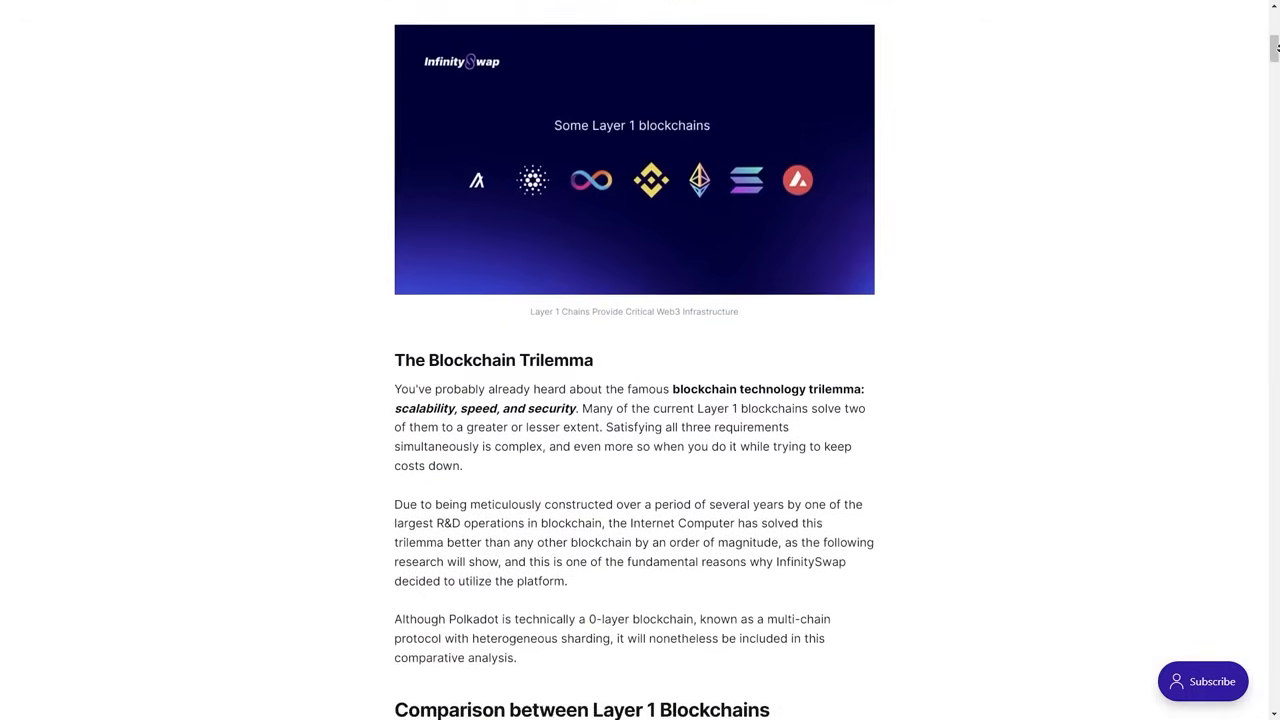
scroll("down", 3)
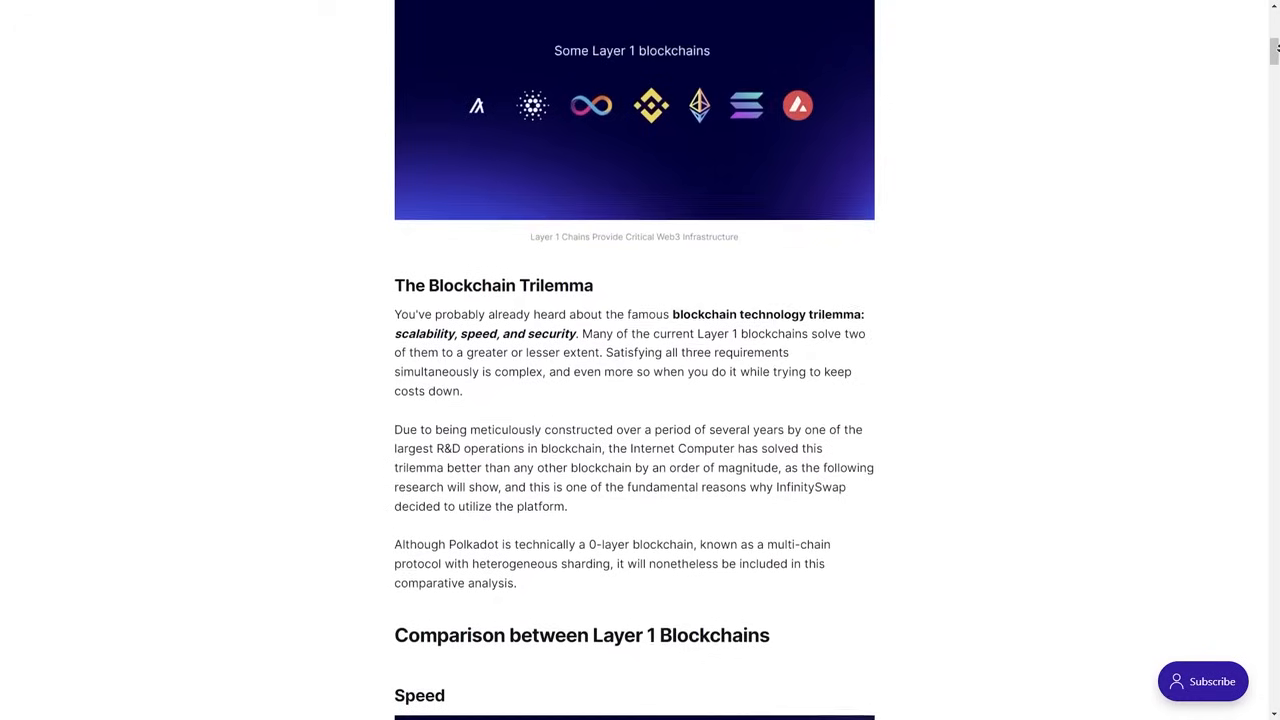
scroll("down", 3)
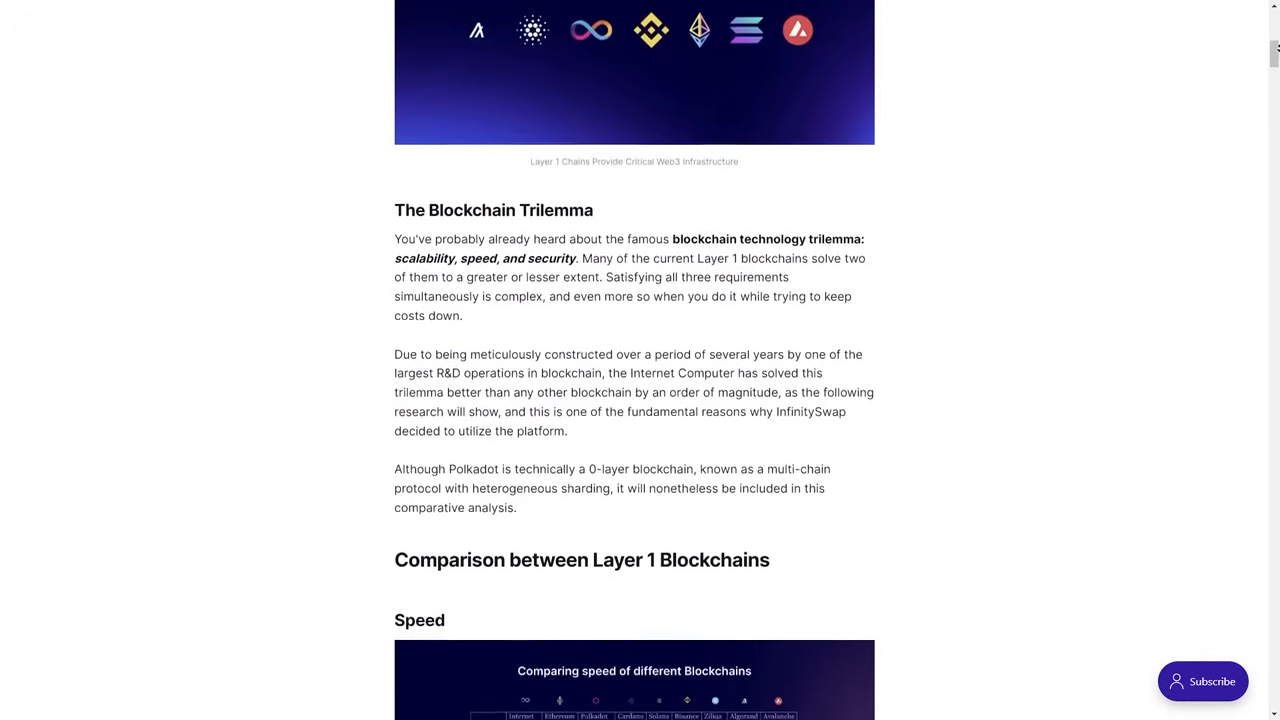
scroll("down", 3)
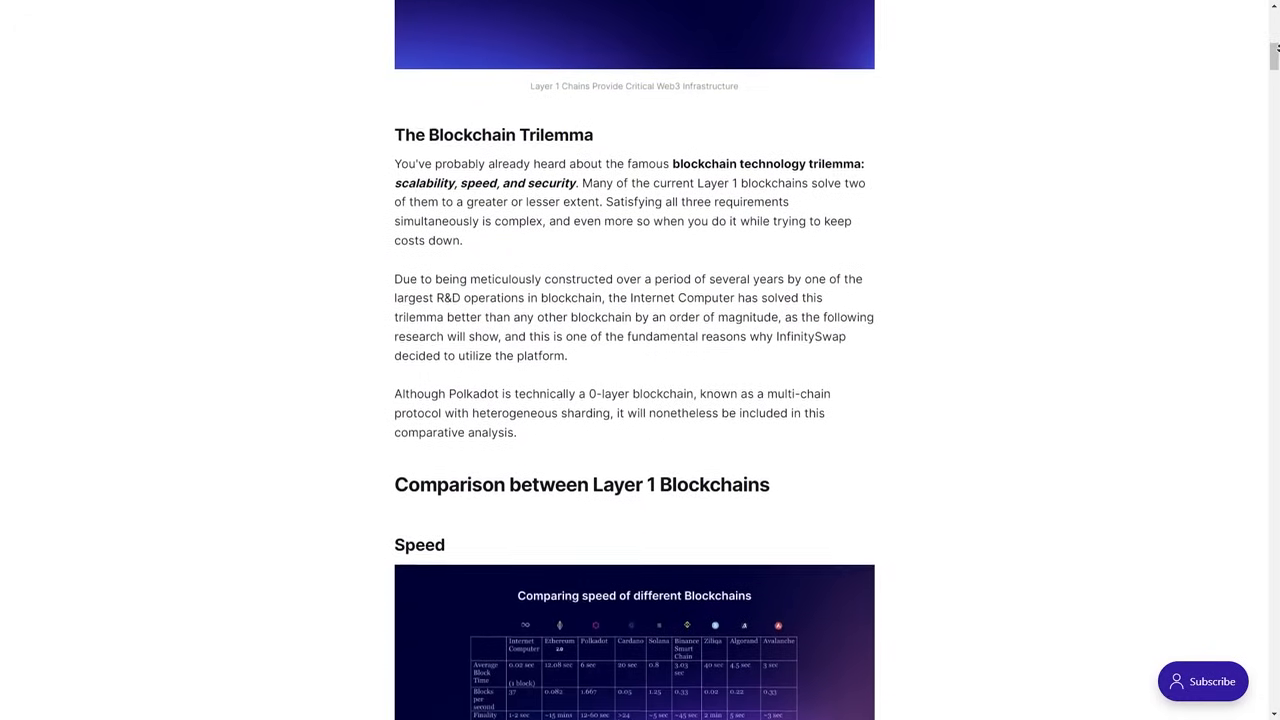
scroll("down", 3)
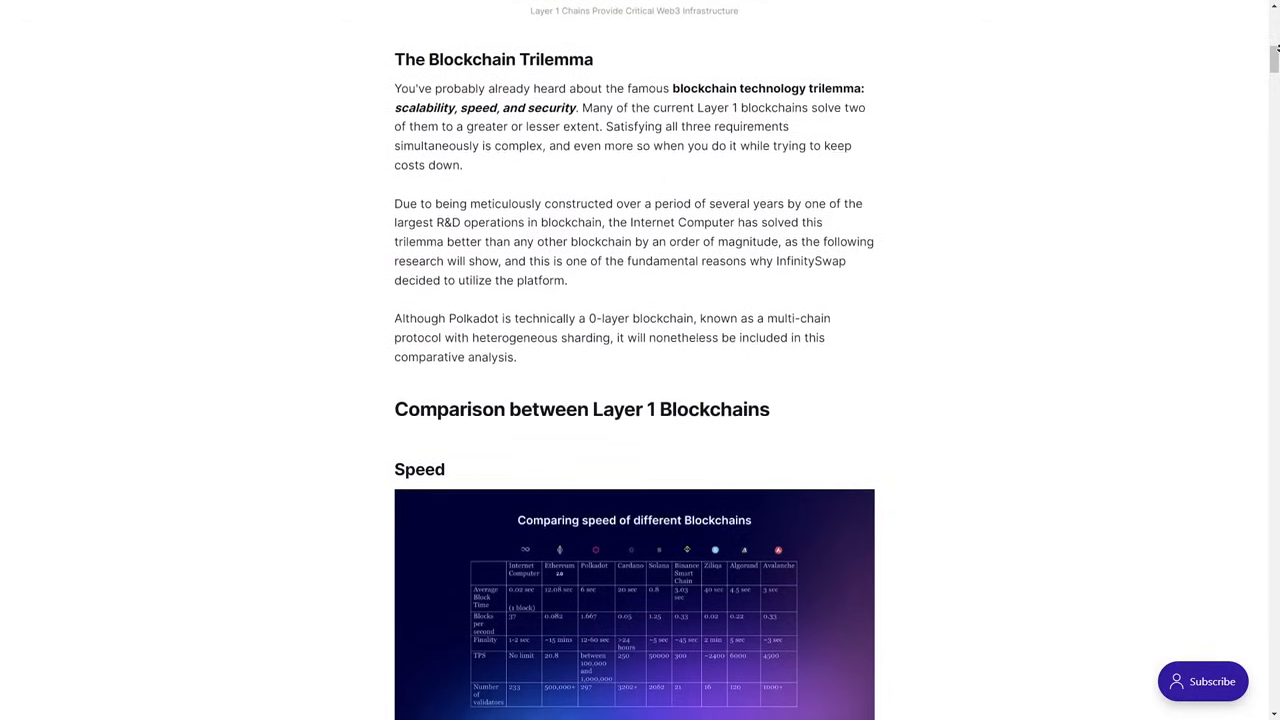
scroll("down", 3)
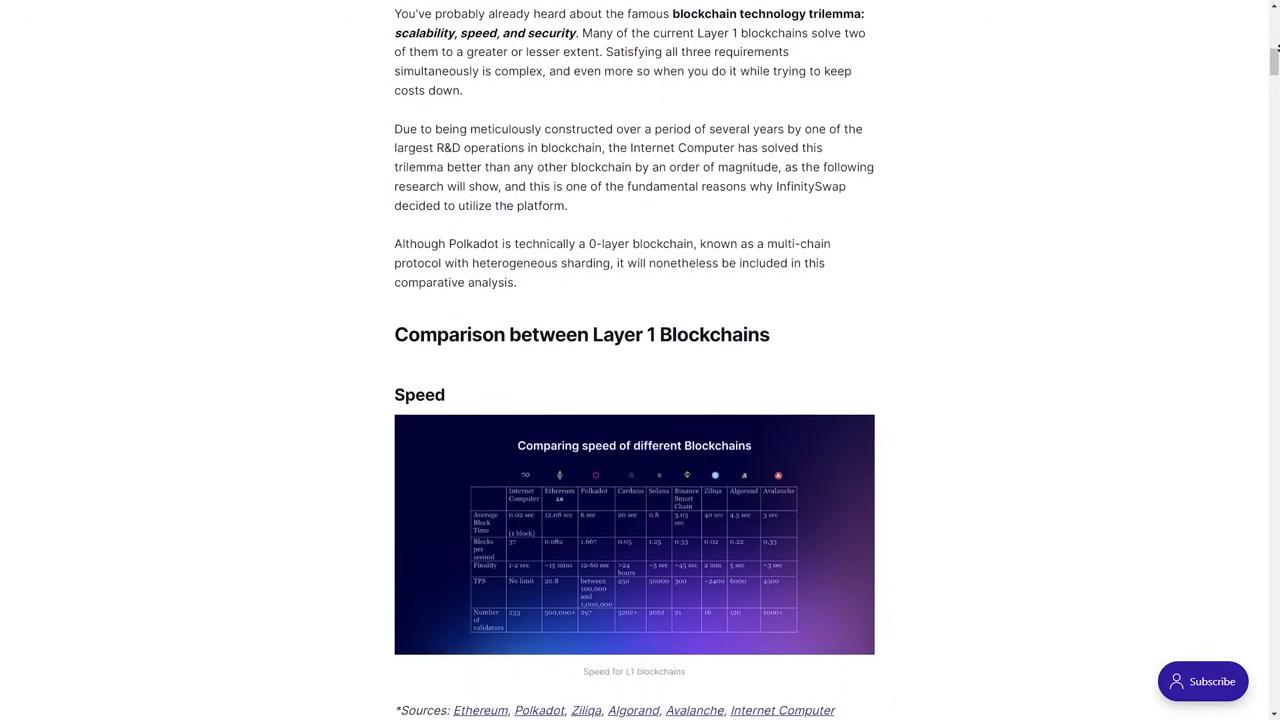
scroll("down", 3)
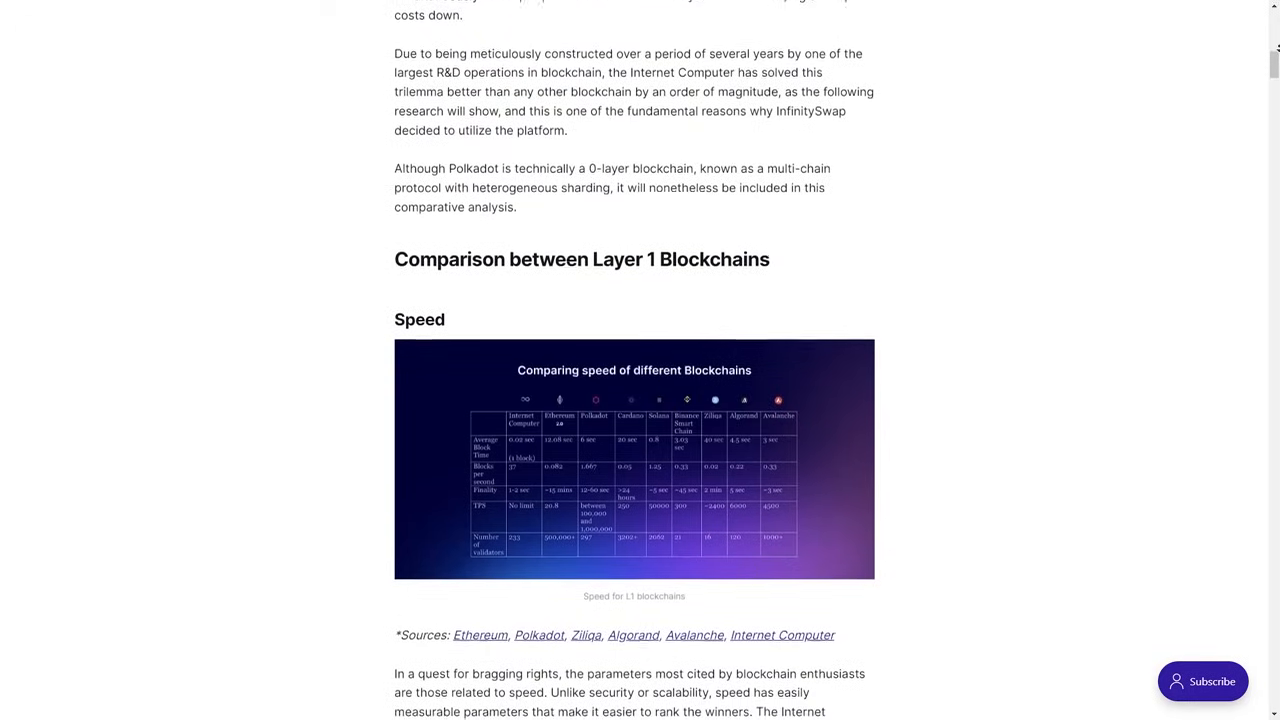
scroll("down", 3)
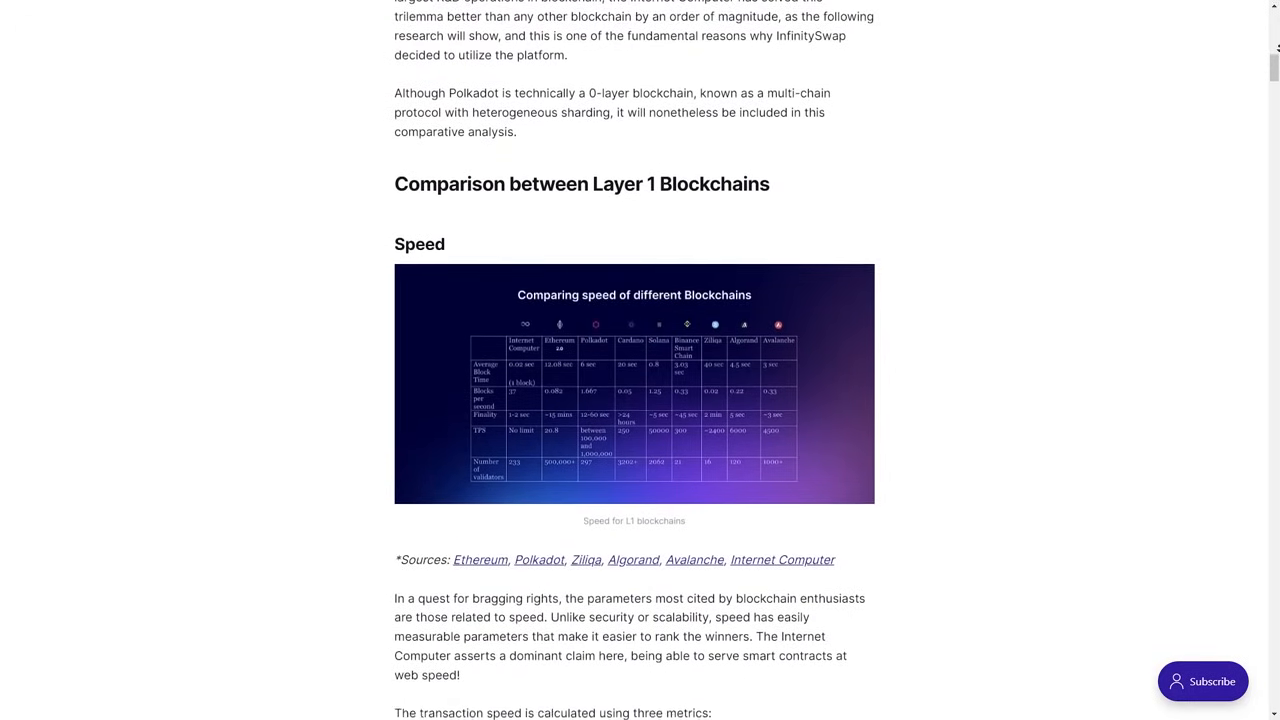
scroll("down", 3)
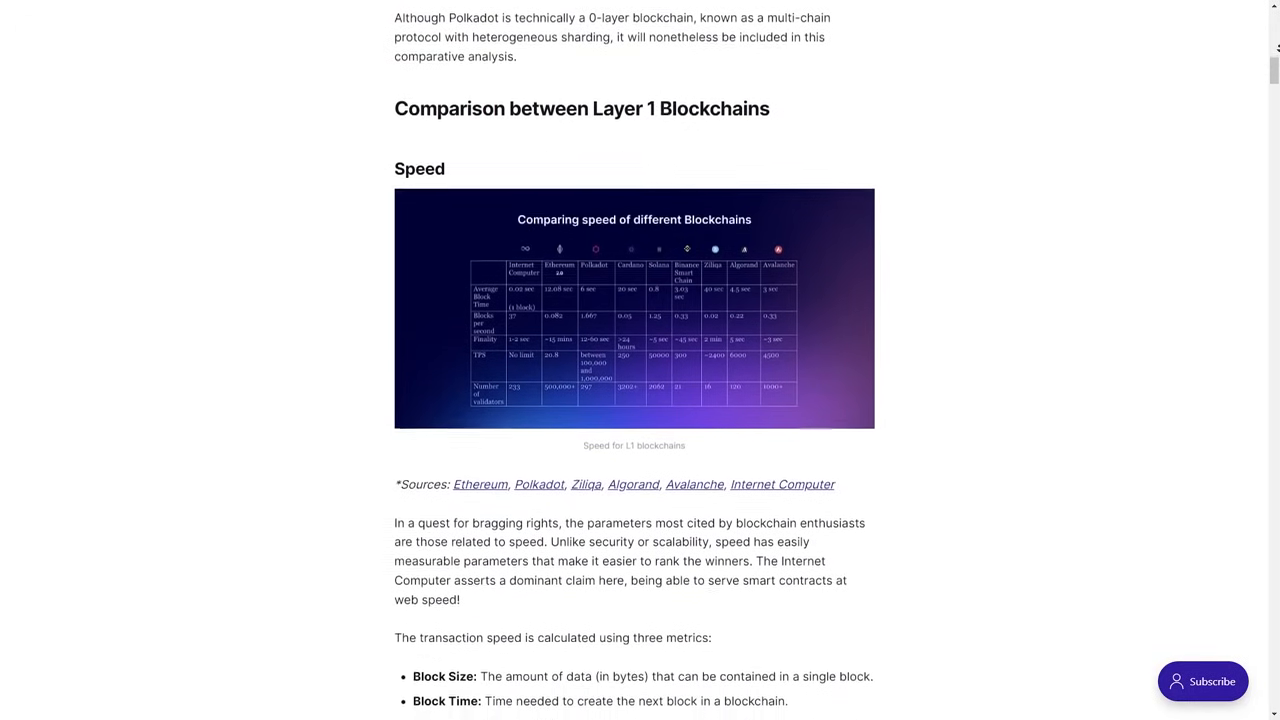
Read the Speed section on finality, TPS and query calls down to 'Scalability & Storage'
scroll("down", 3)
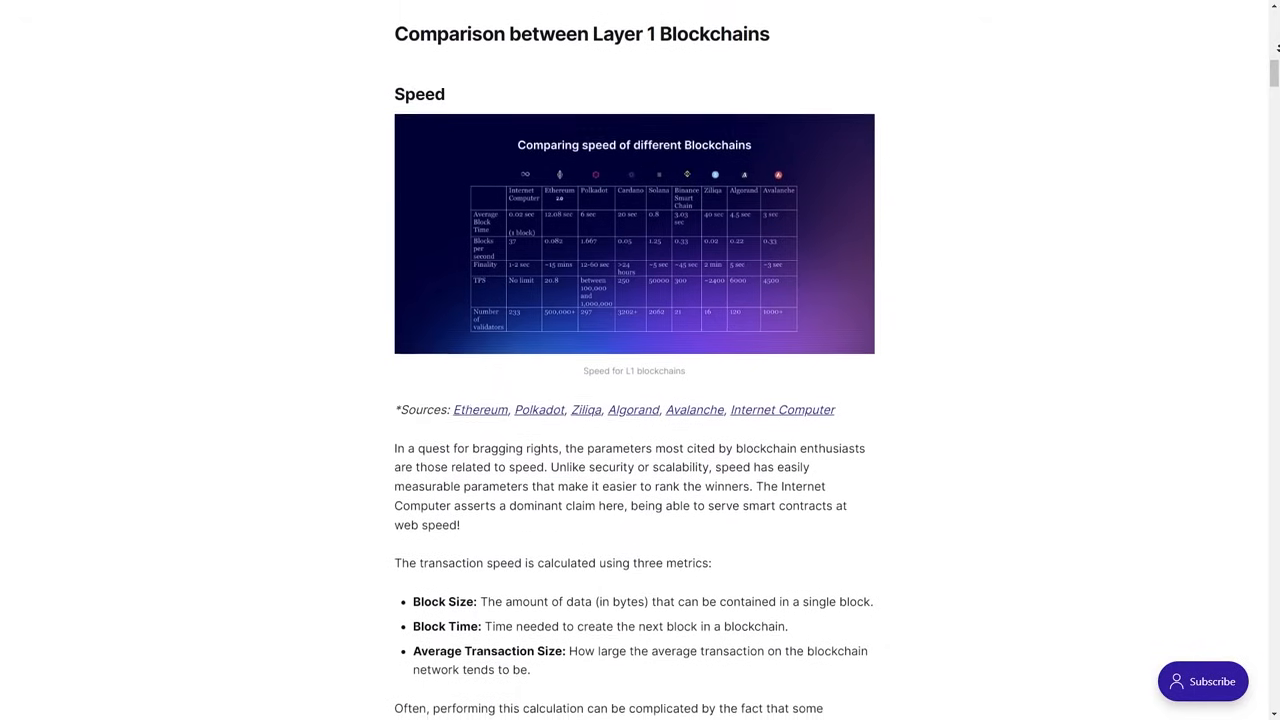
scroll("down", 3)
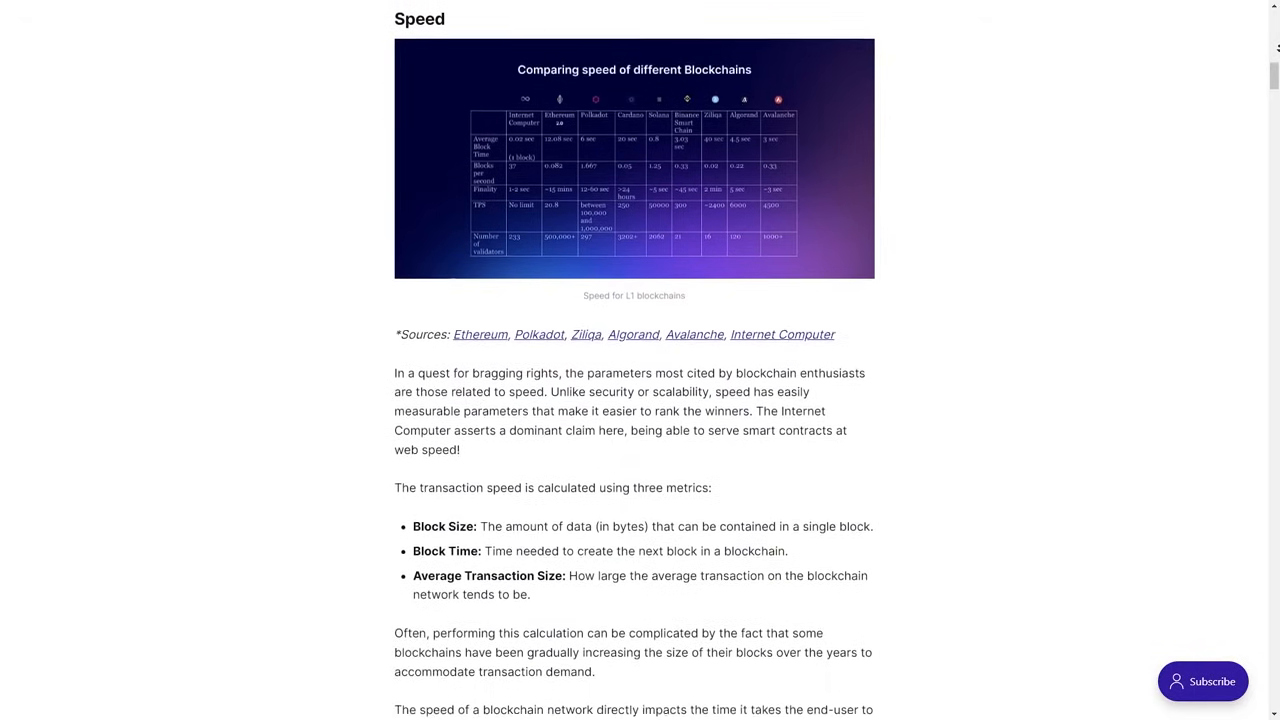
scroll("down", 3)
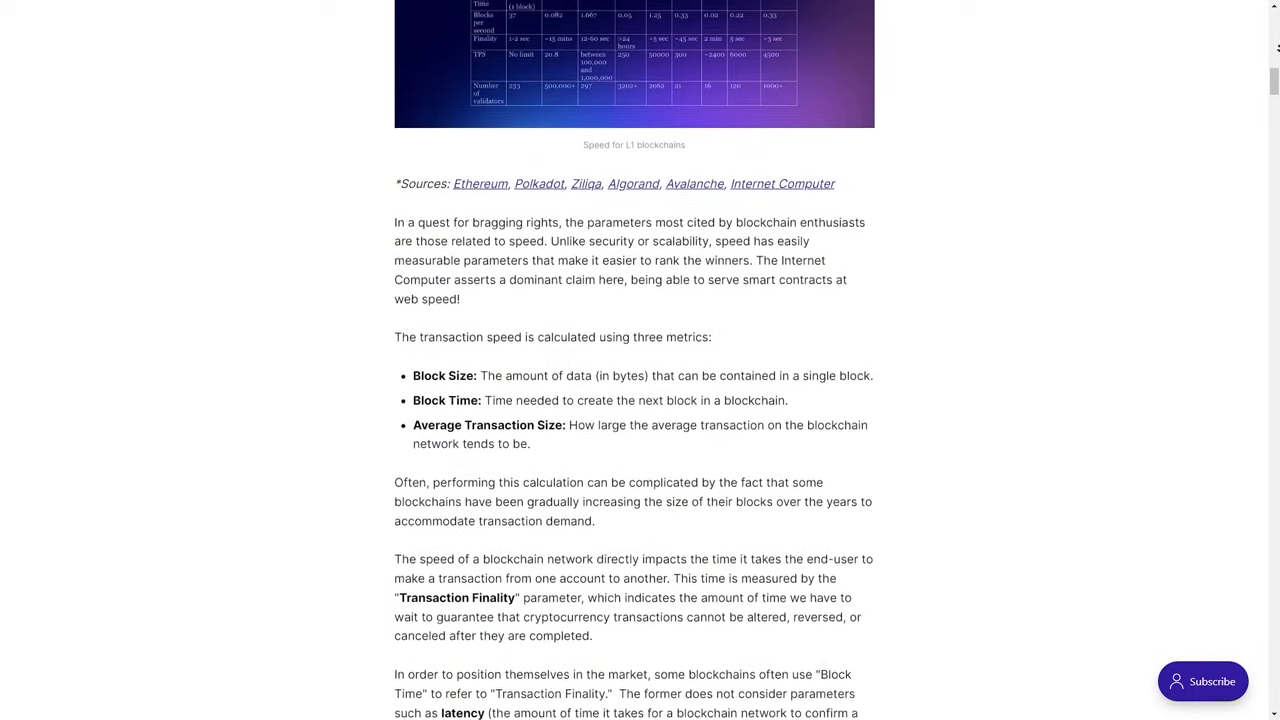
scroll("down", 3)
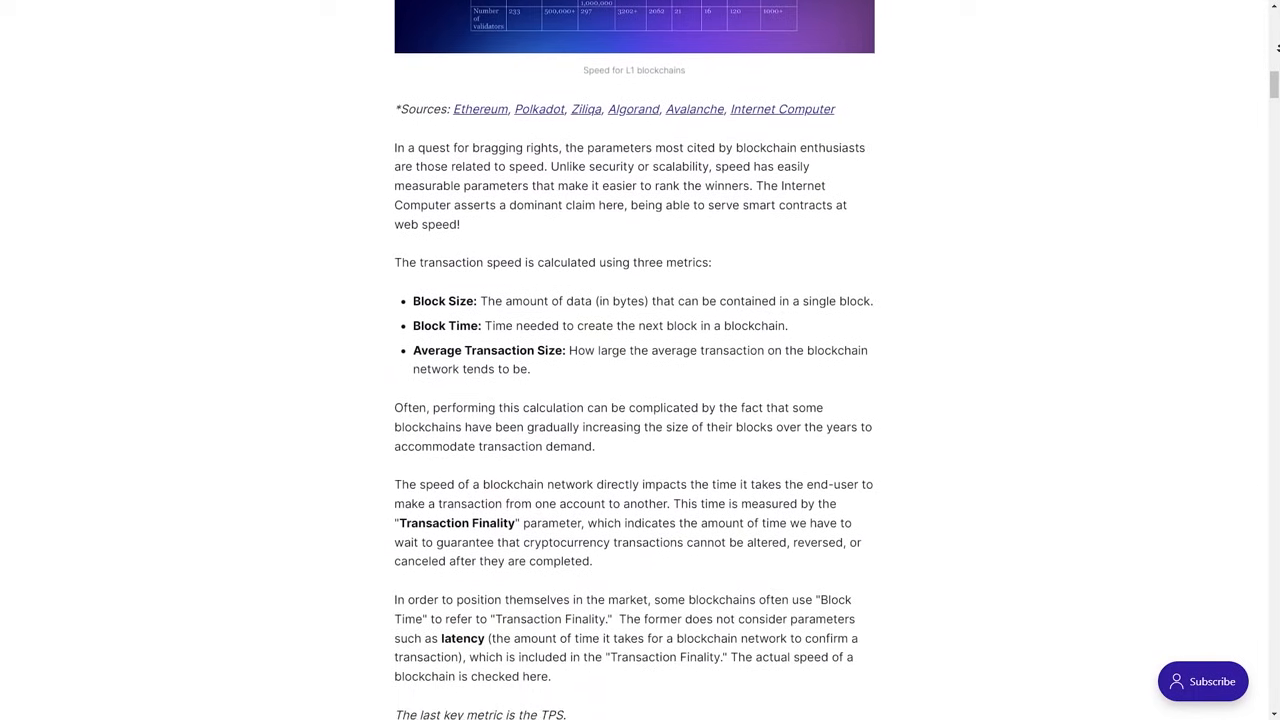
scroll("down", 3)
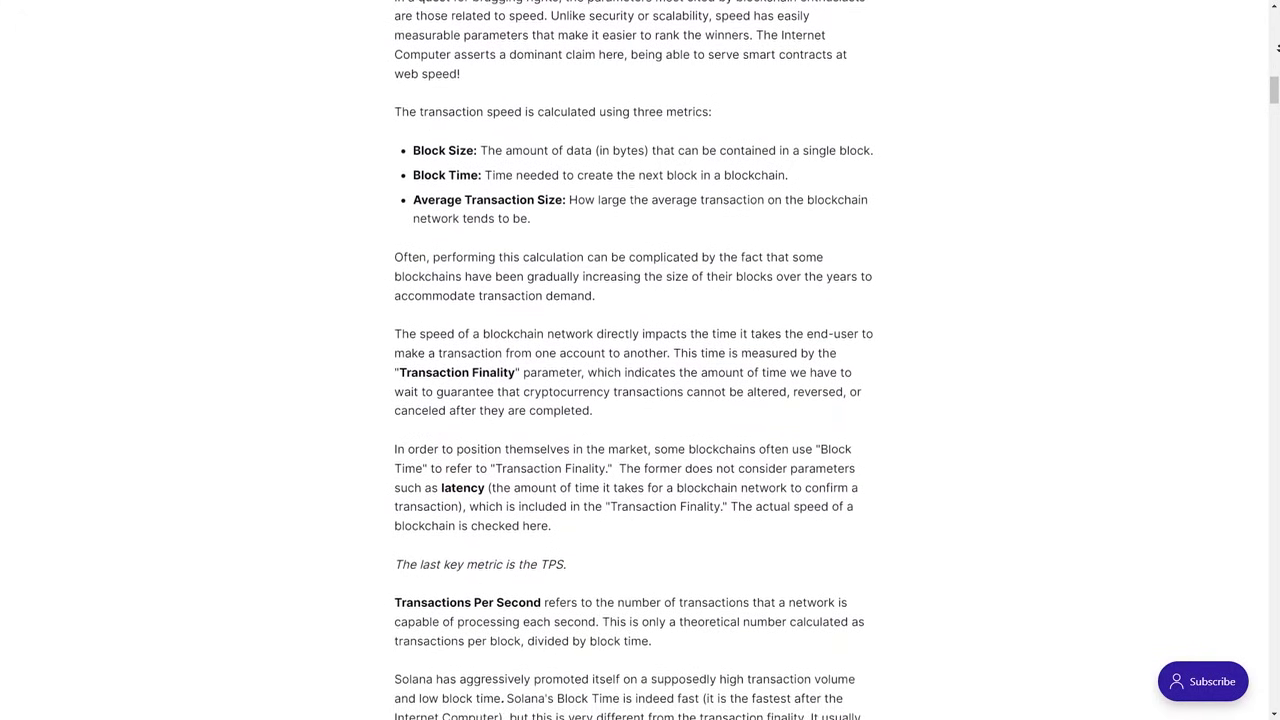
scroll("down", 3)
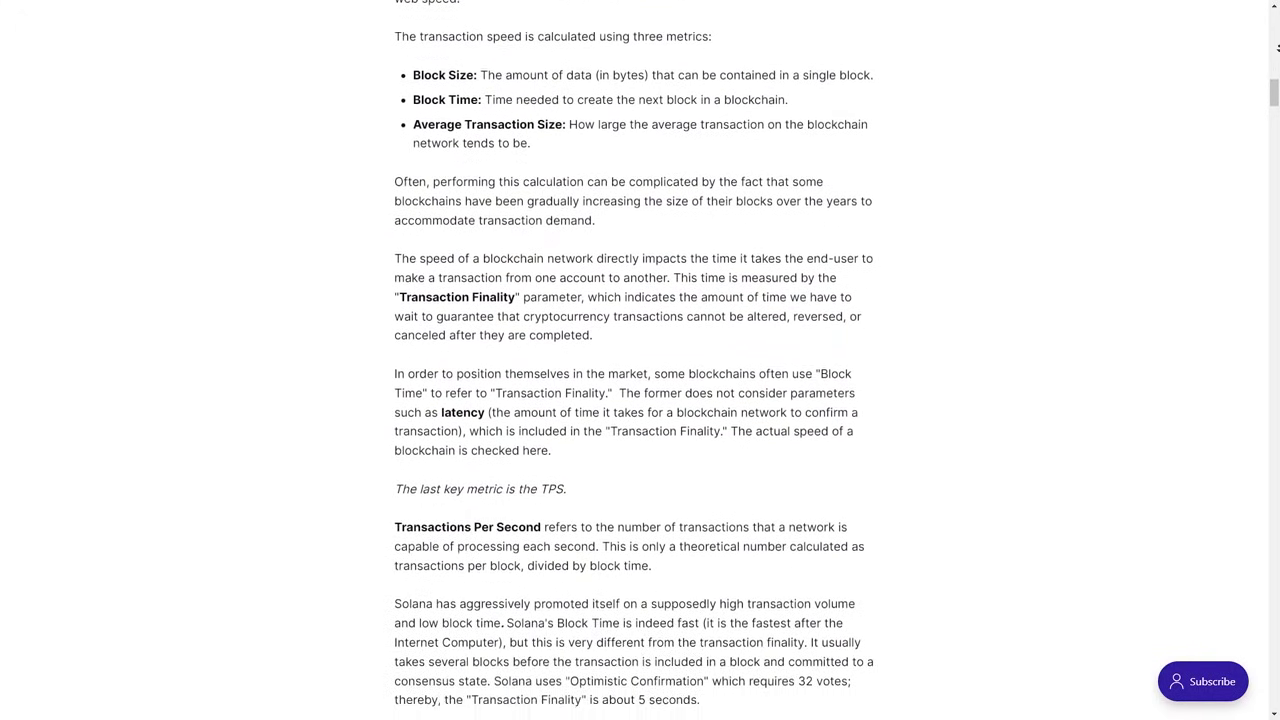
scroll("down", 3)
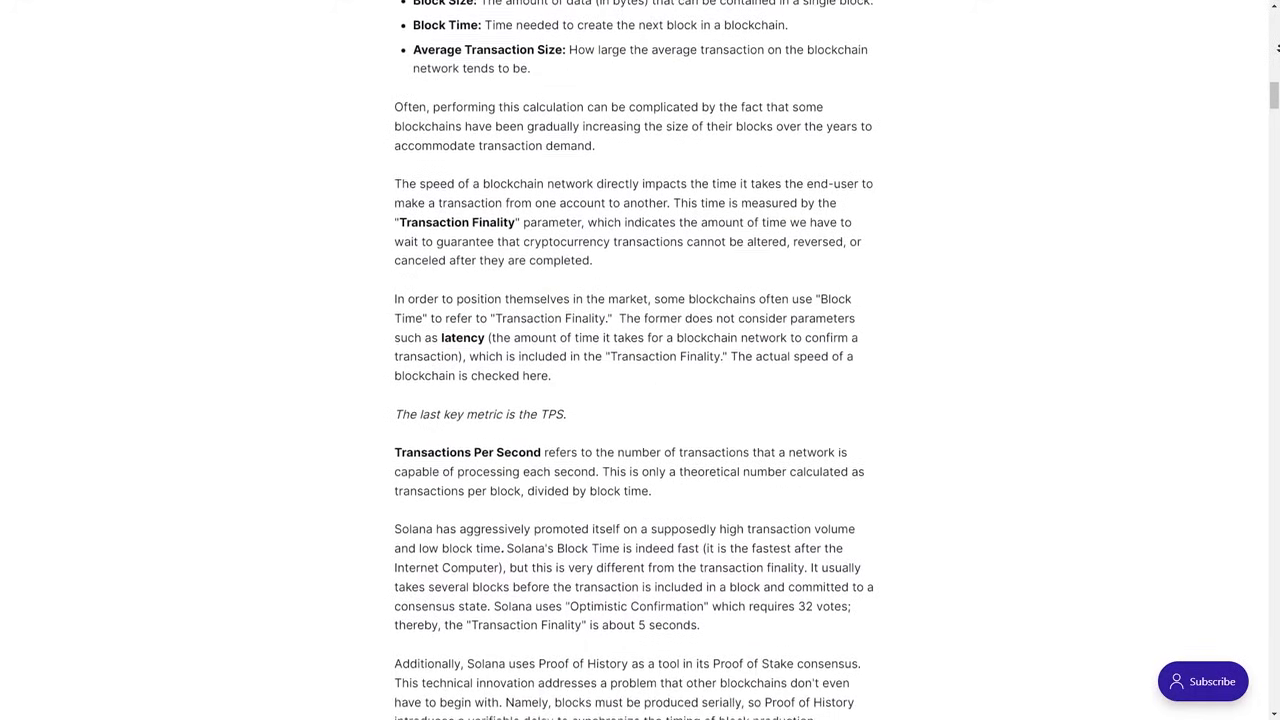
scroll("down", 3)
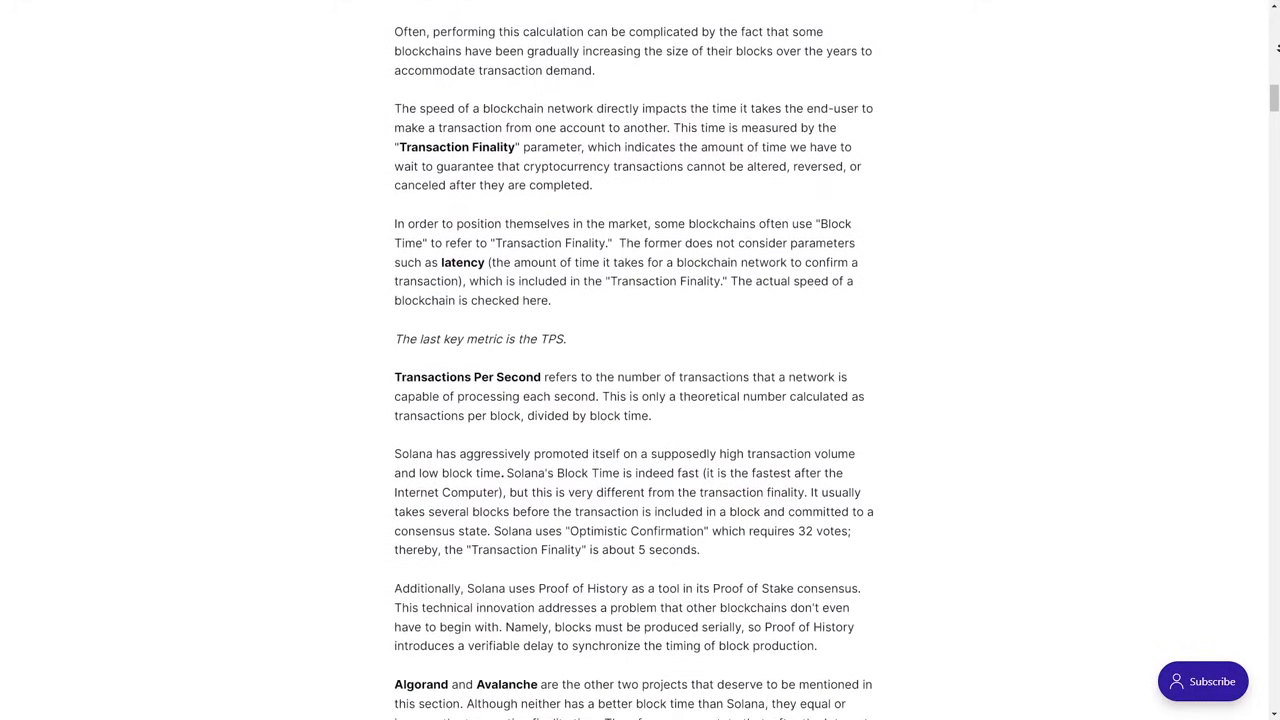
scroll("down", 3)
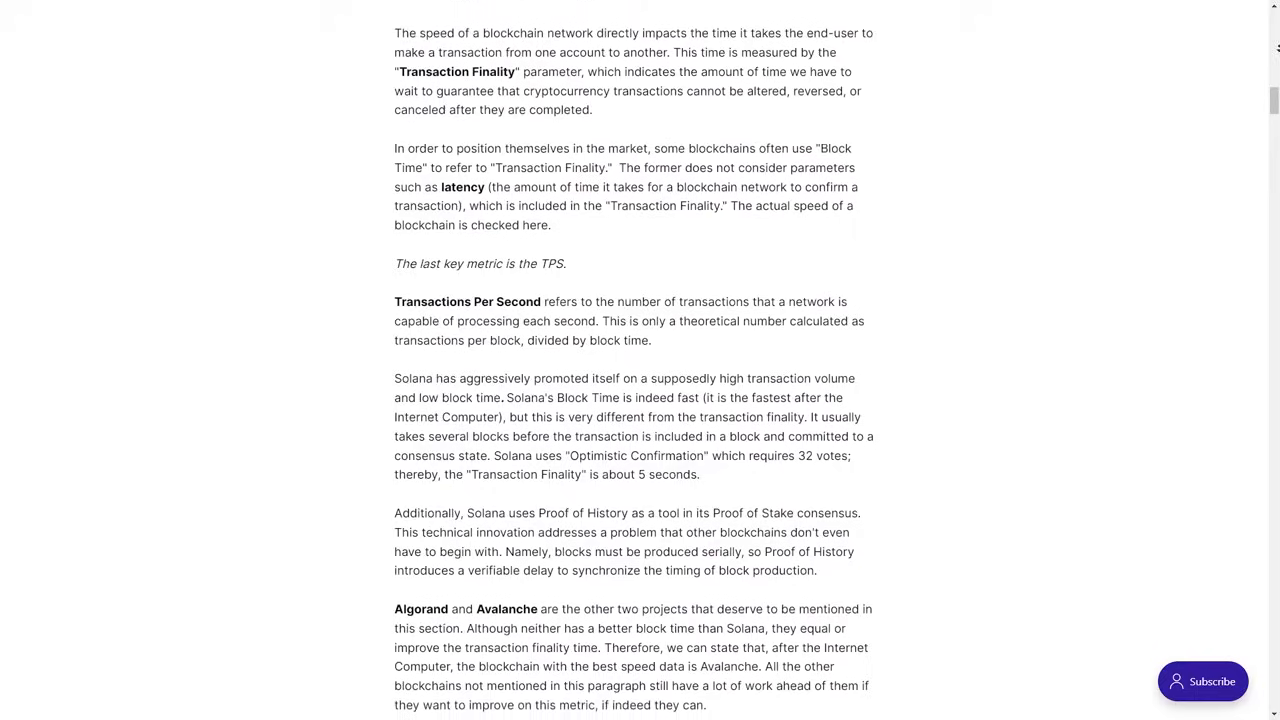
scroll("down", 3)
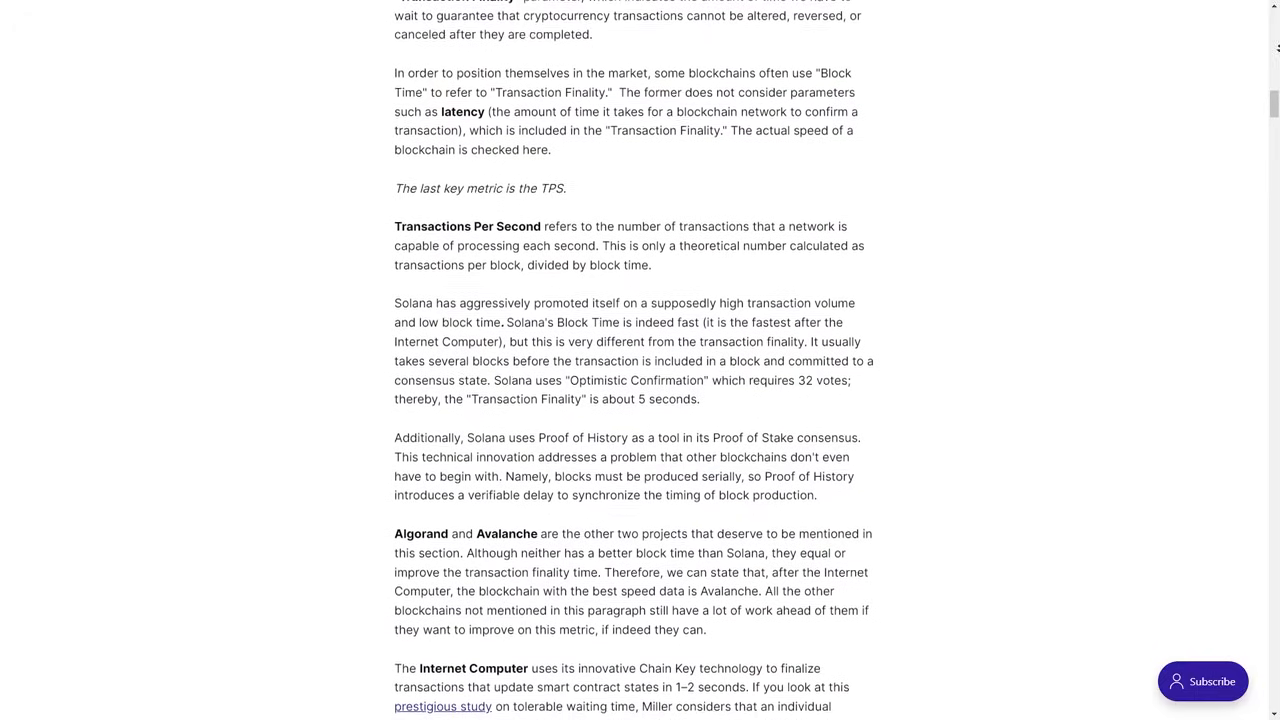
scroll("down", 3)
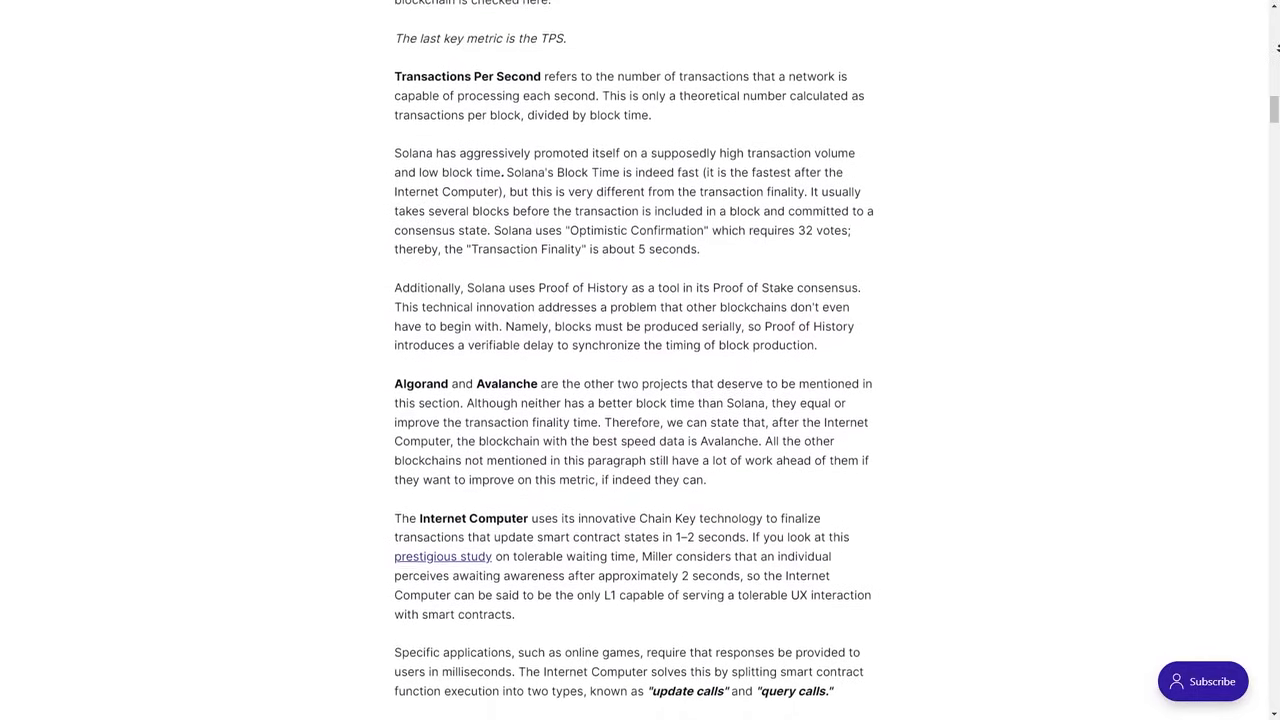
scroll("down", 3)
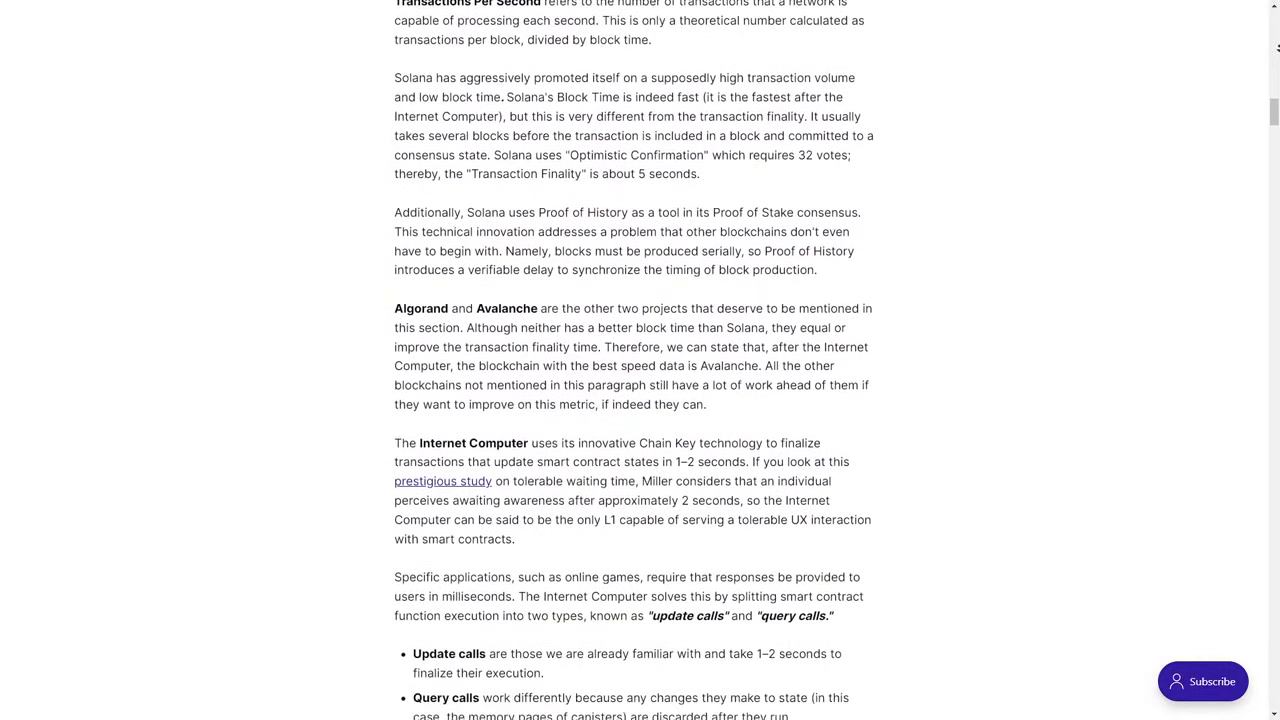
scroll("down", 3)
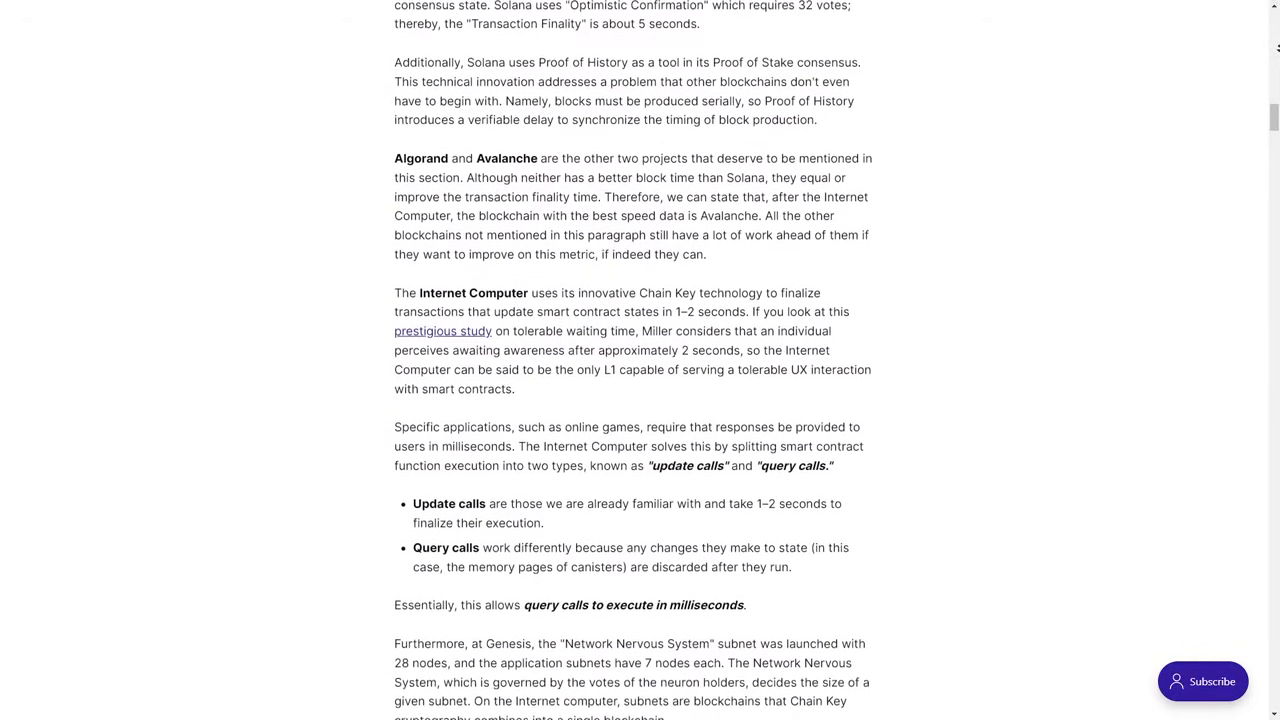
scroll("down", 3)
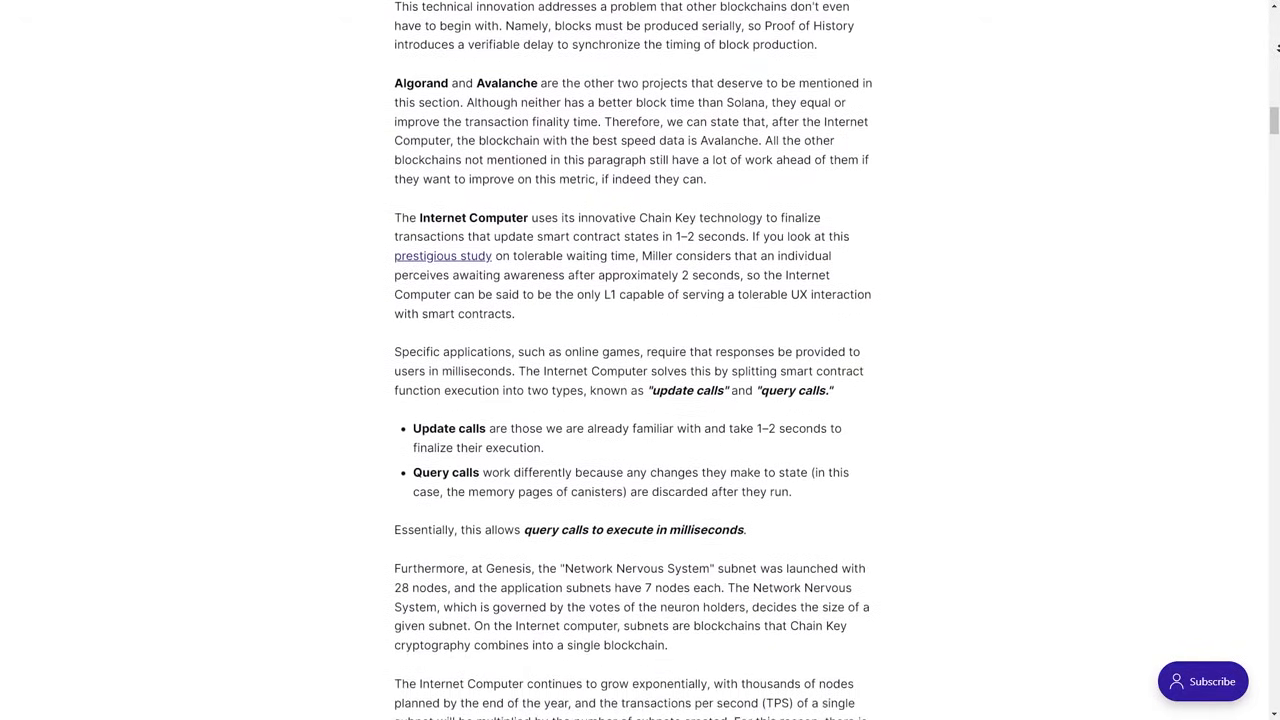
scroll("down", 3)
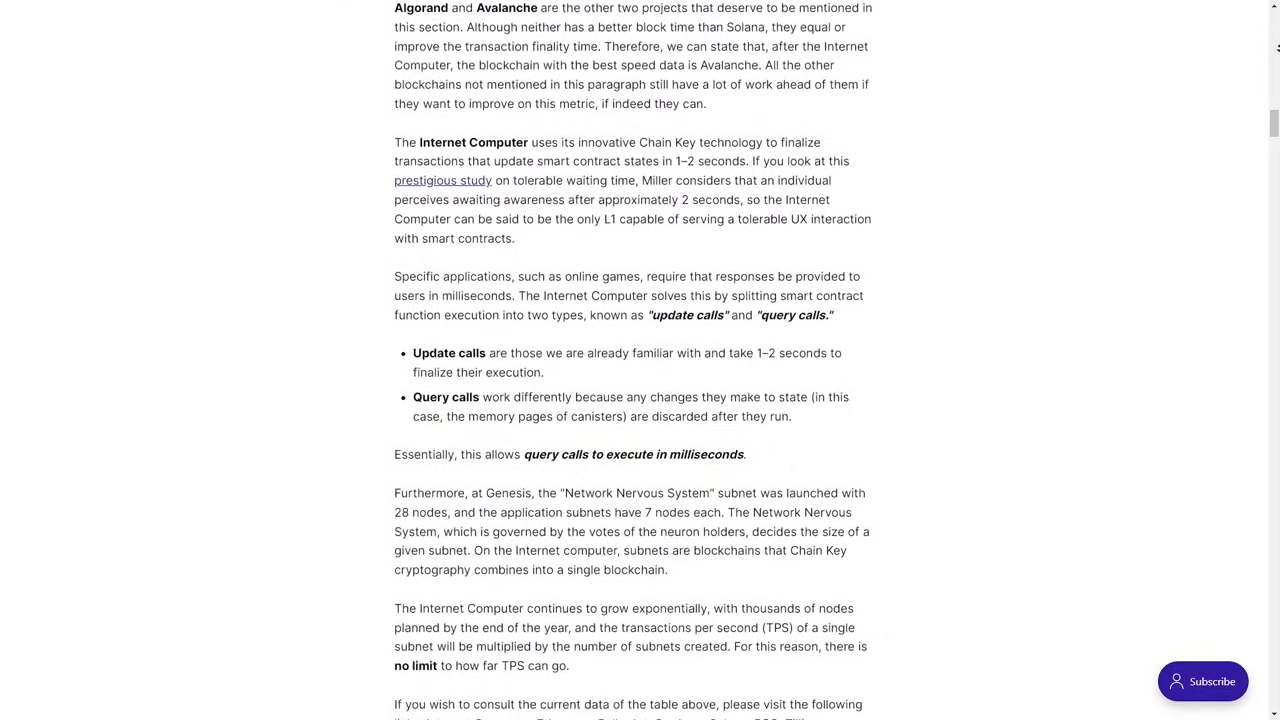
scroll("down", 3)
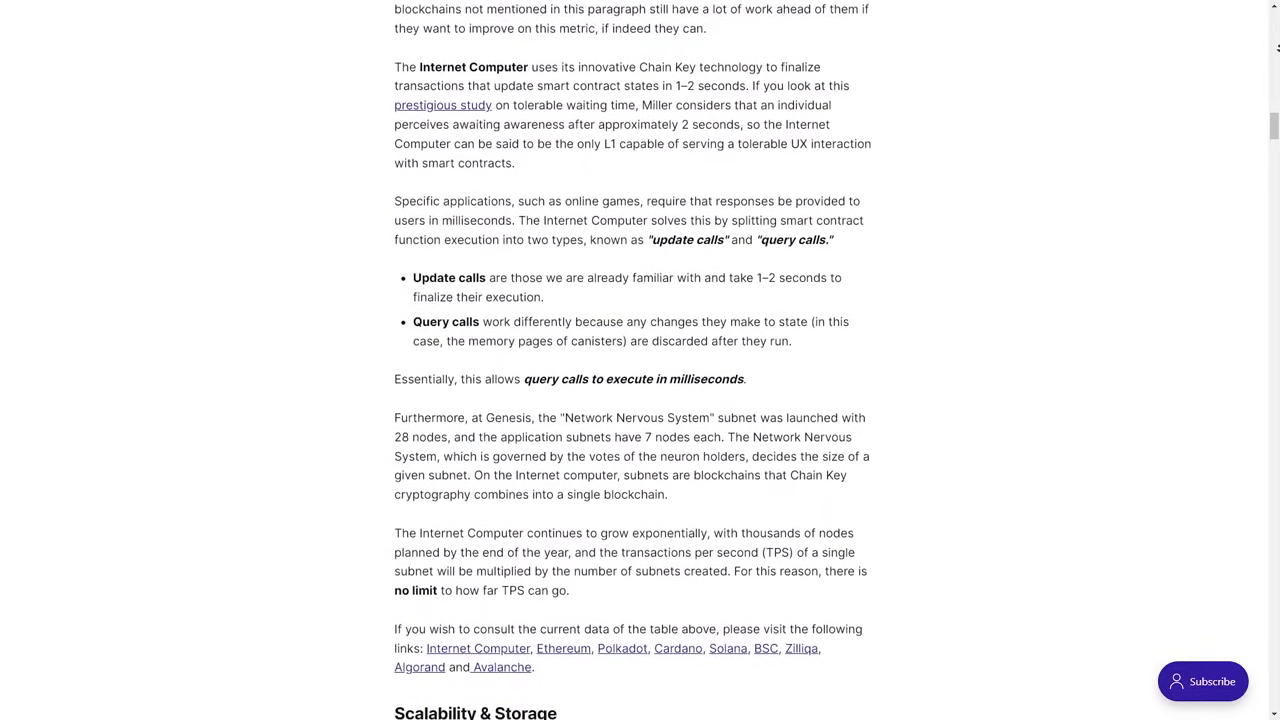
scroll("down", 3)
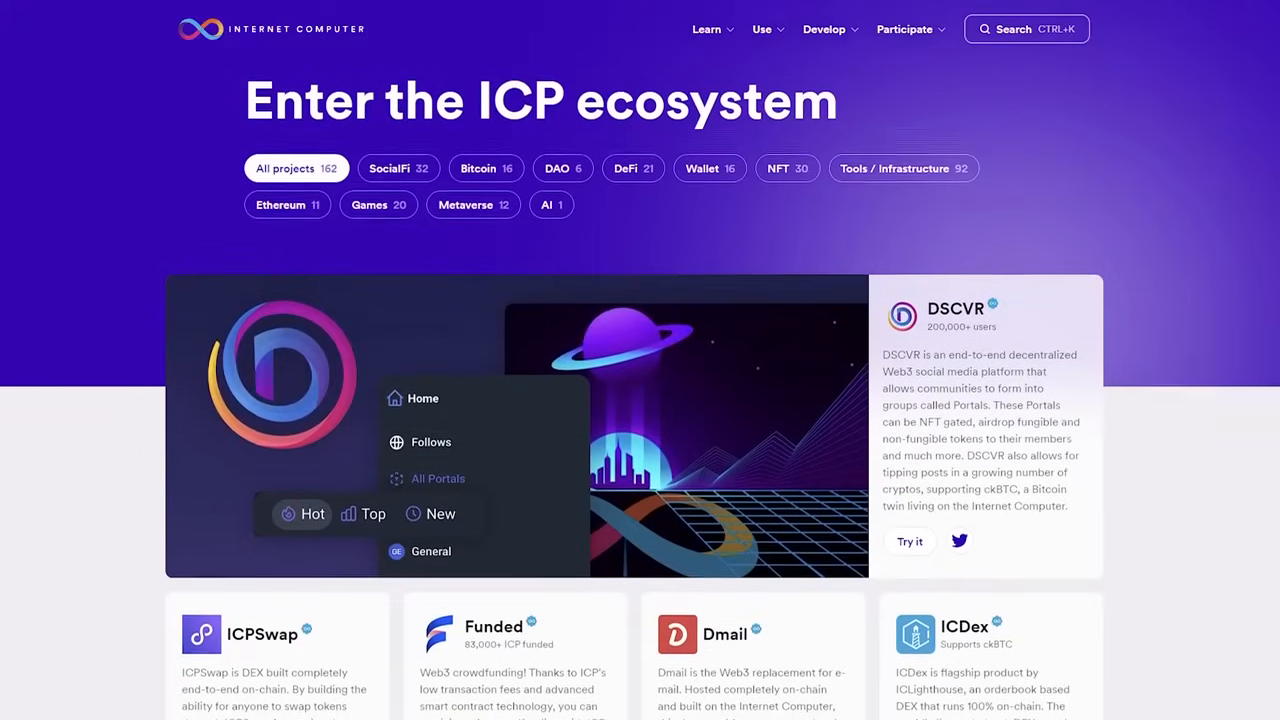
Scroll through the ICP ecosystem project cards such as DSCVR, ICPSwap, Funded, Dmail and ICDex
scroll("down", 3)
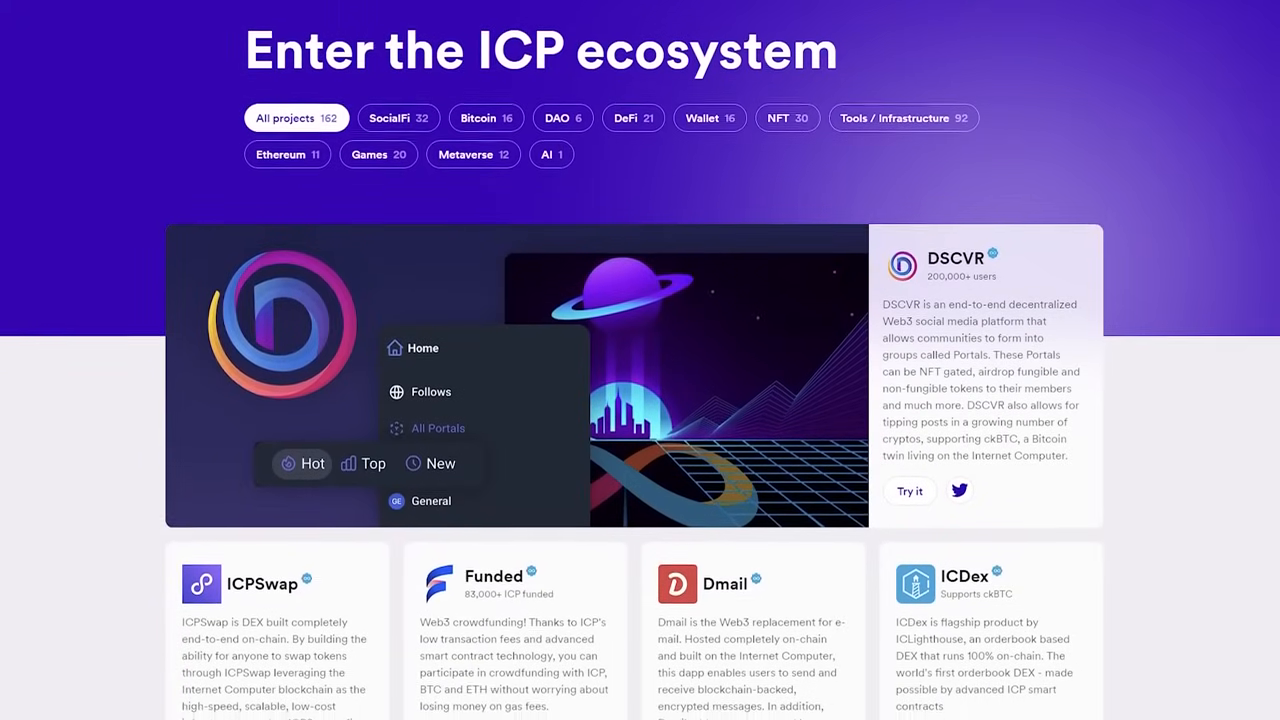
scroll("down", 3)
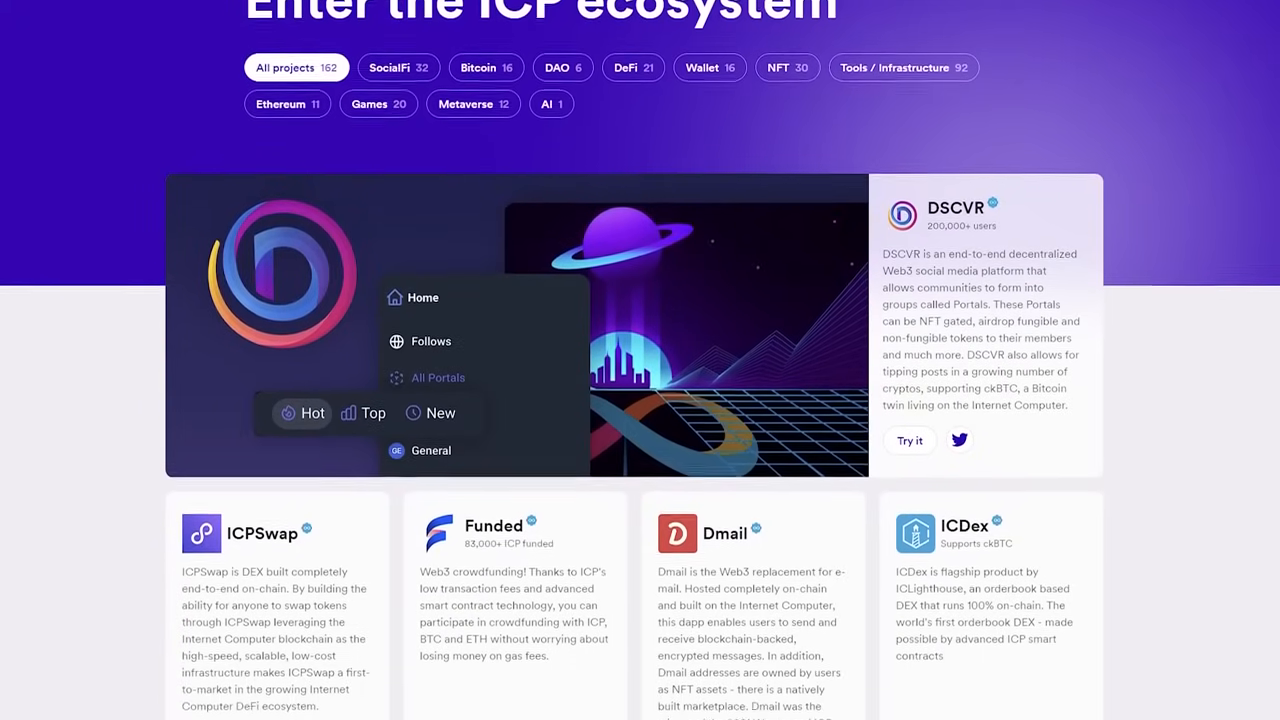
scroll("down", 3)
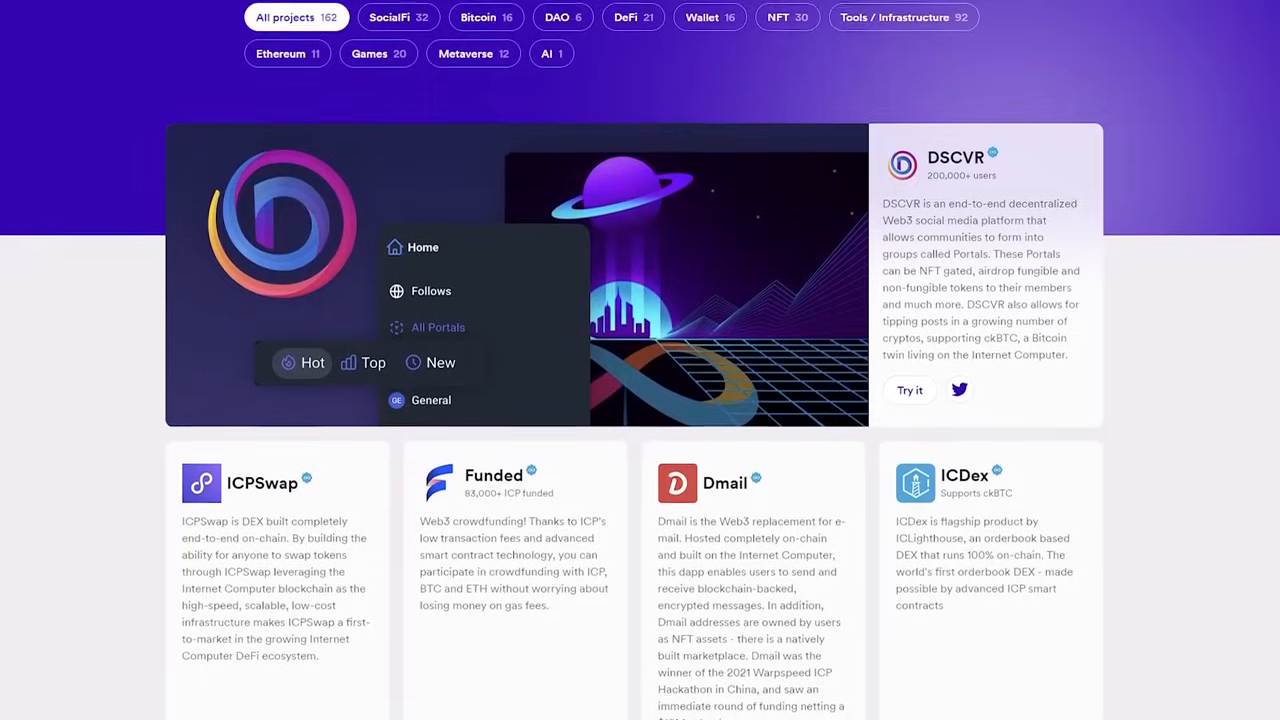
scroll("down", 3)
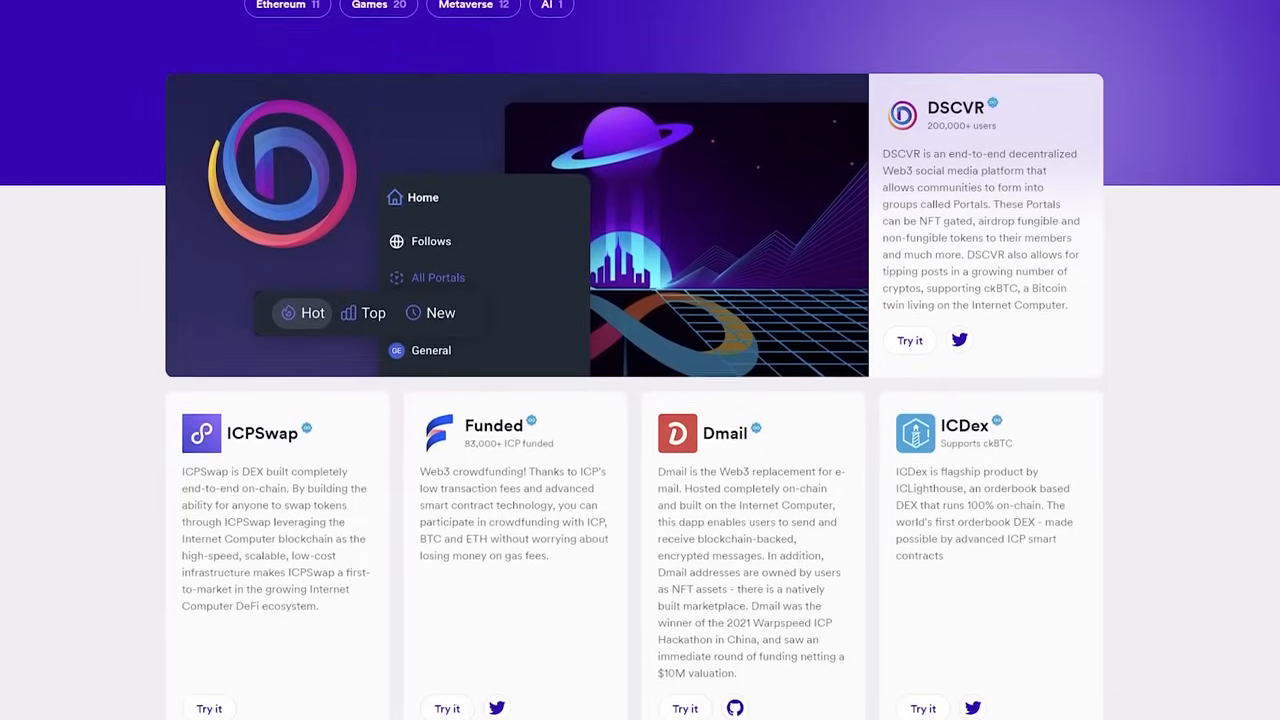
scroll("down", 3)
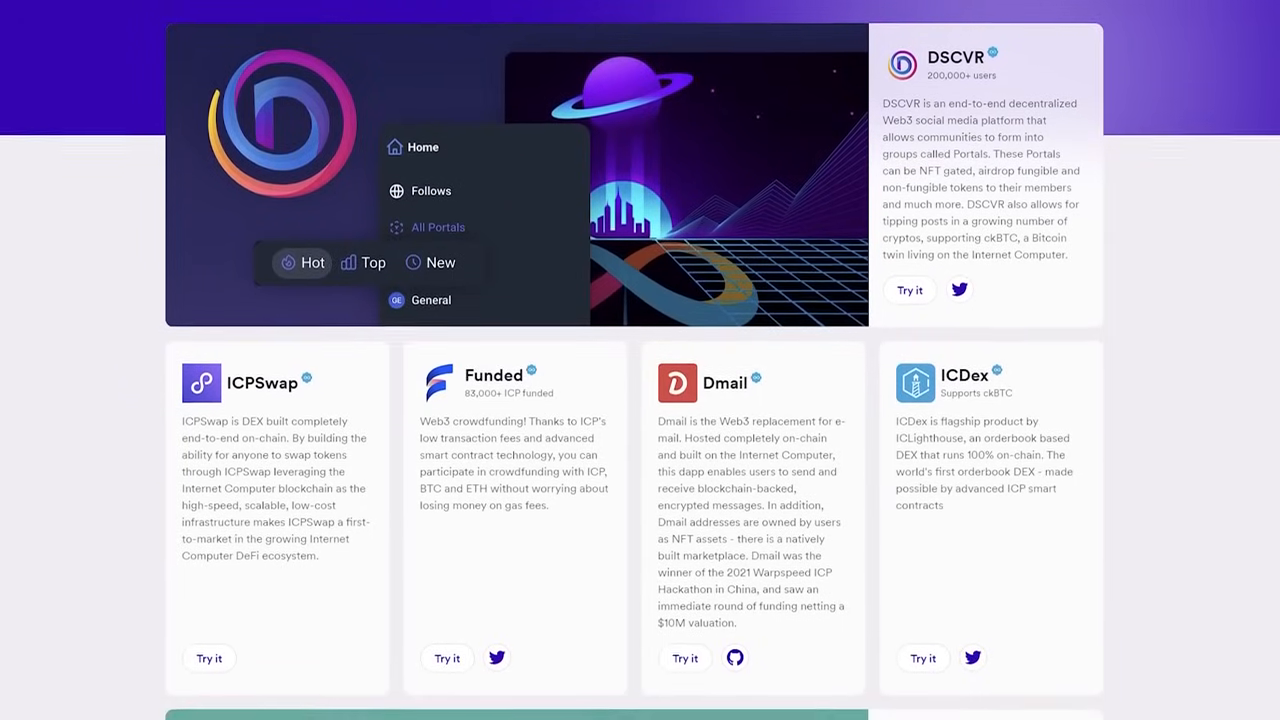
scroll("down", 3)
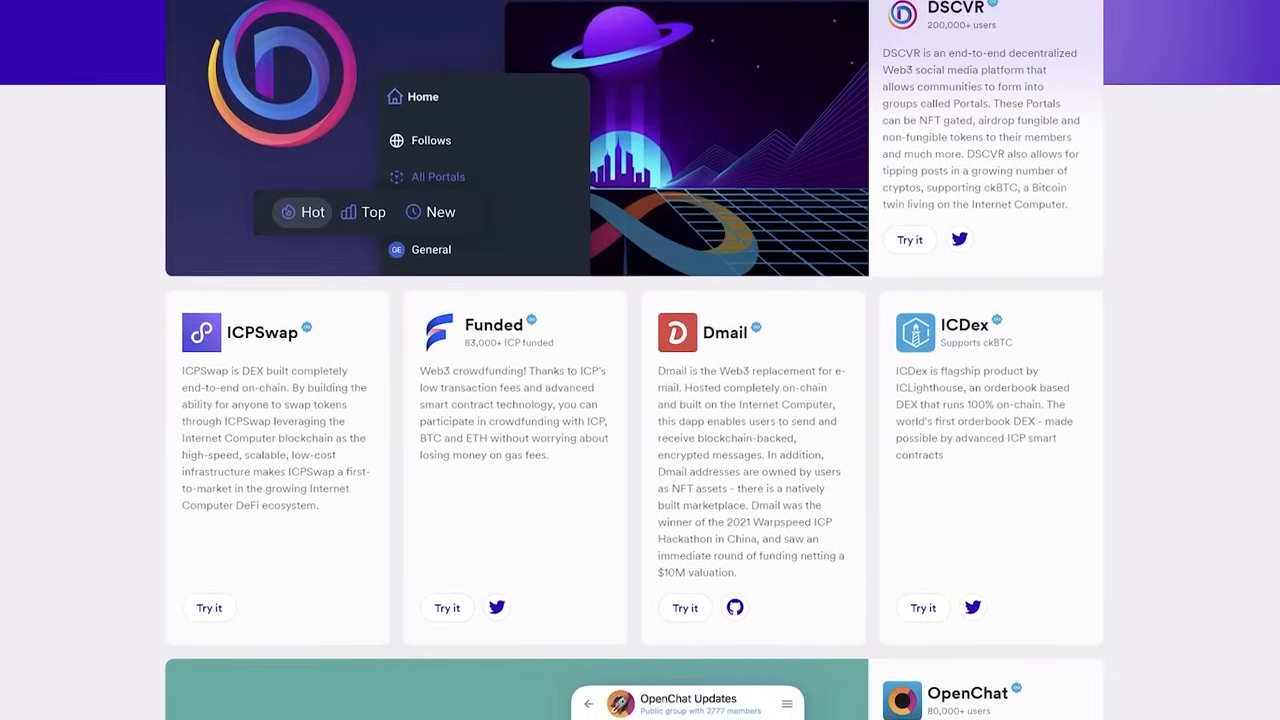
scroll("down", 3)
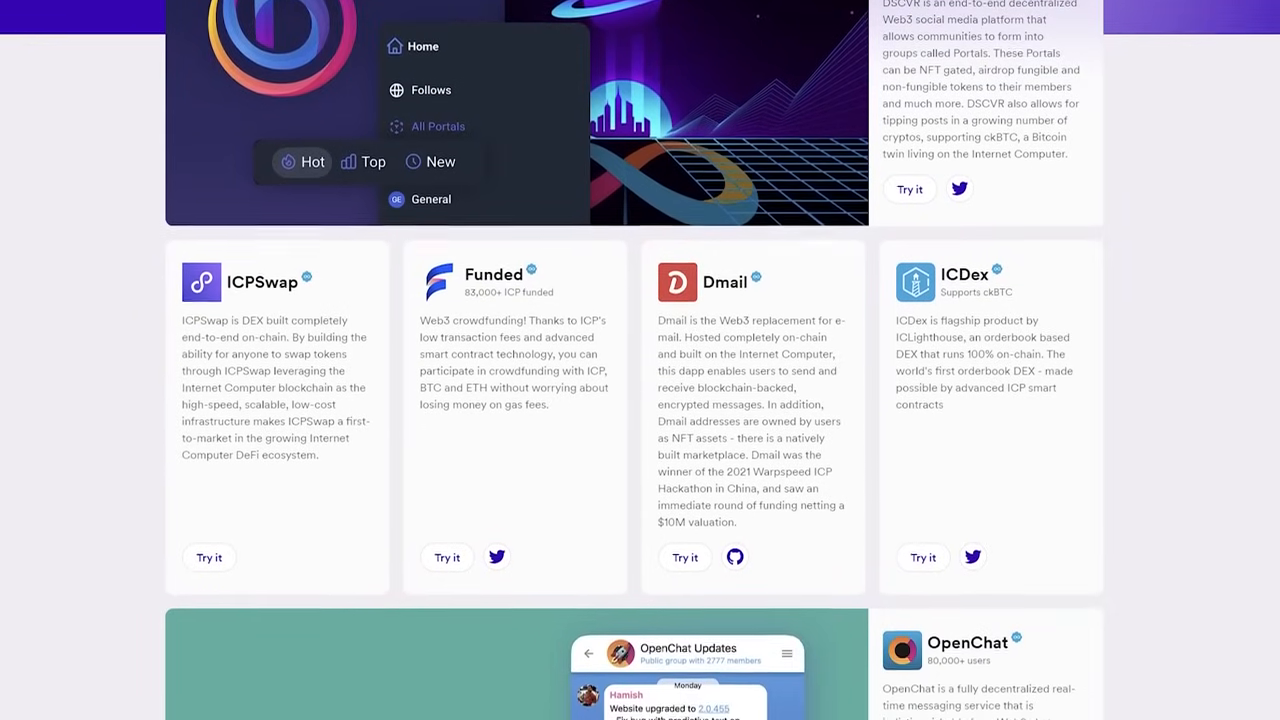
scroll("down", 3)
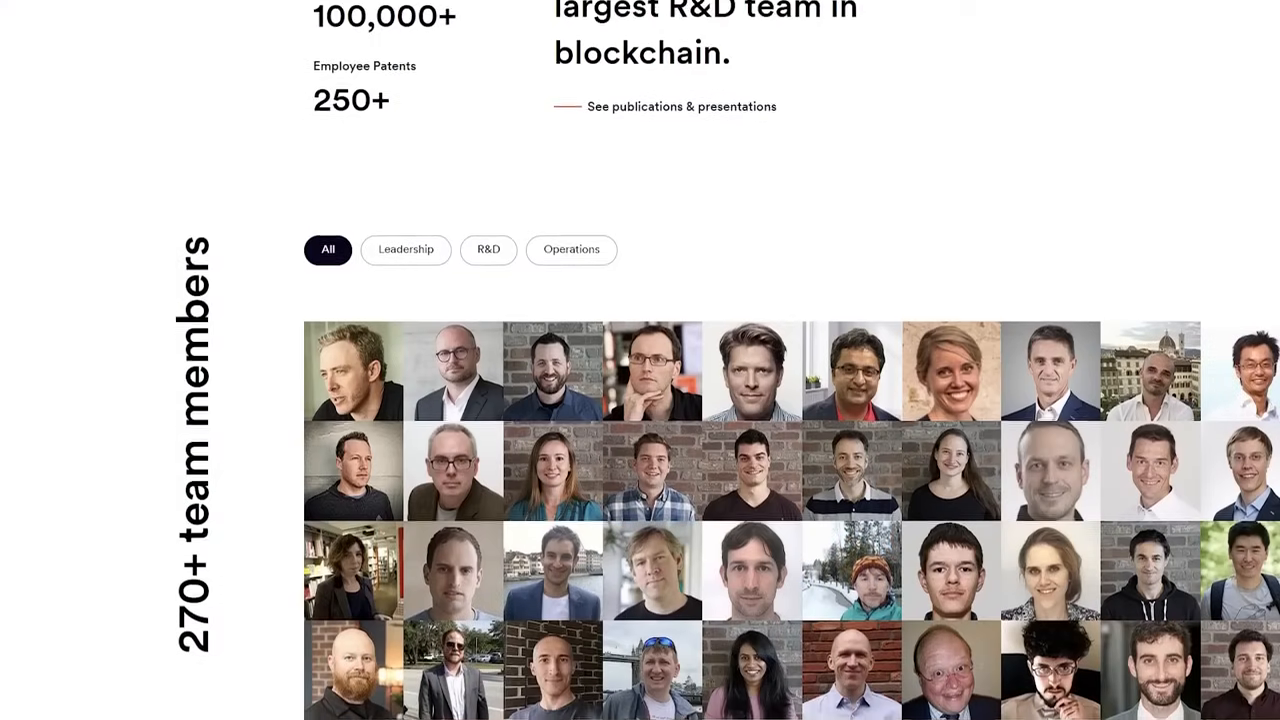
Scroll through the DFINITY team grid of 270+ member portraits
scroll("down", 3)
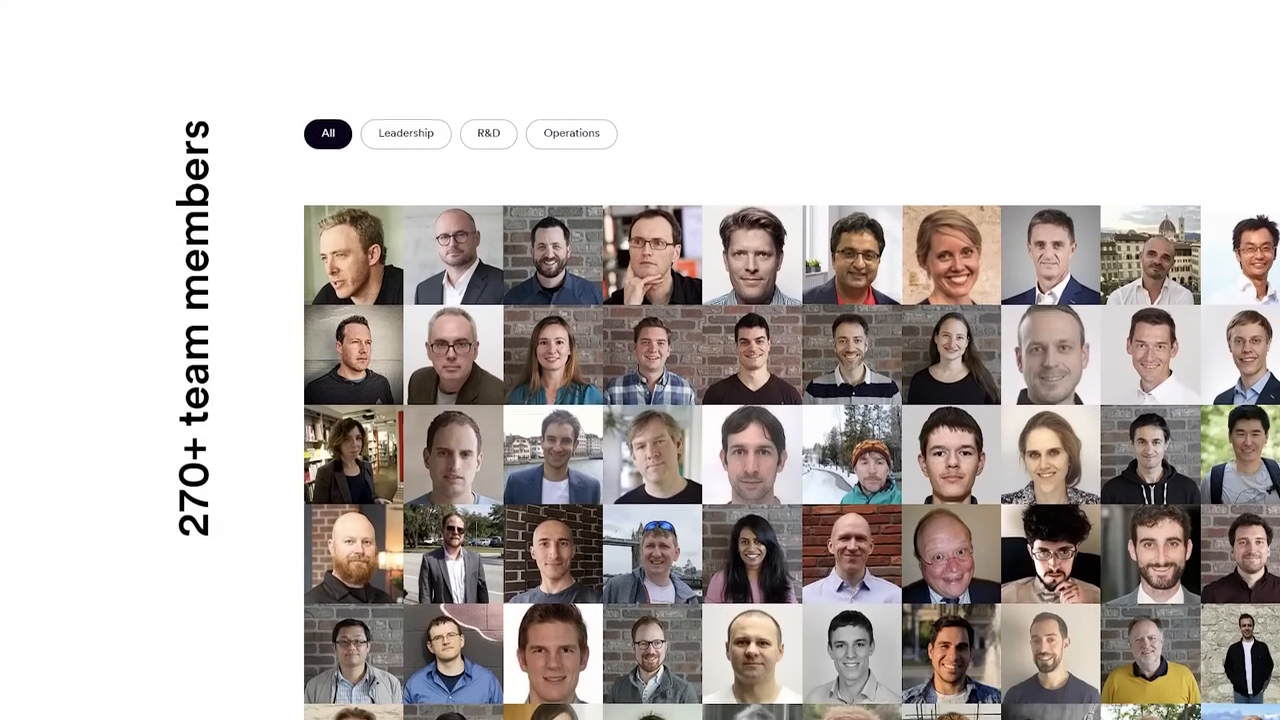
scroll("down", 3)
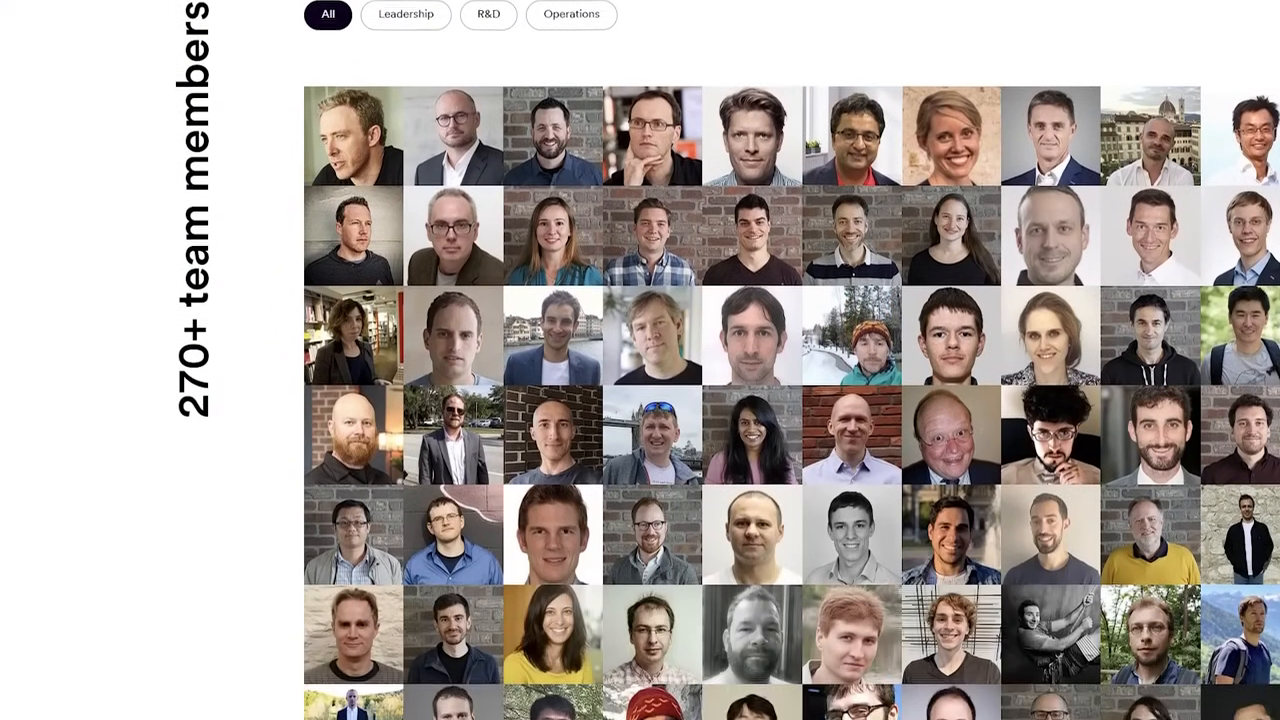
scroll("down", 3)
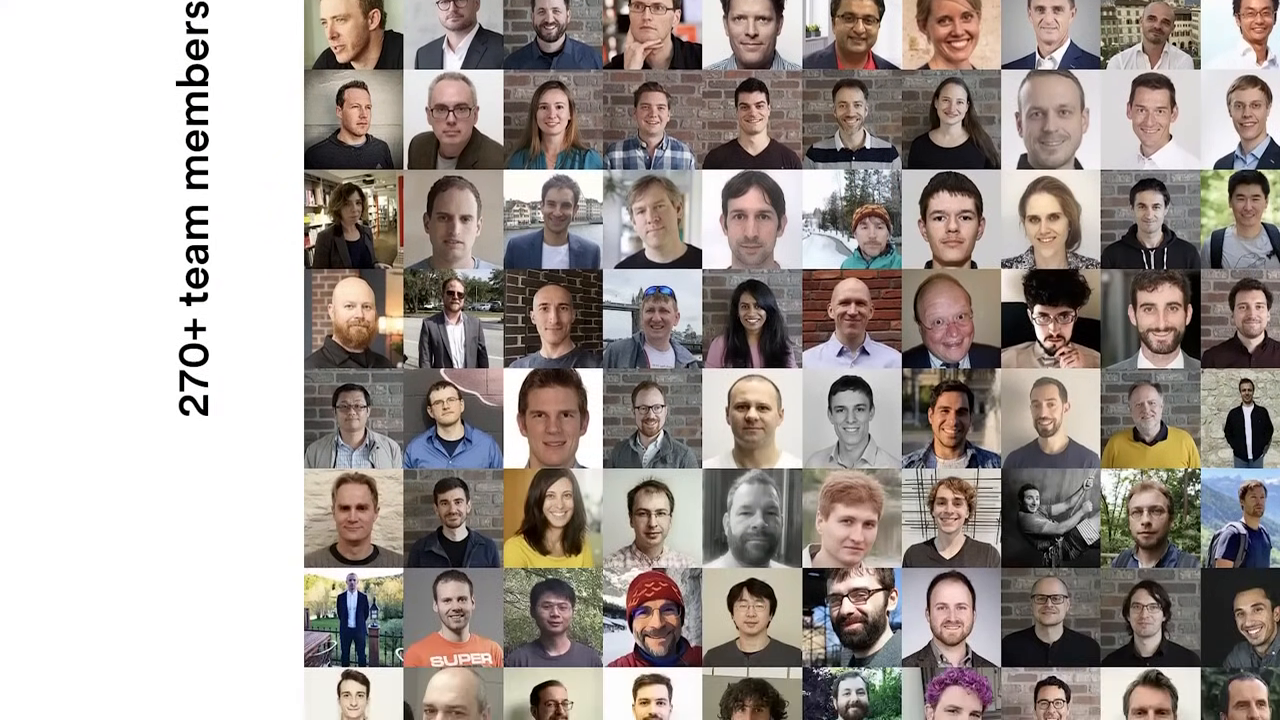
scroll("down", 3)
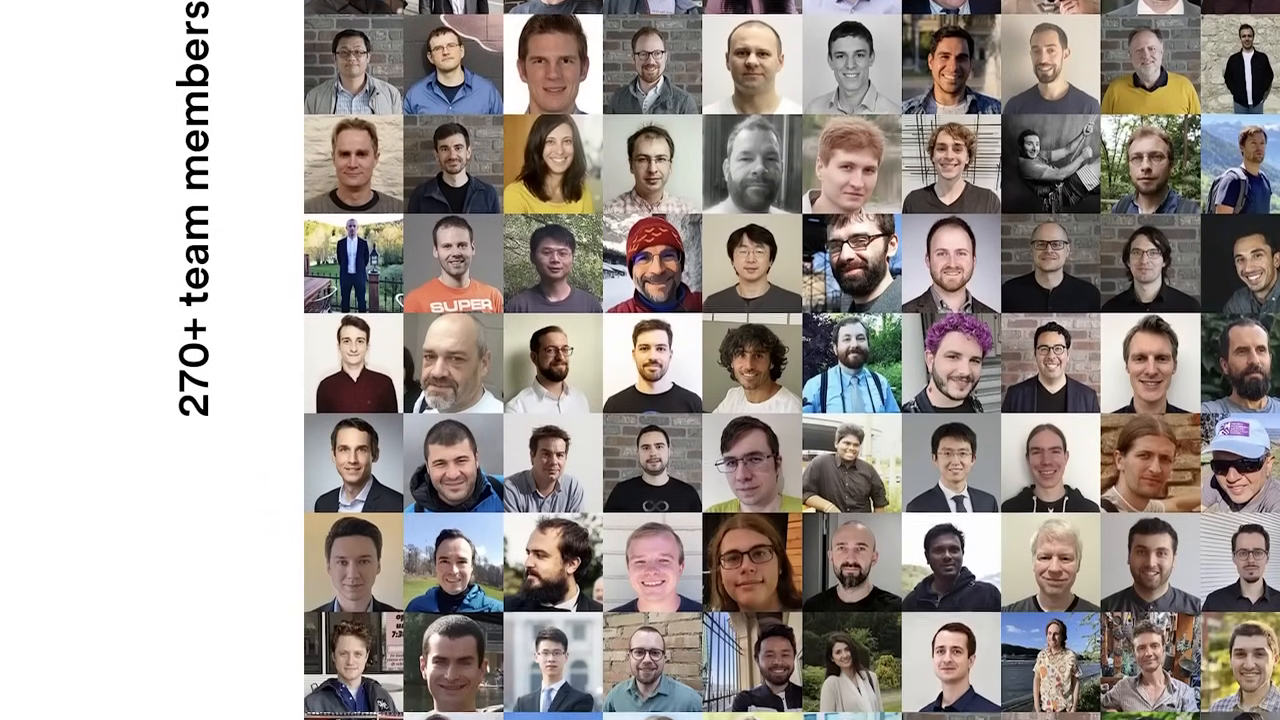
scroll("down", 3)
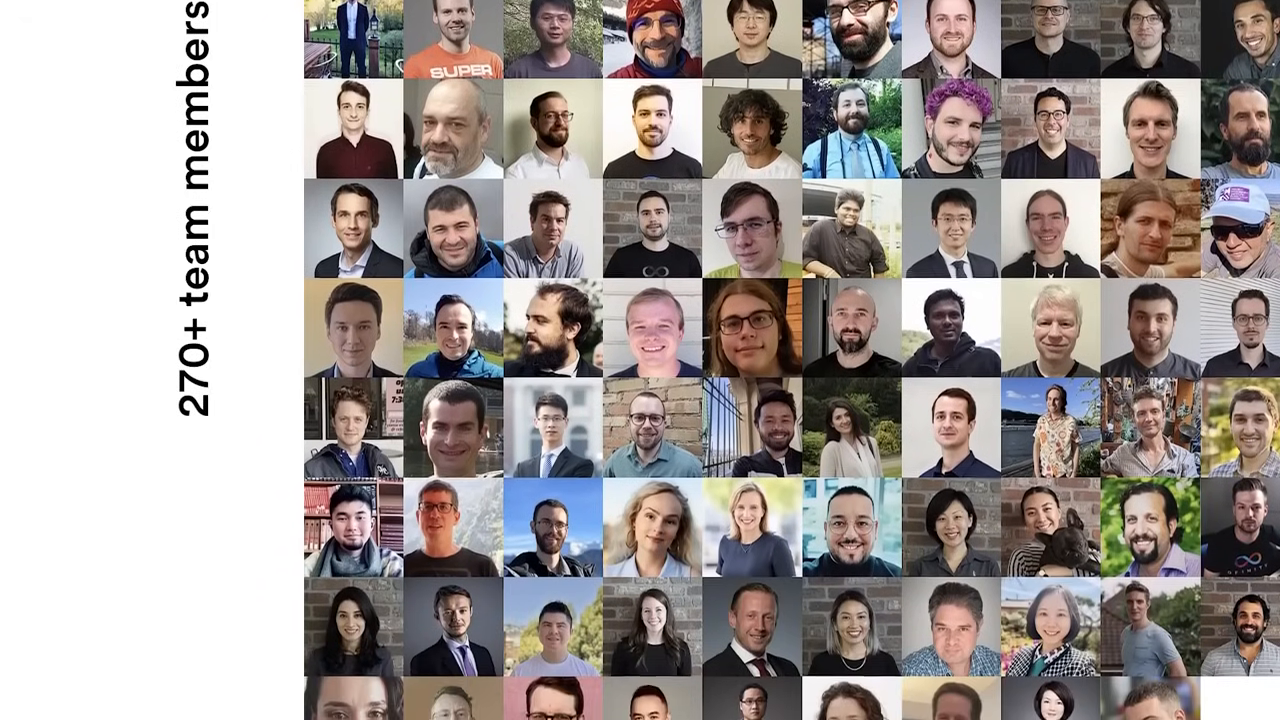
scroll("down", 3)
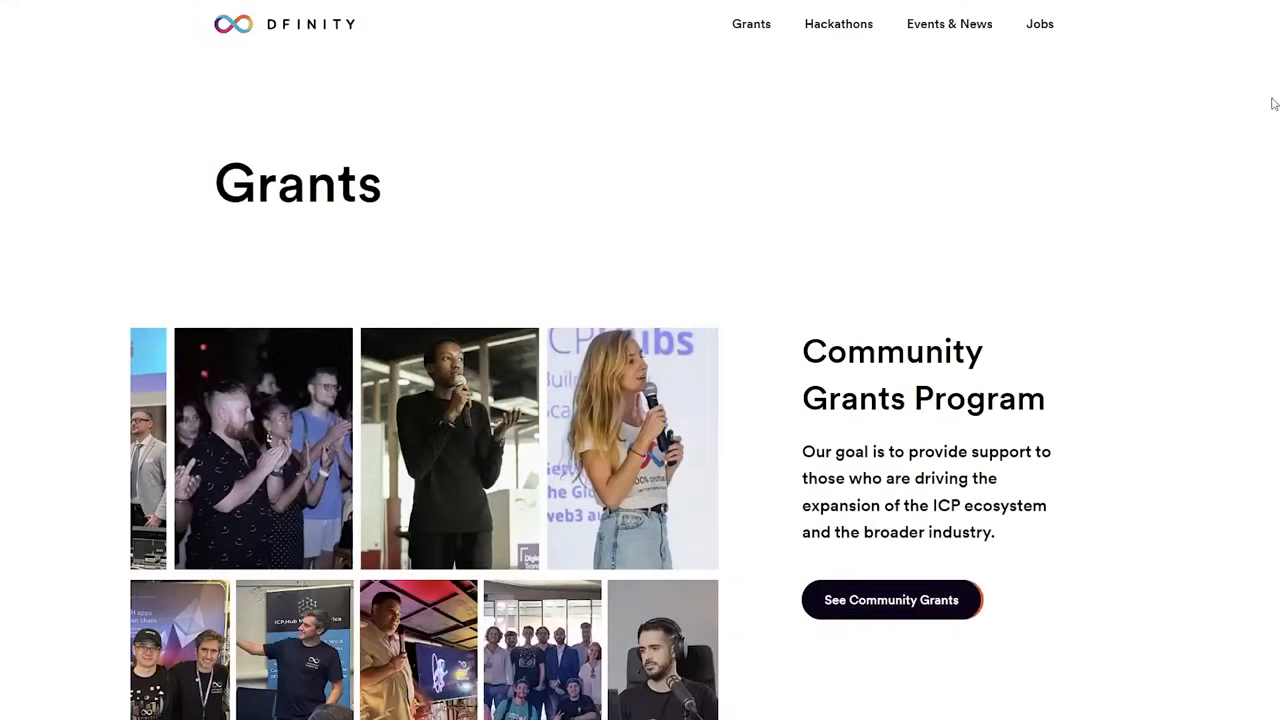
Read the Community Grants Program, its focus areas and FAQ on the DFINITY Grants page
scroll("down", 3)
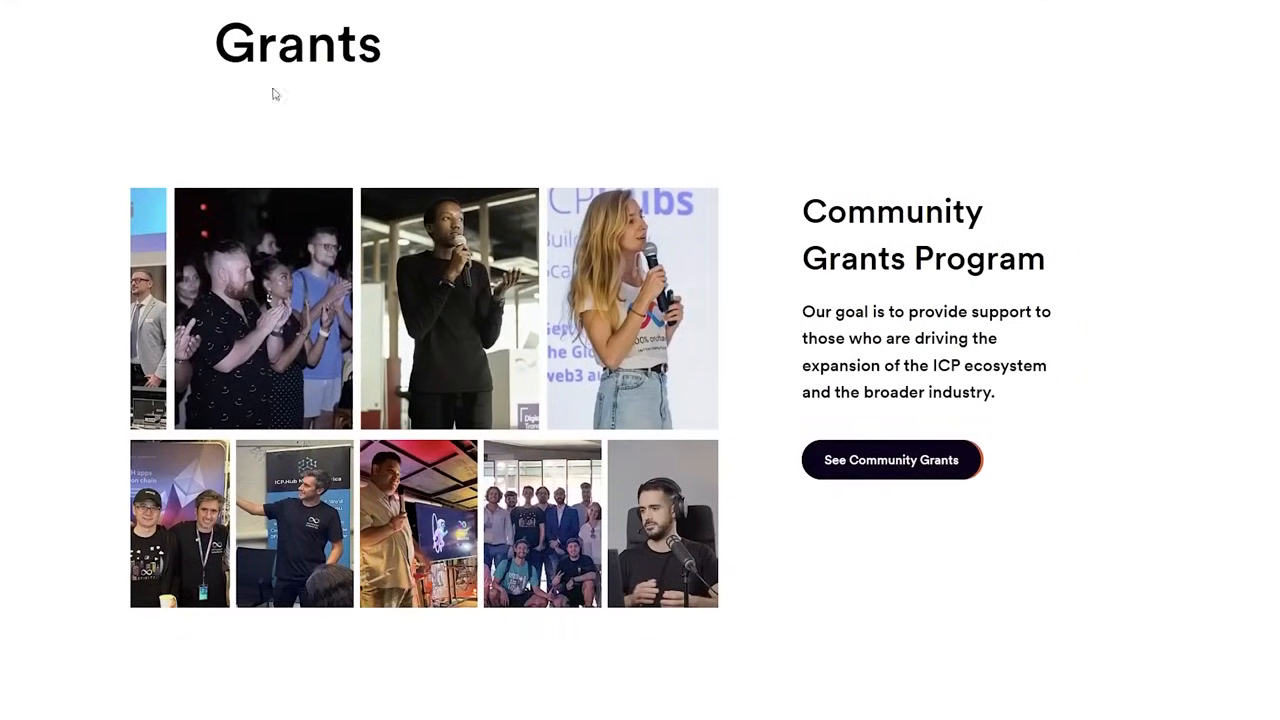
scroll("down", 3)
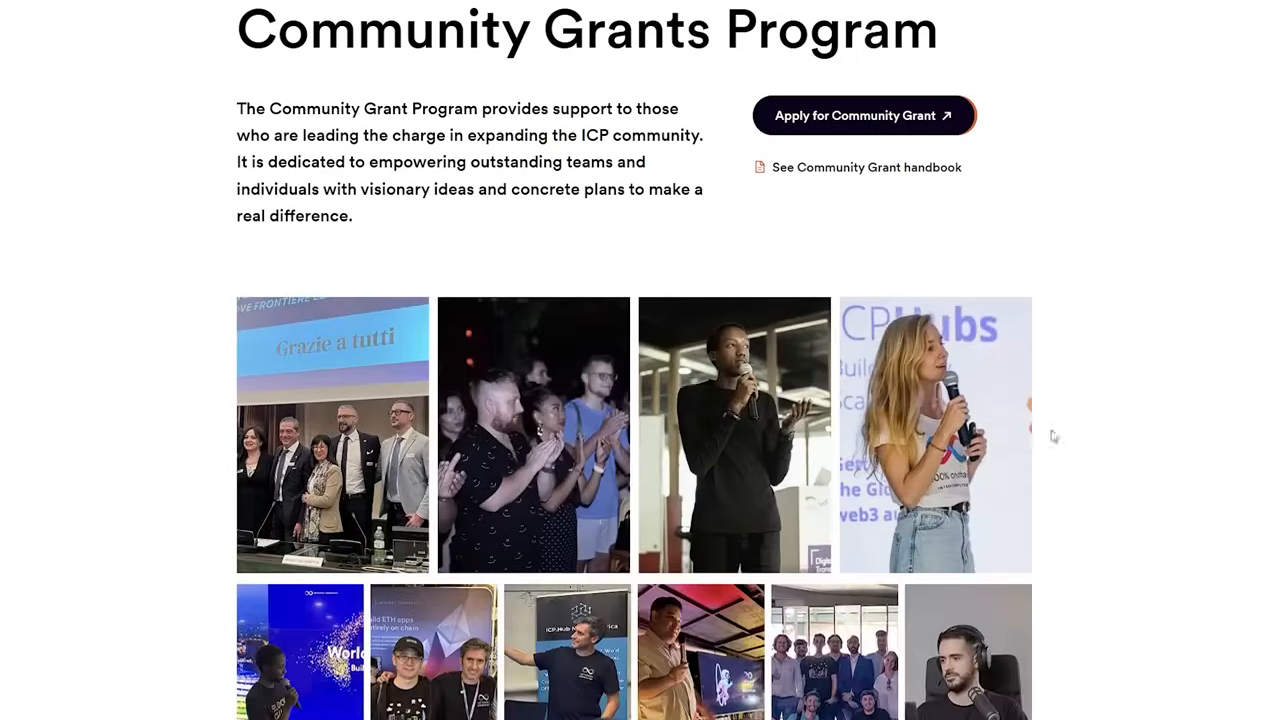
scroll("down", 3)
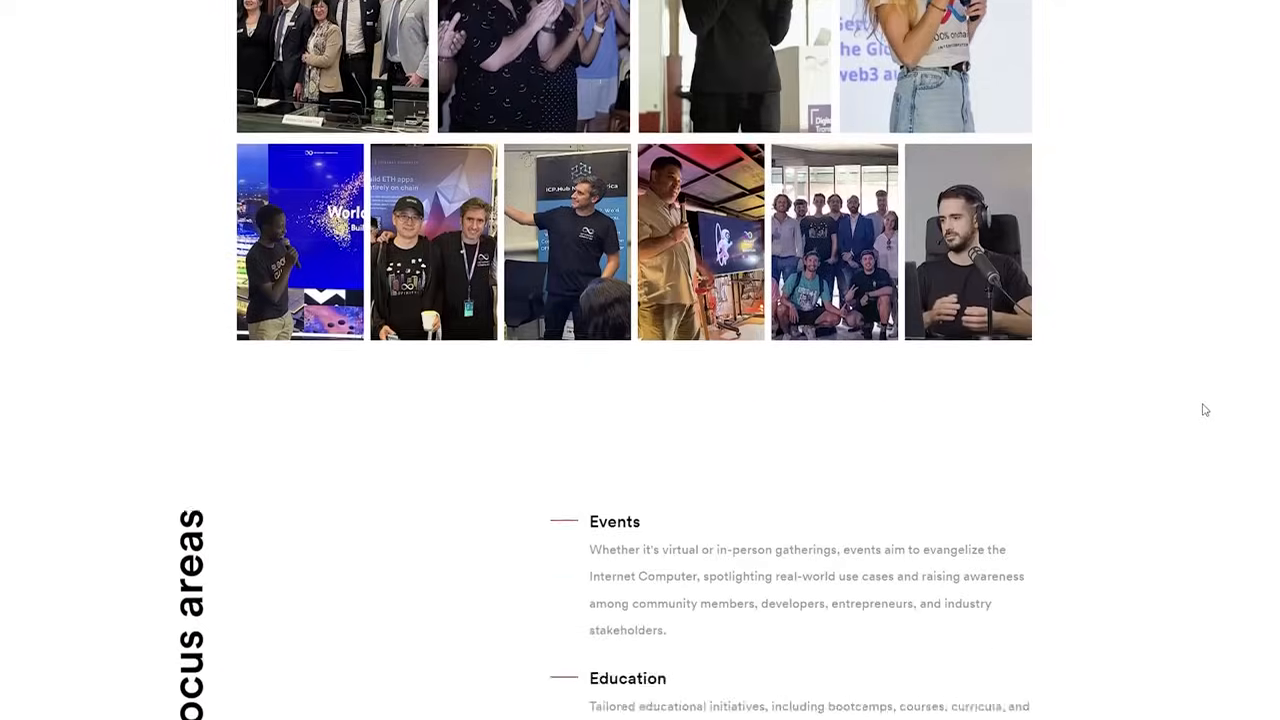
scroll("down", 3)
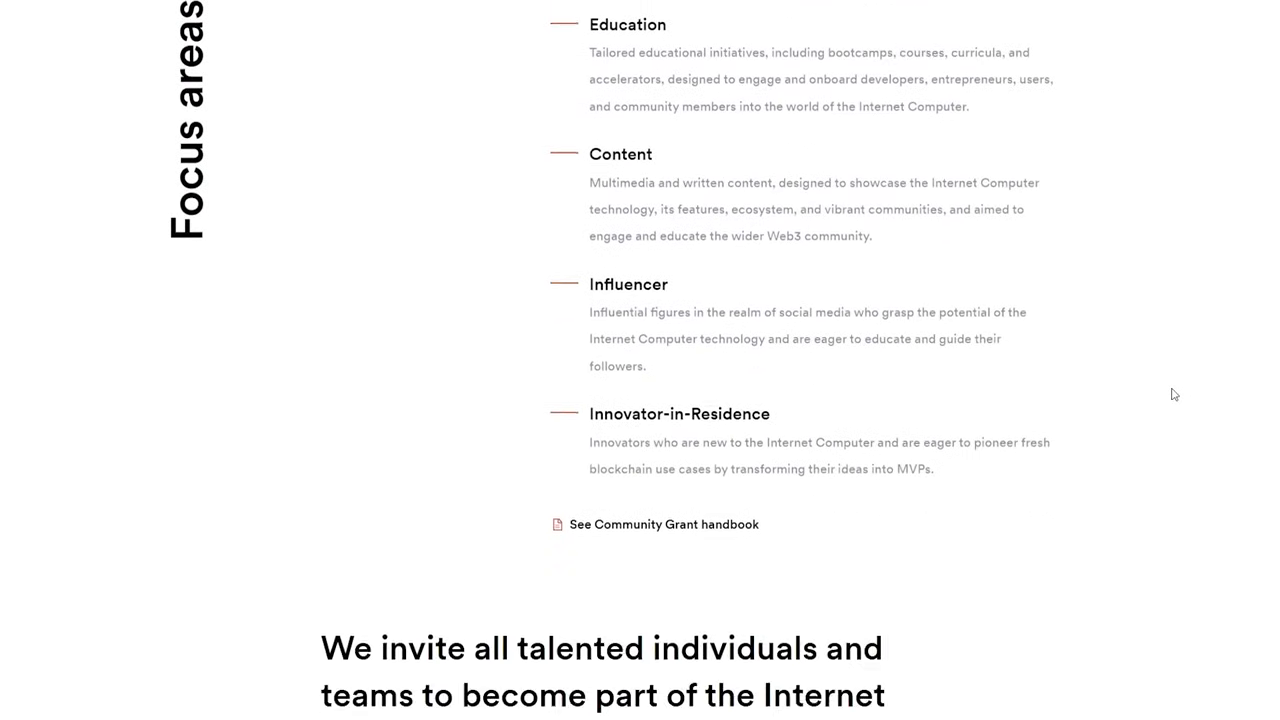
scroll("down", 3)
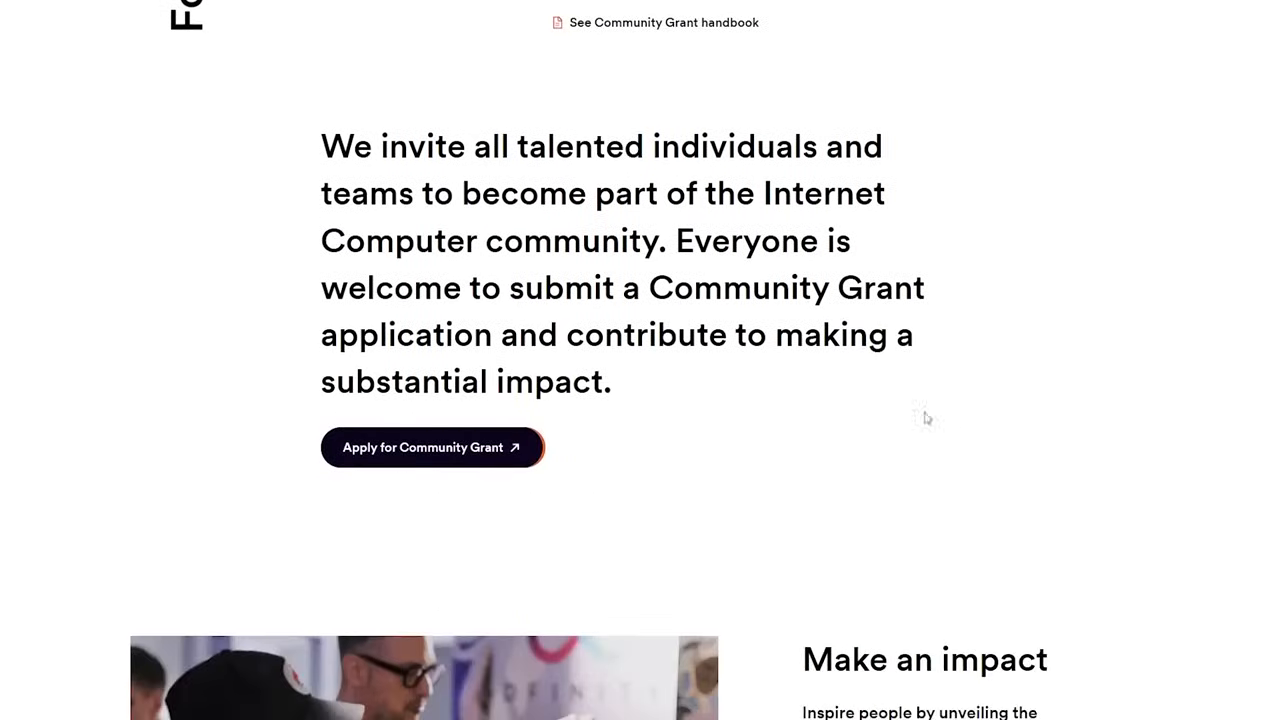
scroll("down", 3)
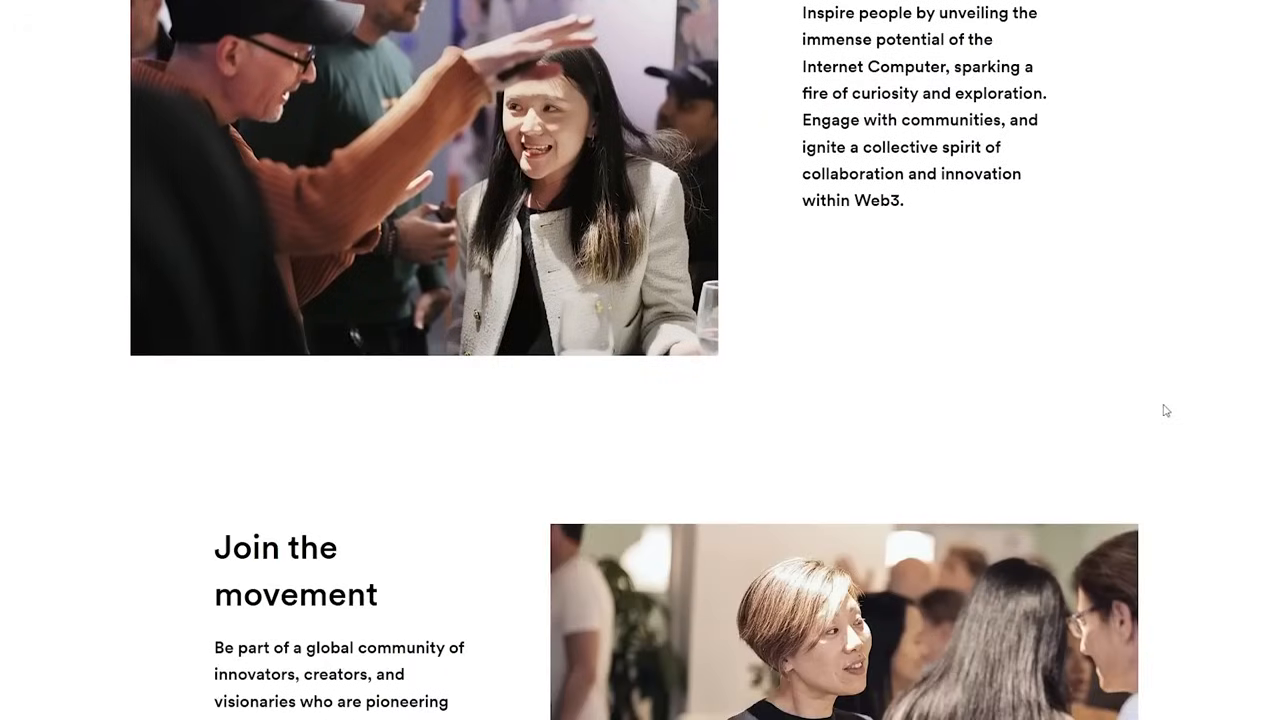
scroll("down", 3)
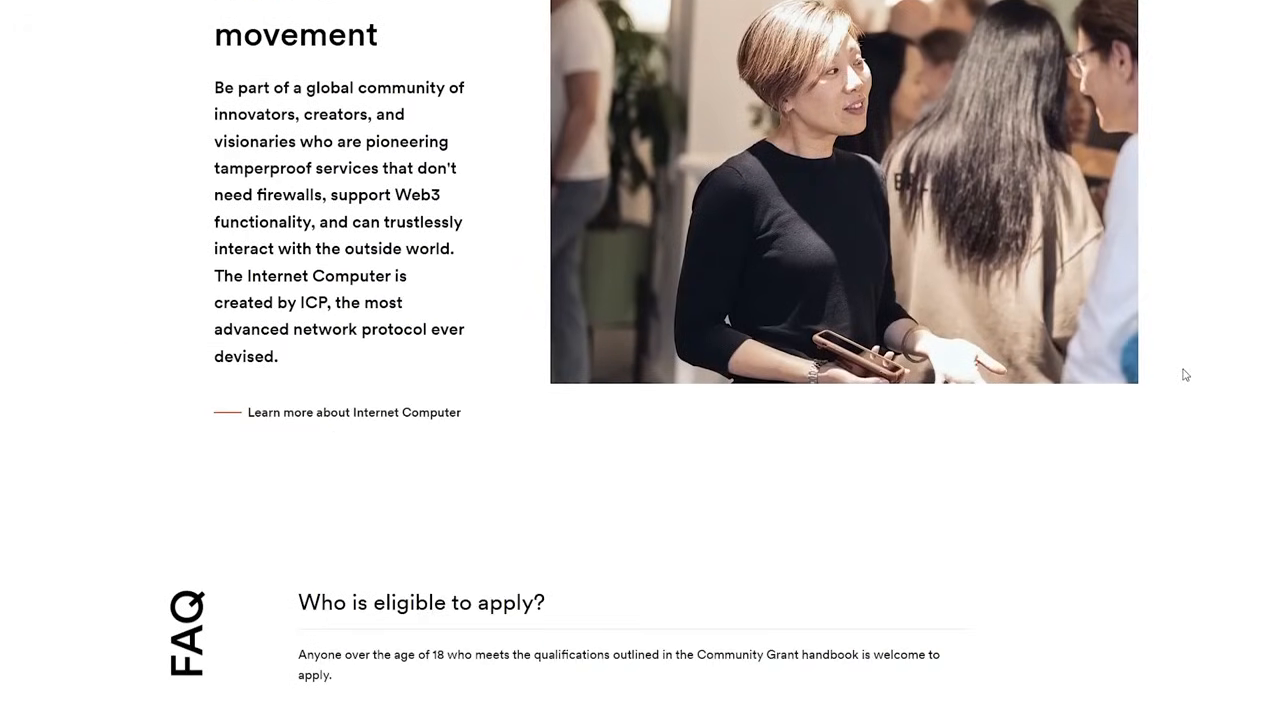
scroll("up", 3)
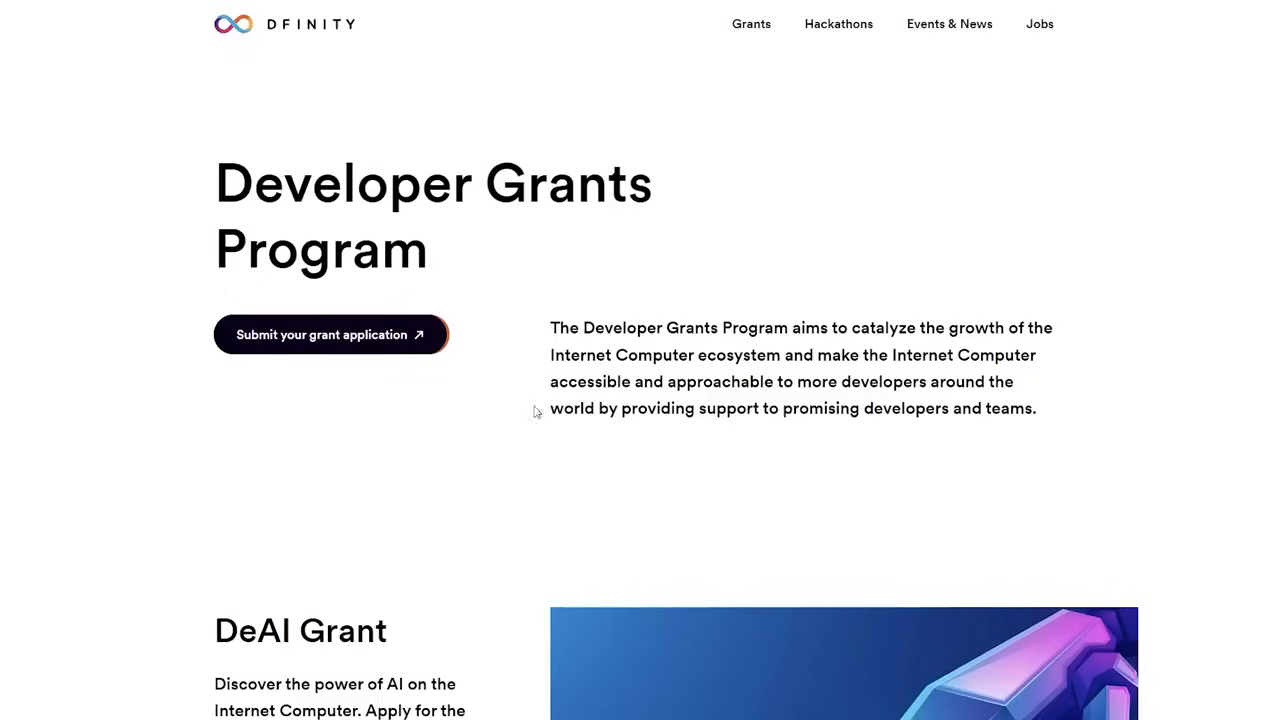
Scroll the Developer Grants Program page down to the DeAI Grant section
scroll("down", 3)
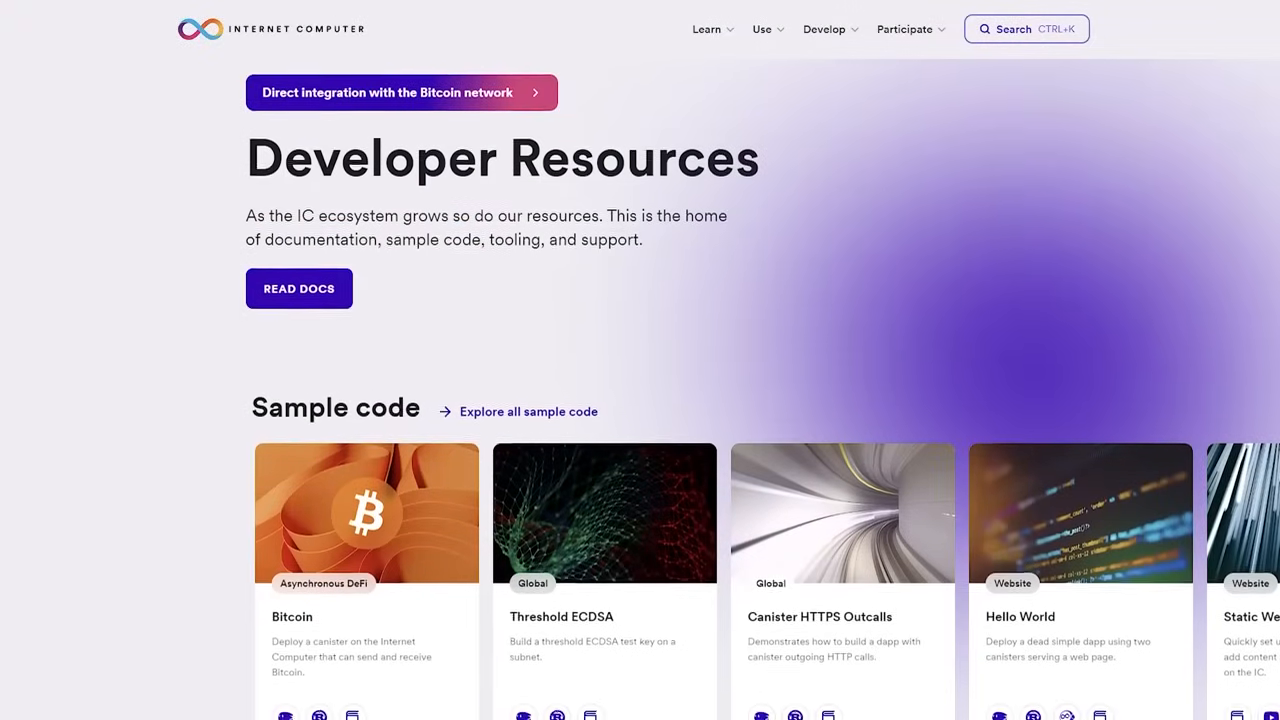
Scroll Developer Resources past Sample code, SDK Installation and grants to 'Contribute to the Internet Computer'
scroll("down", 3)
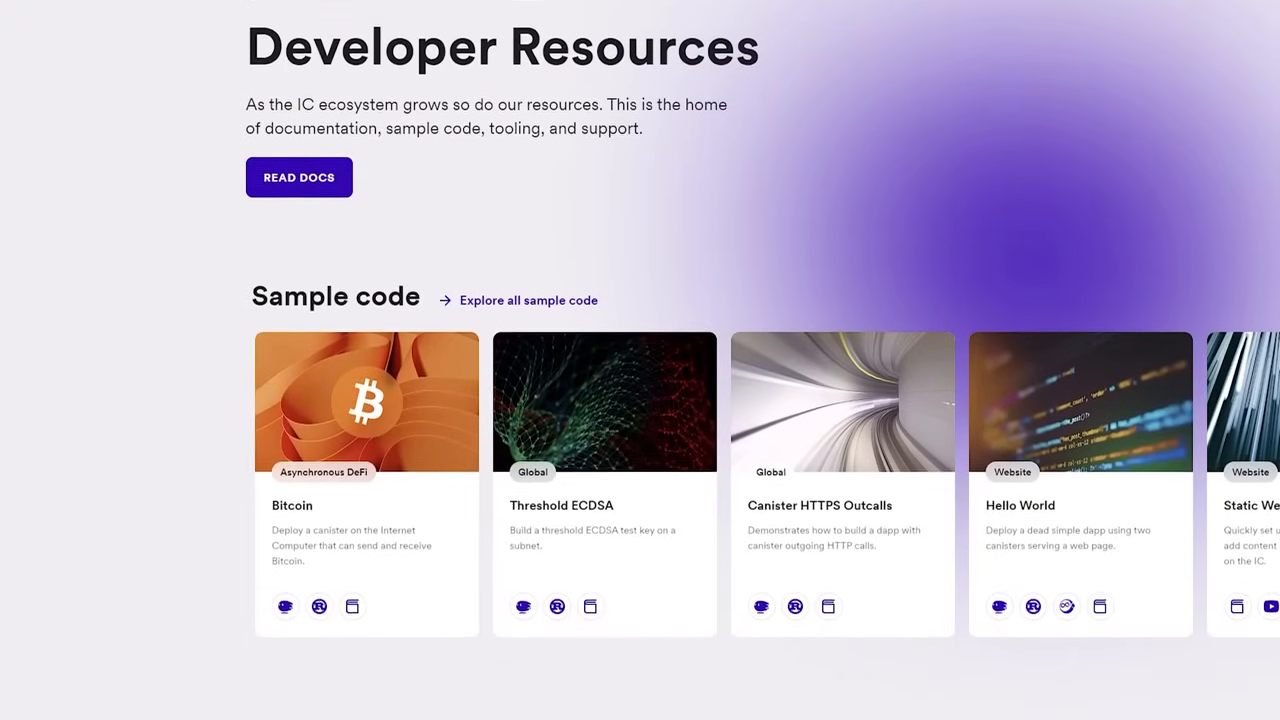
scroll("down", 3)
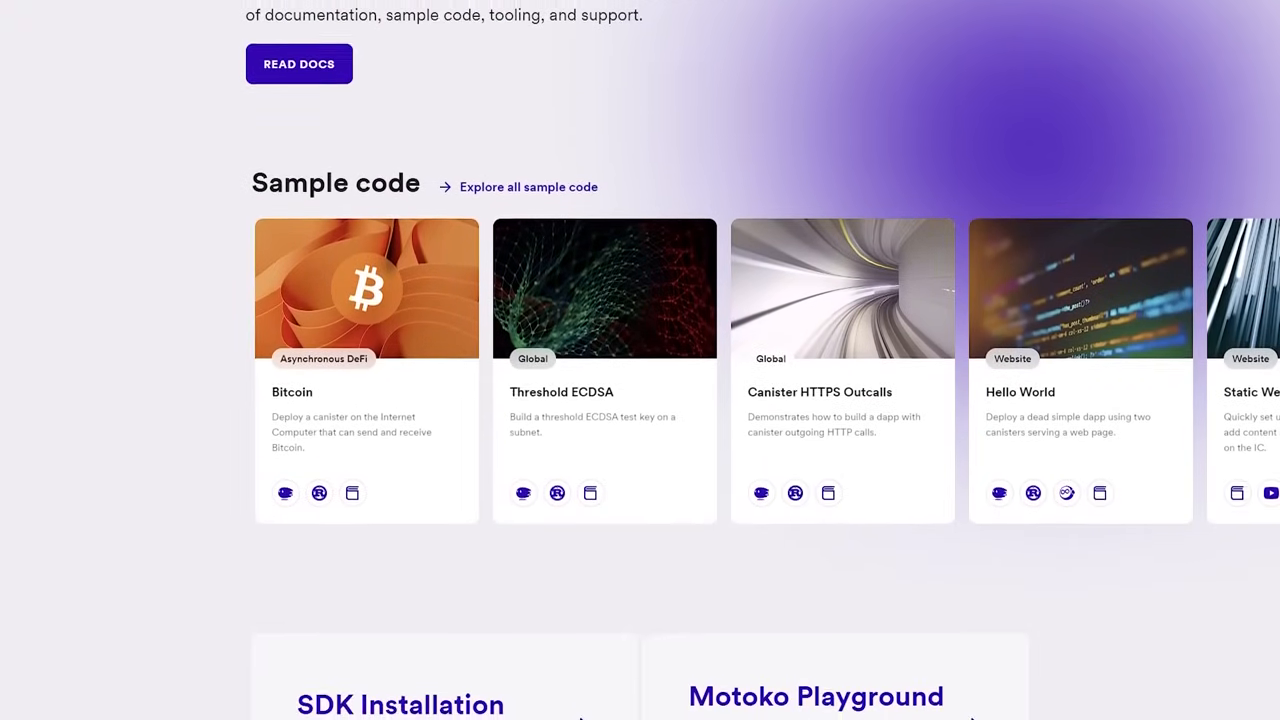
scroll("down", 3)
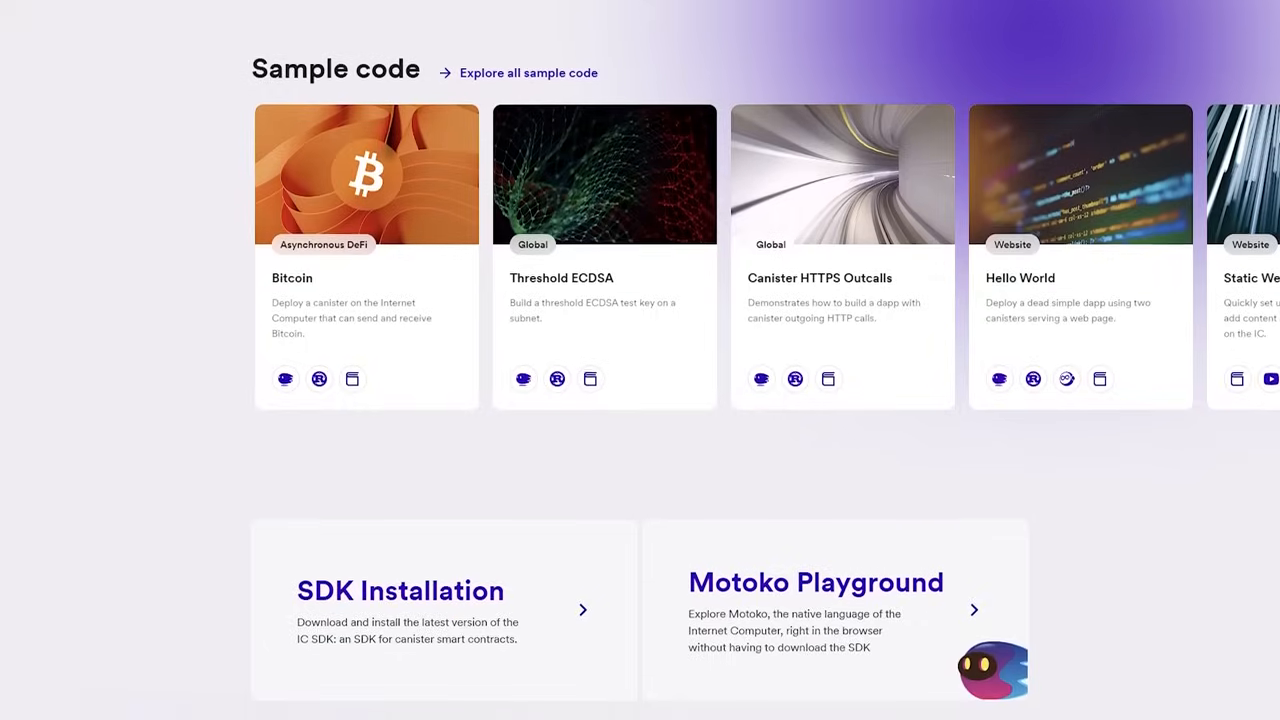
scroll("down", 3)
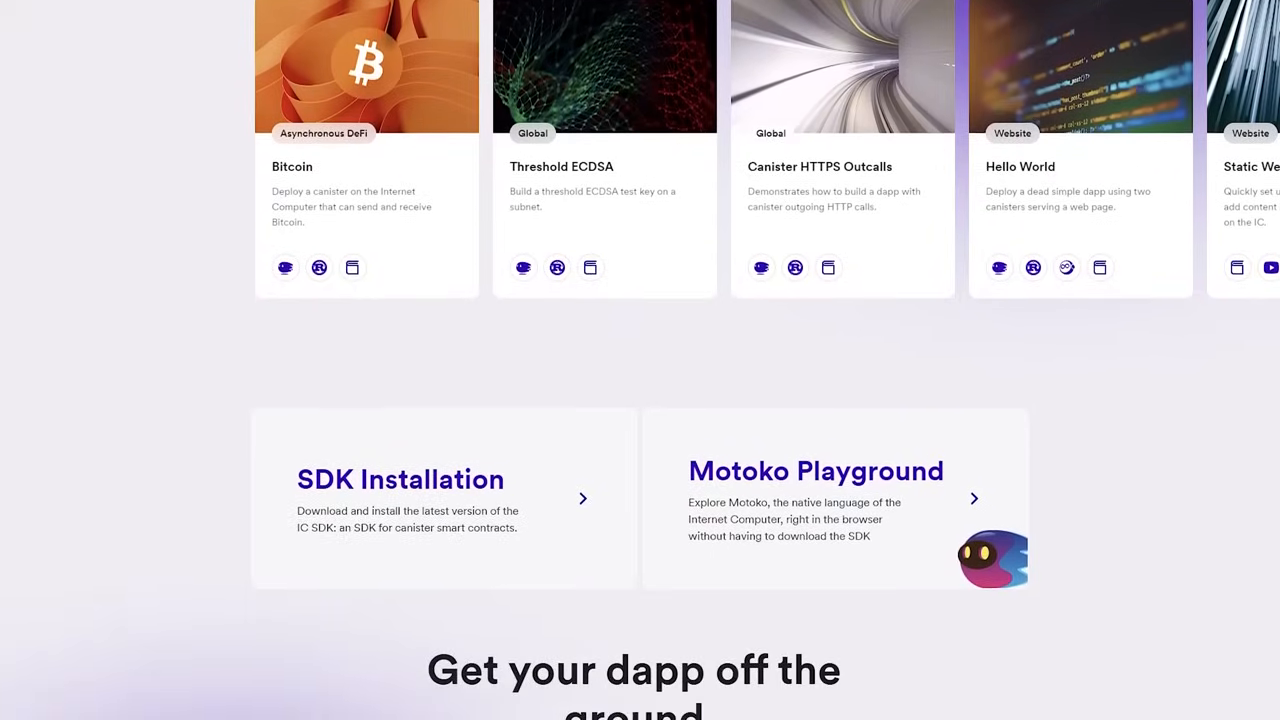
scroll("down", 3)
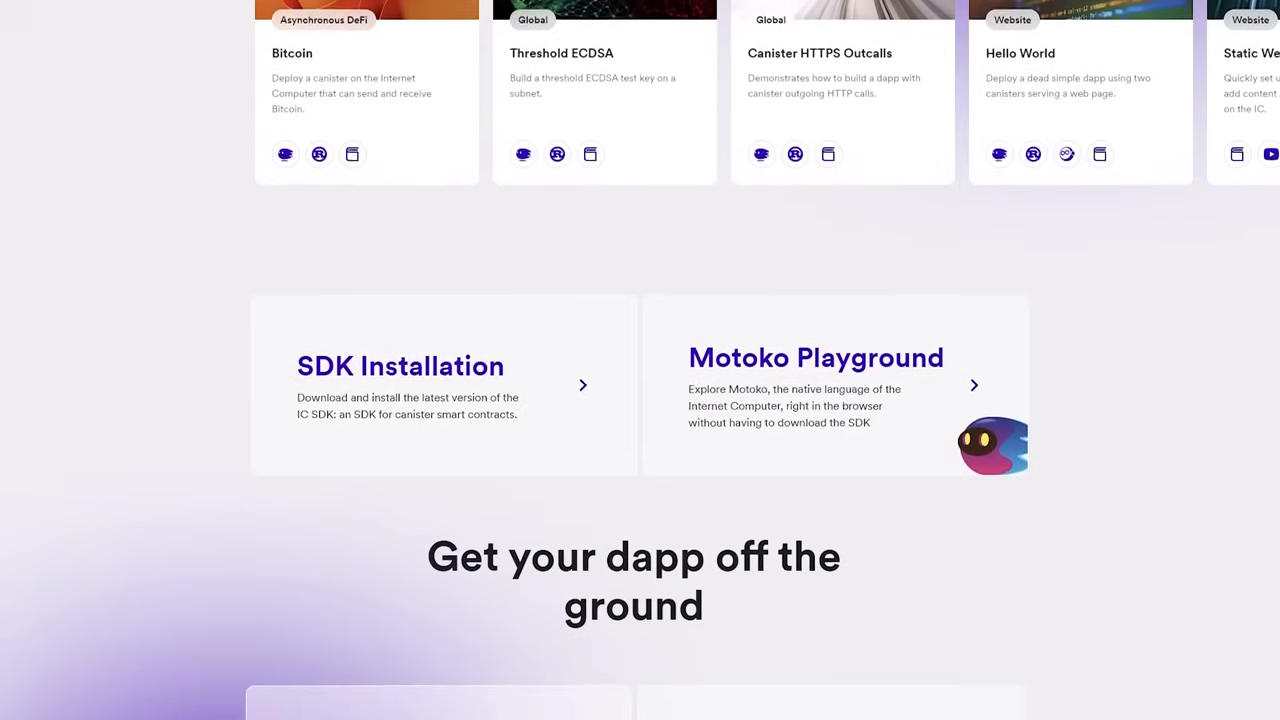
scroll("down", 3)
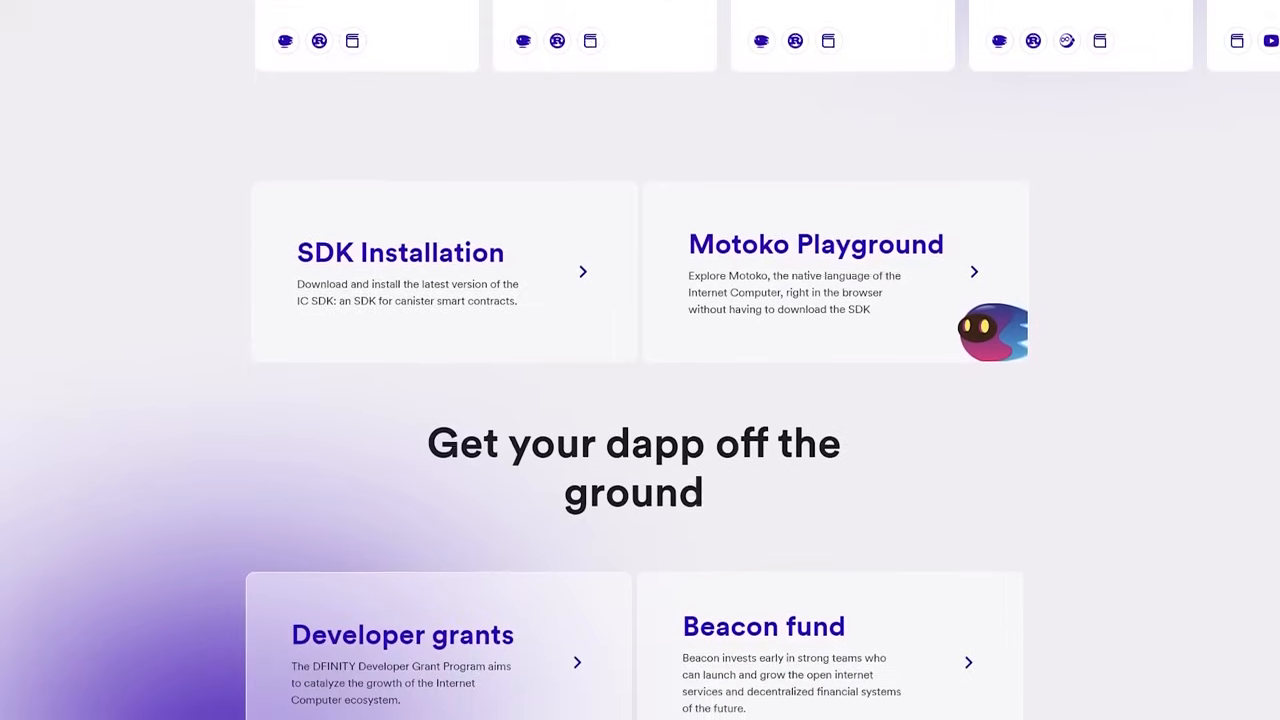
scroll("down", 3)
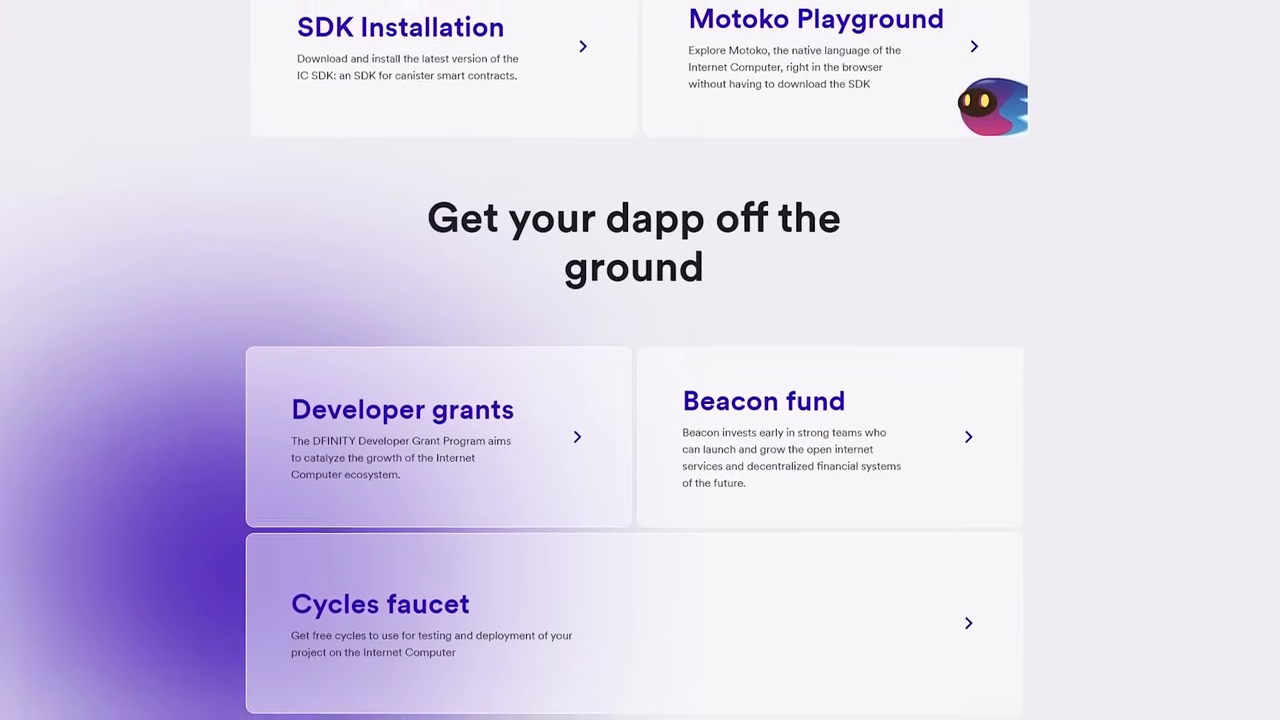
scroll("down", 3)
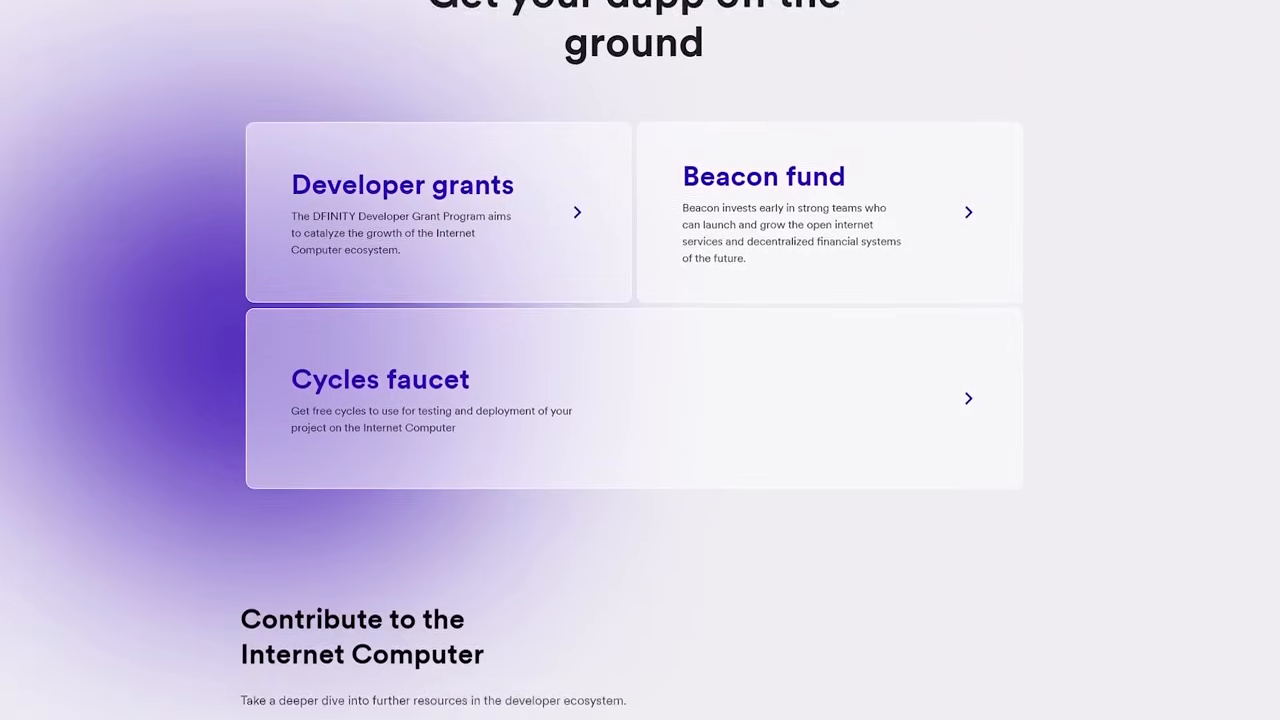
scroll("down", 3)
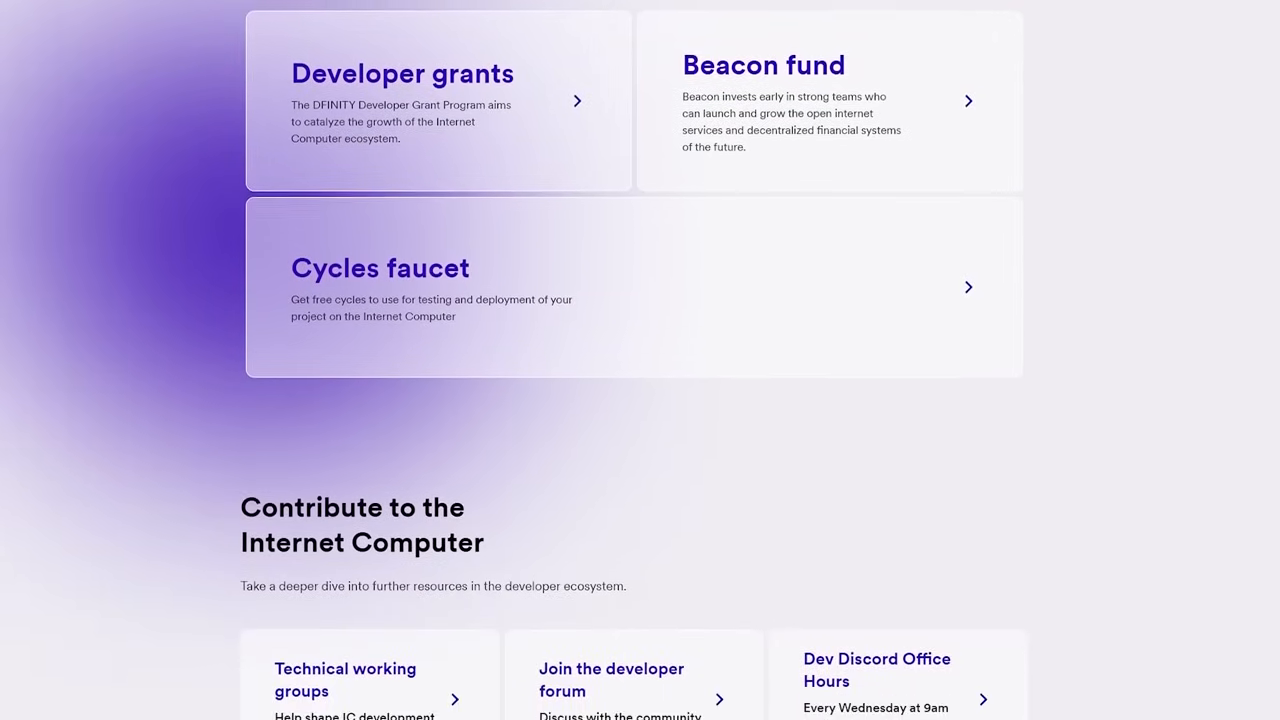
scroll("down", 3)
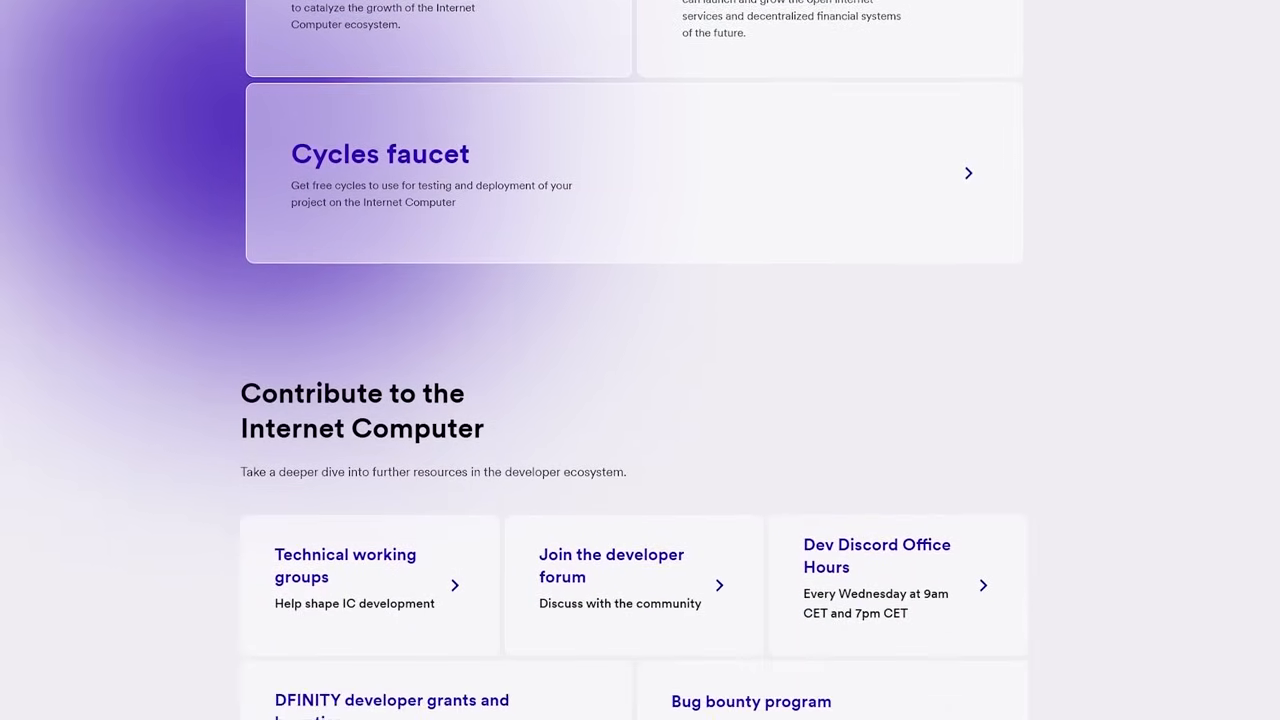
scroll("down", 3)
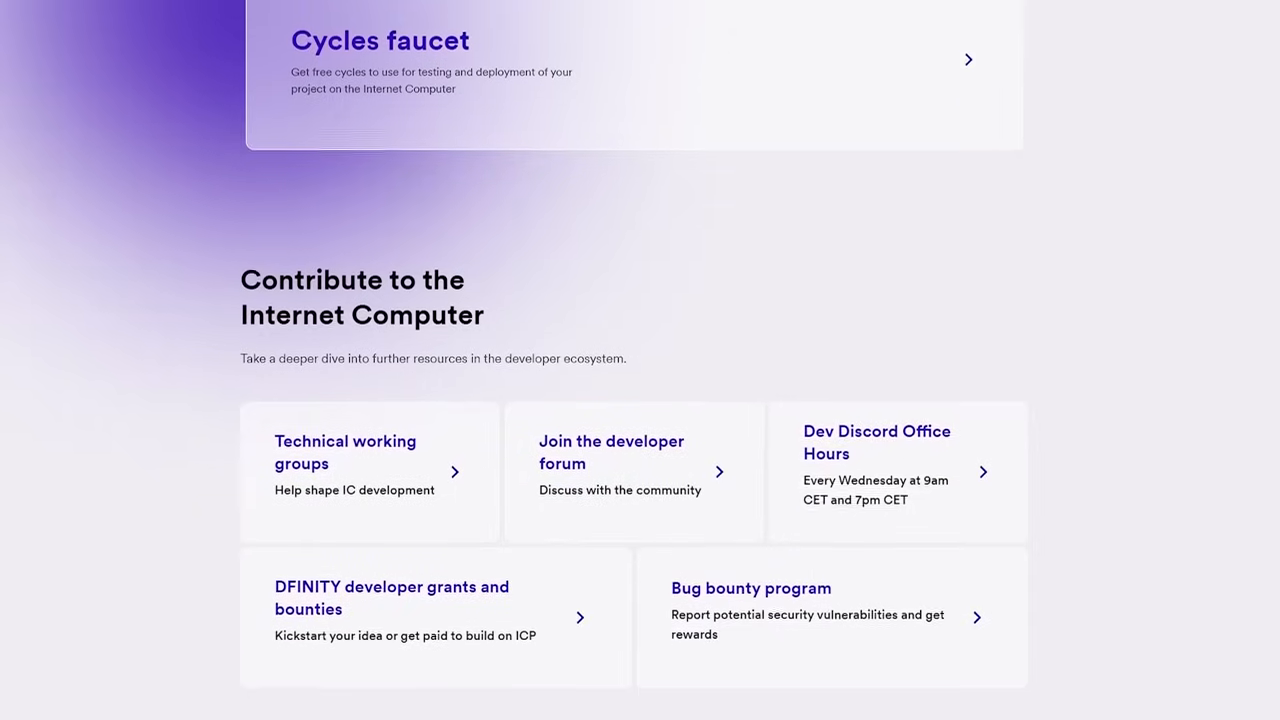
scroll("down", 3)
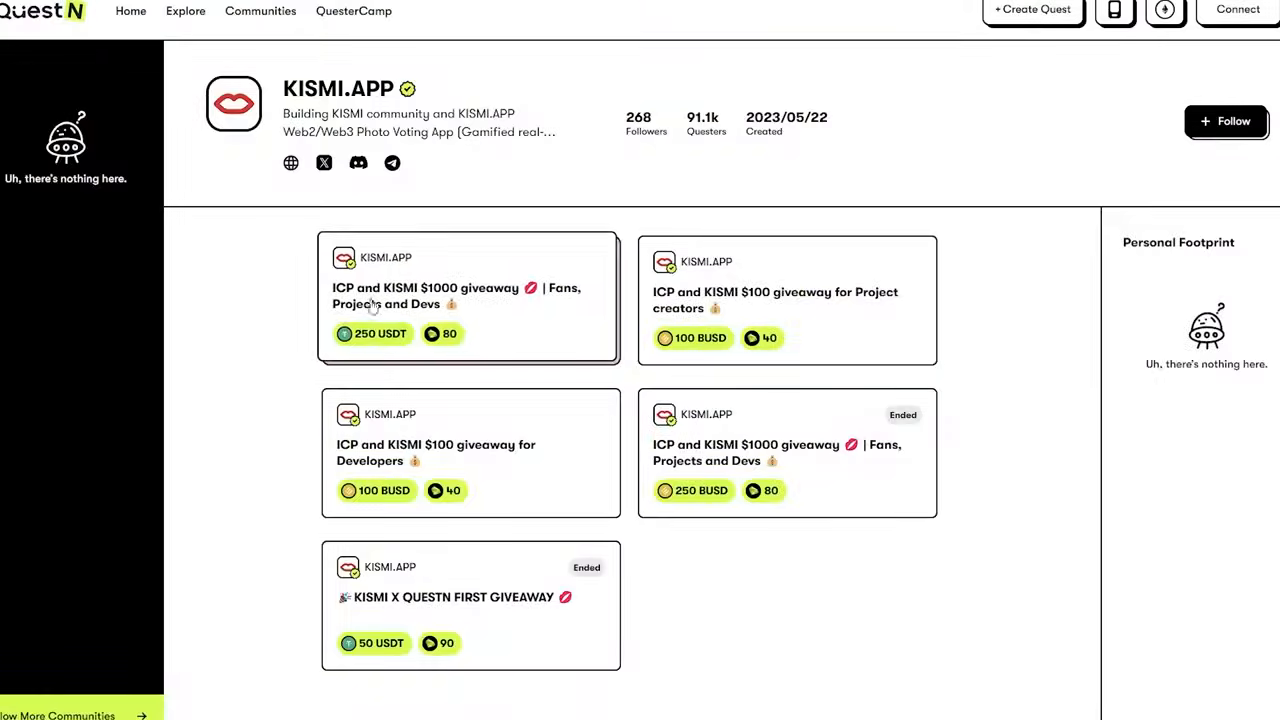
Open the 'ICP and KISMI $1000 giveaway' quest card on KISMI.APP's QuestN page
left_click(468, 296)
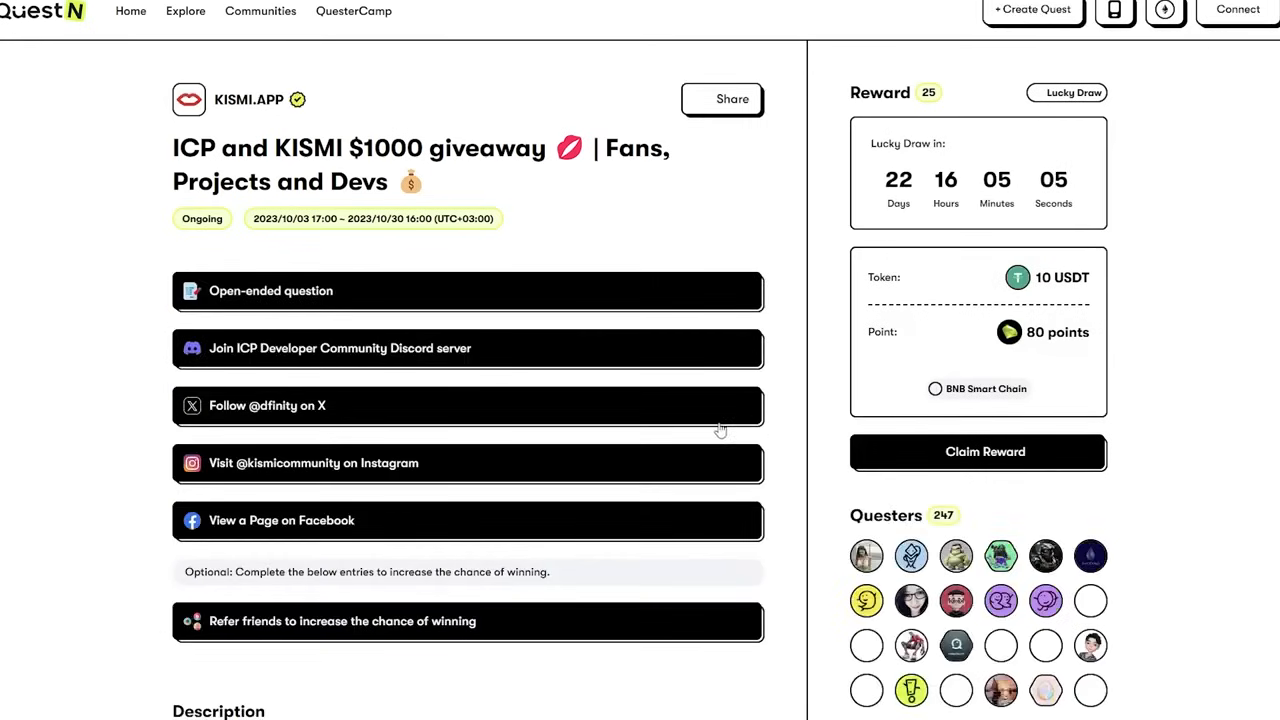
Scroll the $1000 giveaway quest to its task list and 10 USDT reward panel
scroll("down", 3)
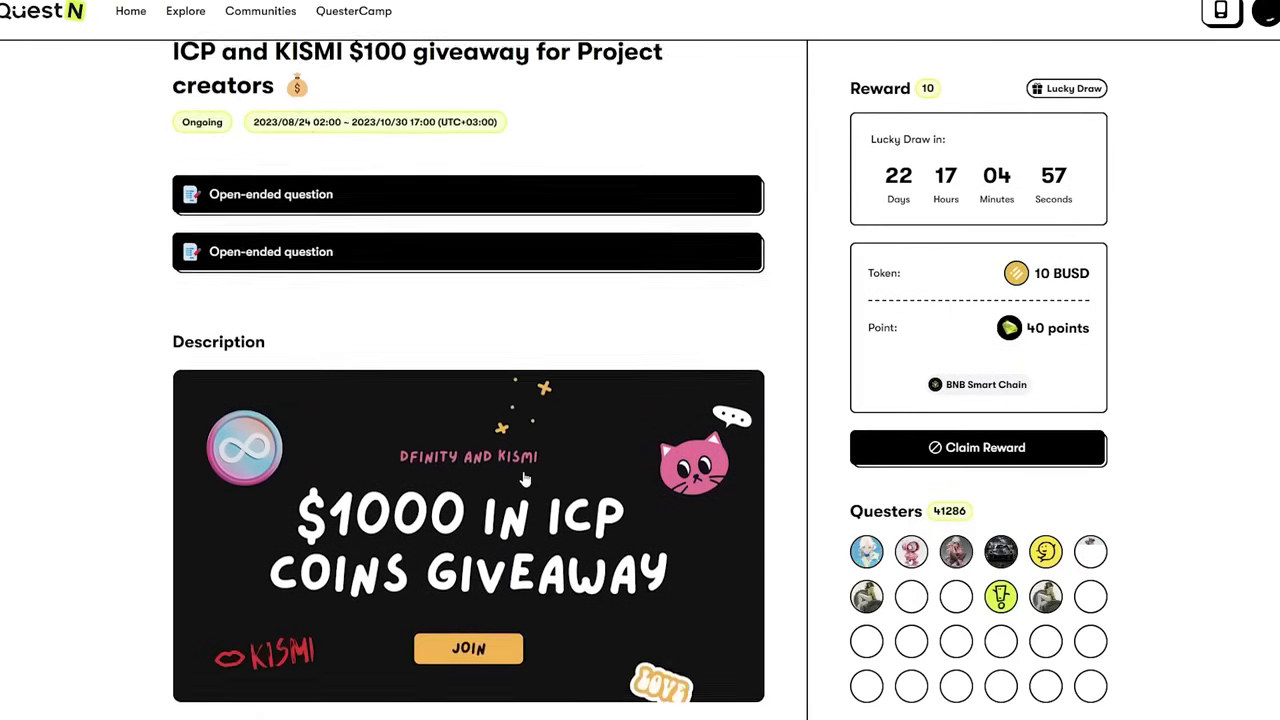
Scroll through the Project creators $100 giveaway's rewards, tasks, links and precautions
scroll("down", 3)
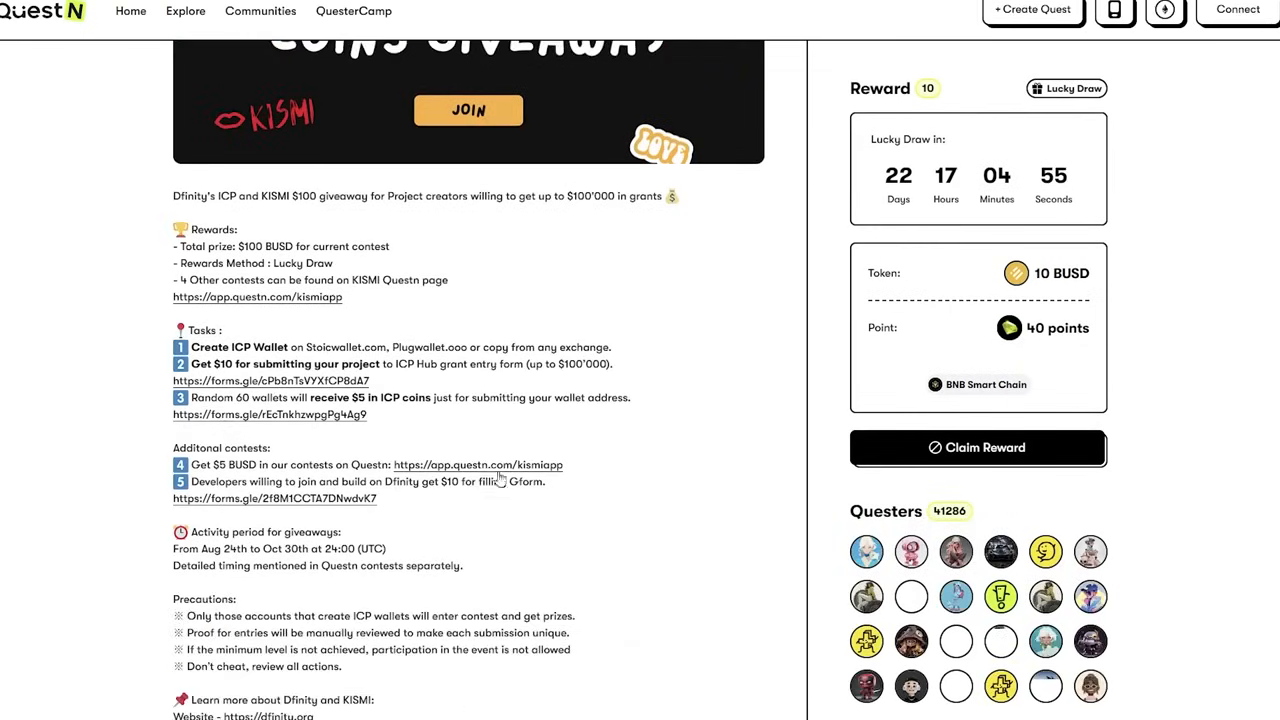
scroll("down", 3)
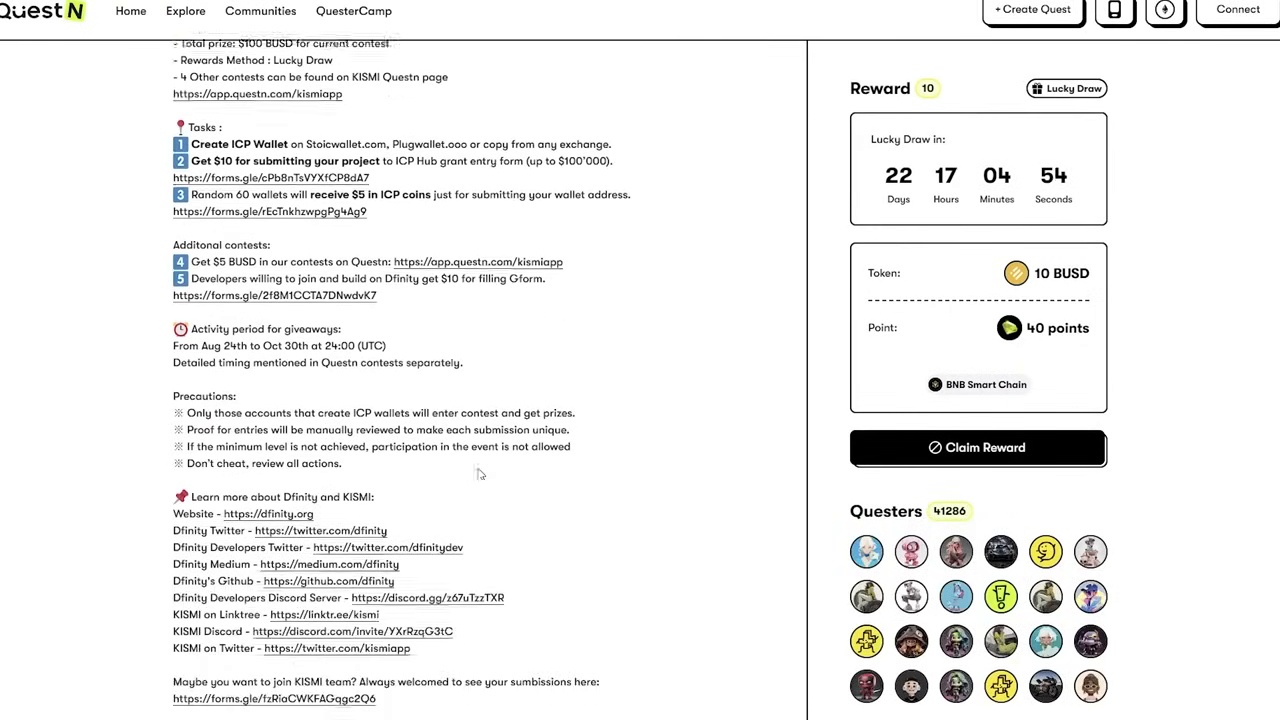
scroll("down", 3)
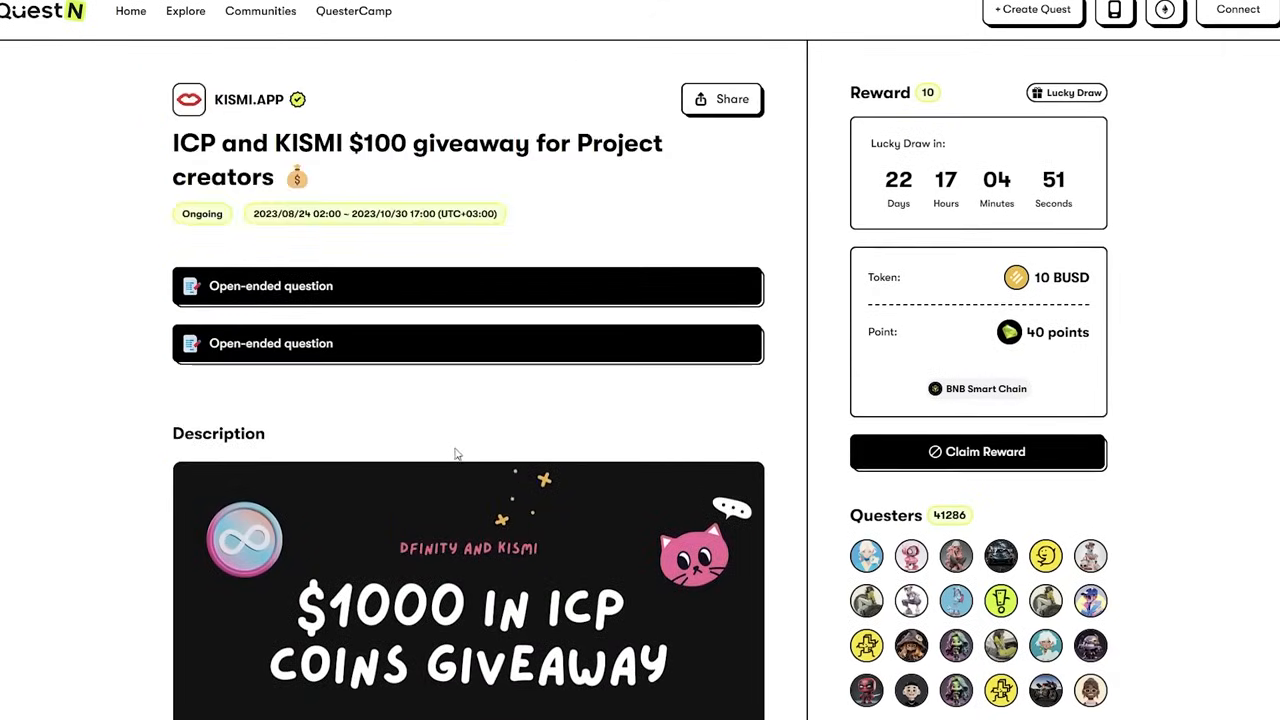
scroll("down", 3)
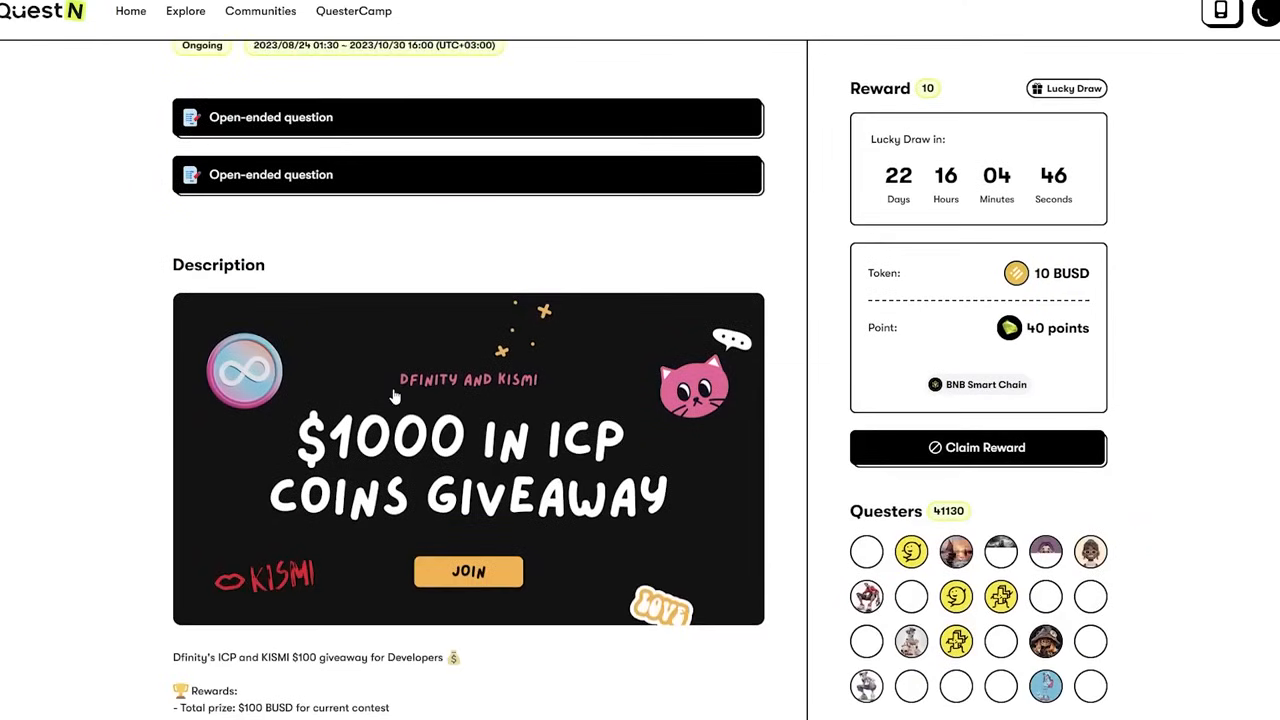
Scroll the Developers $100 giveaway description through its tasks and links to the For You quests
scroll("down", 3)
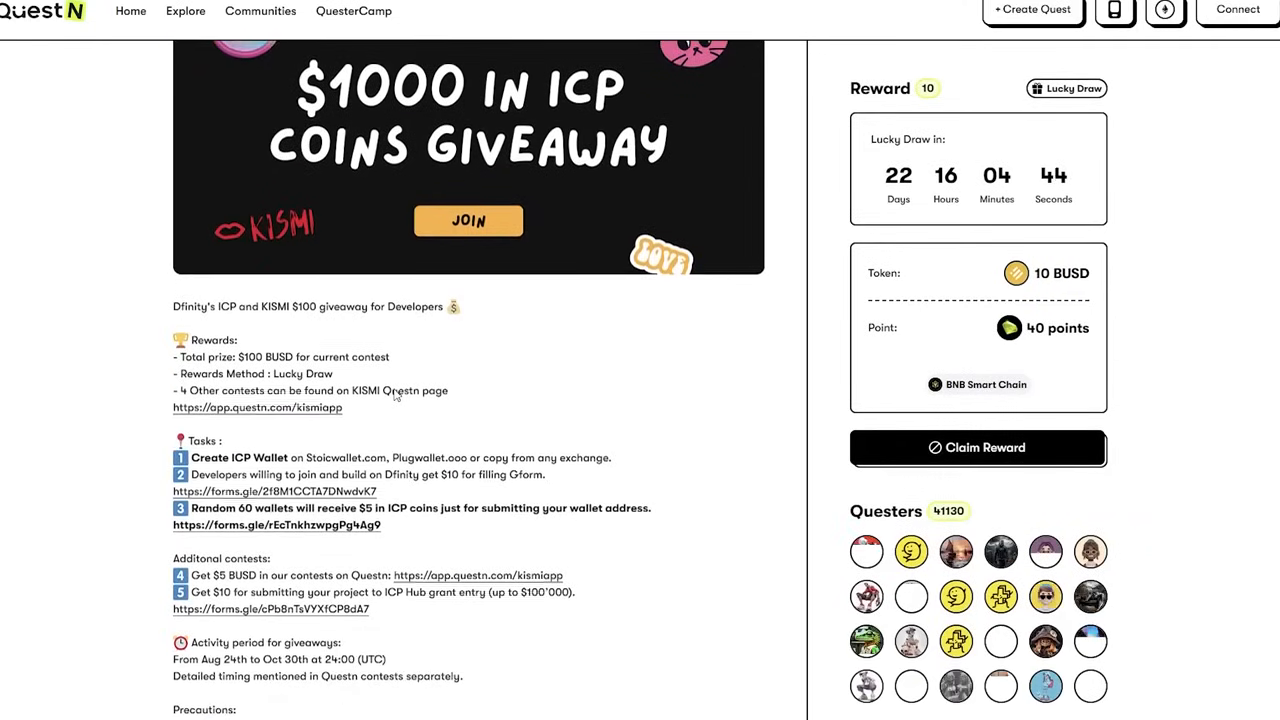
scroll("down", 3)
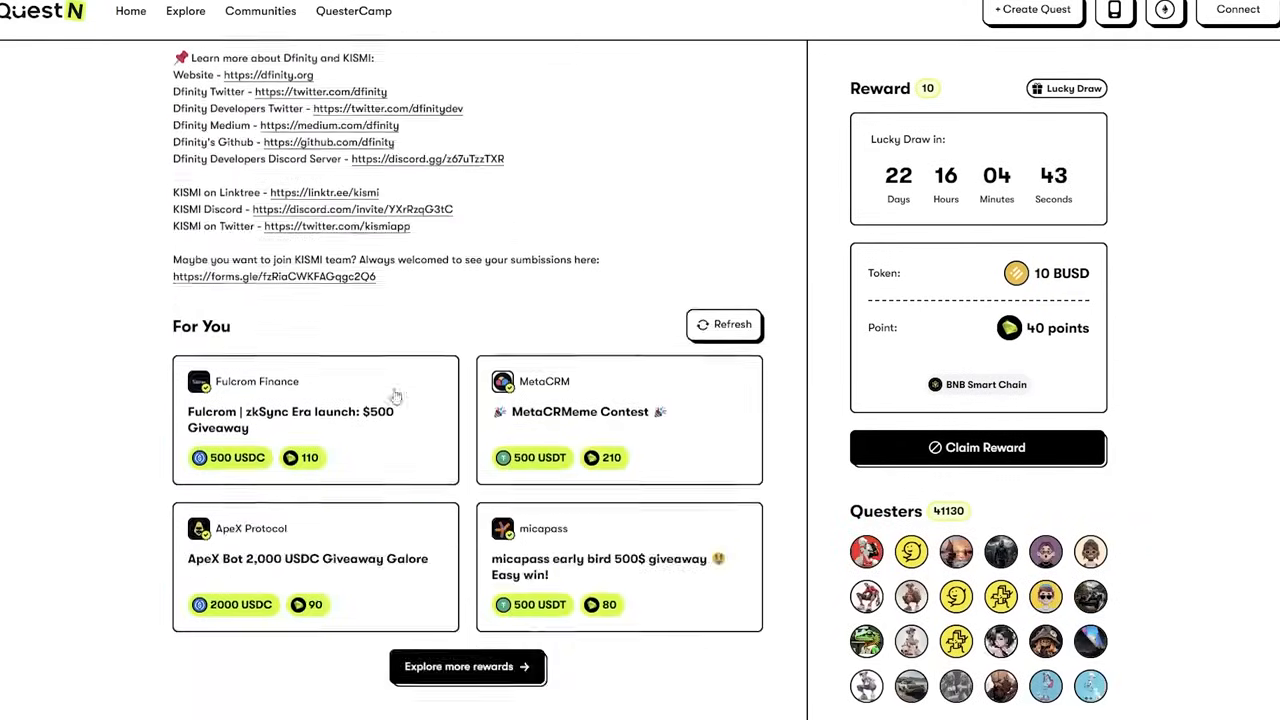
scroll("down", 3)
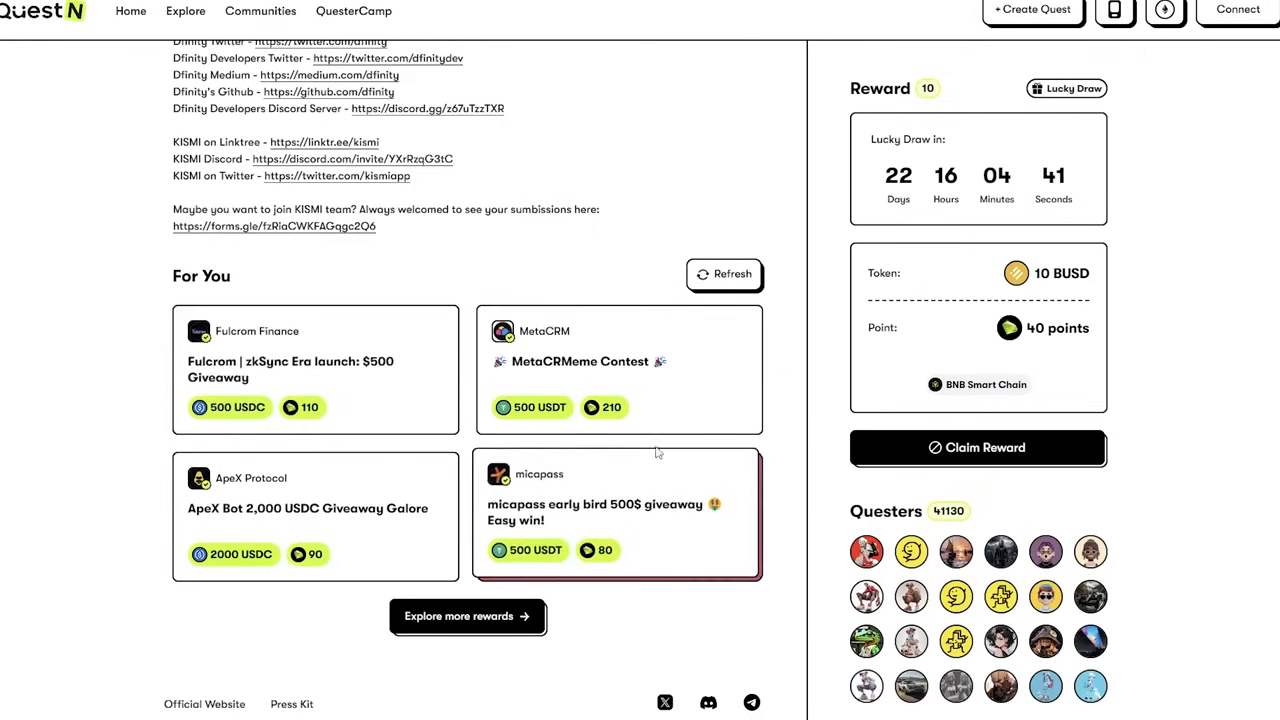